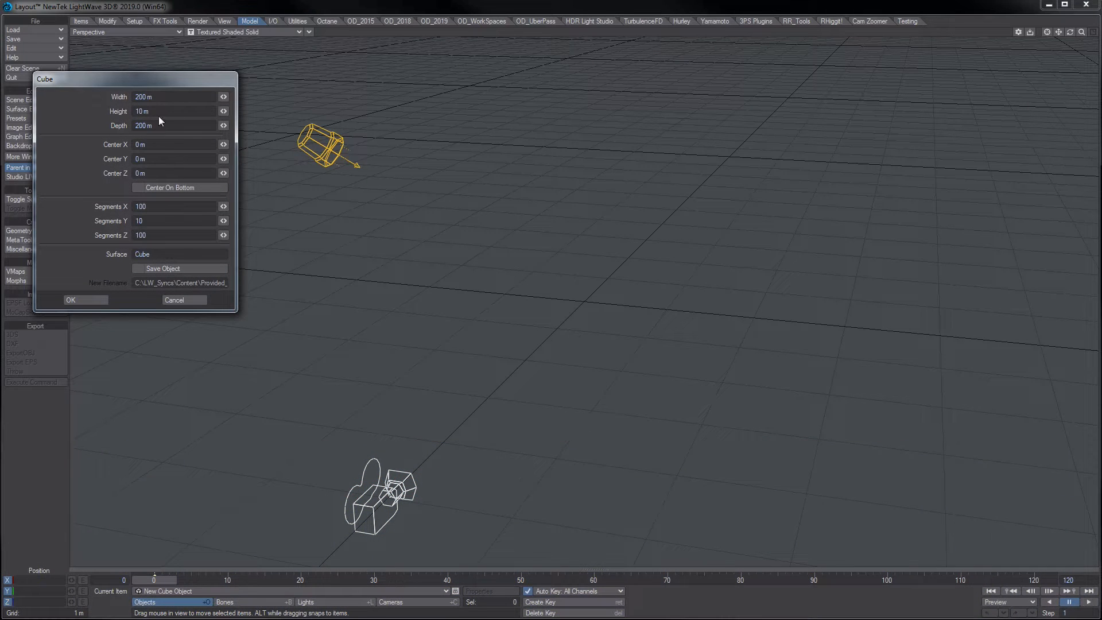
- Create a cube 200 m wide and deep, 10 m tall, with segments 100/10/100
click(70, 300)
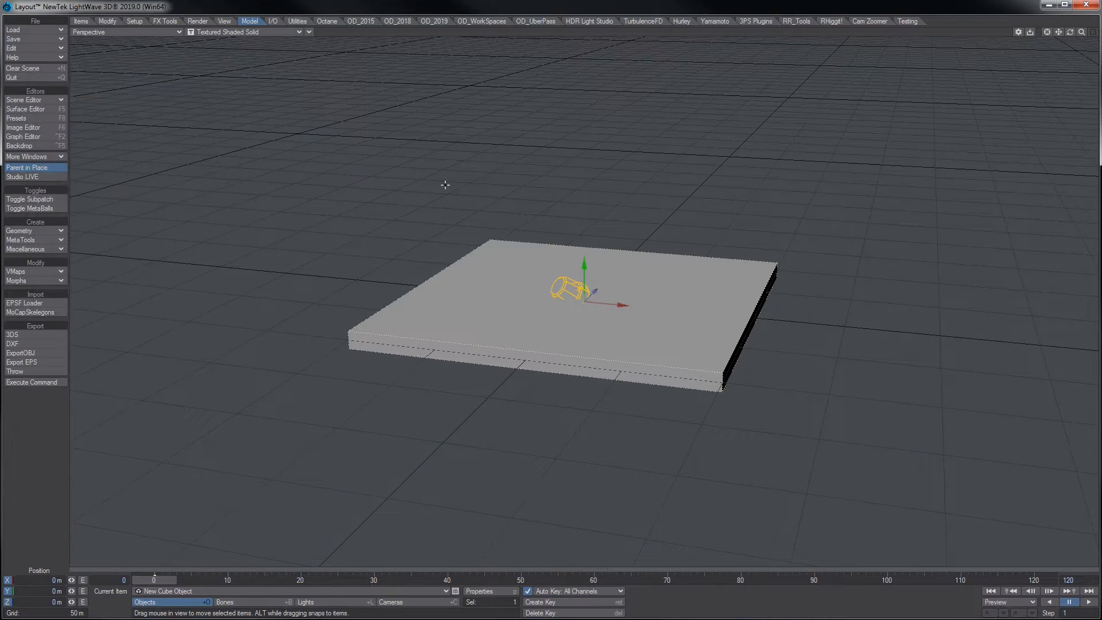
mouse_move(568, 214)
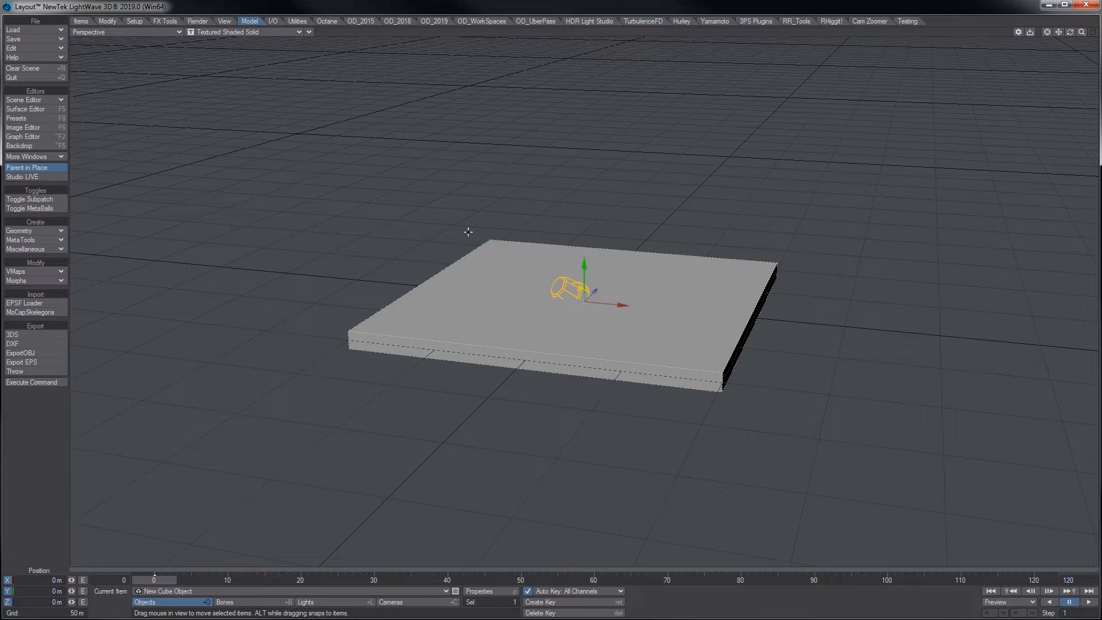
mouse_move(522, 322)
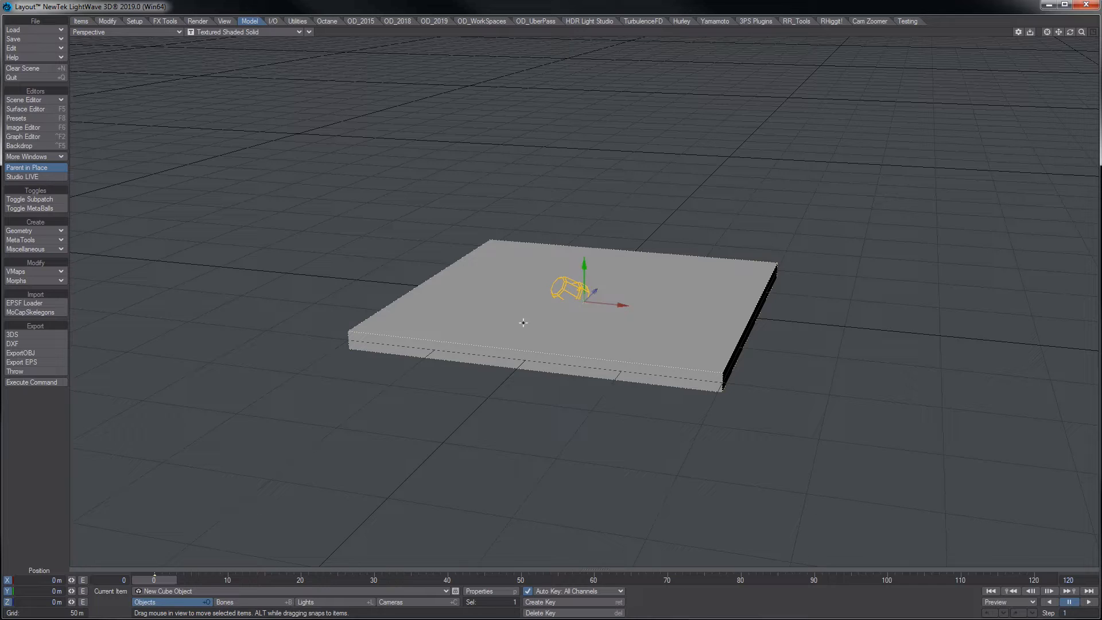
mouse_move(664, 297)
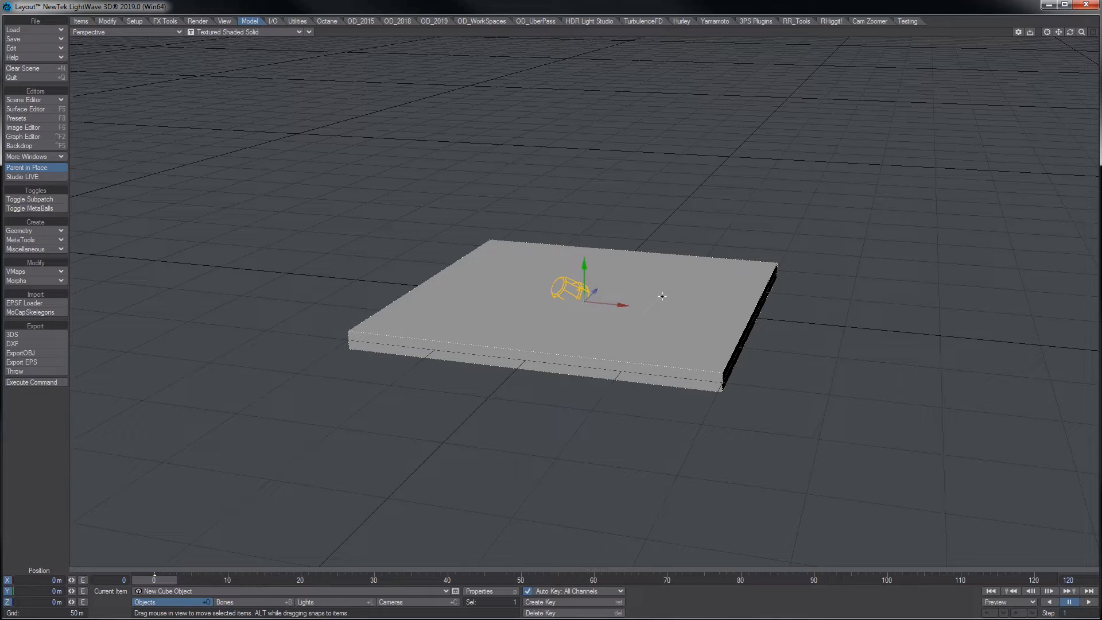
mouse_move(450, 550)
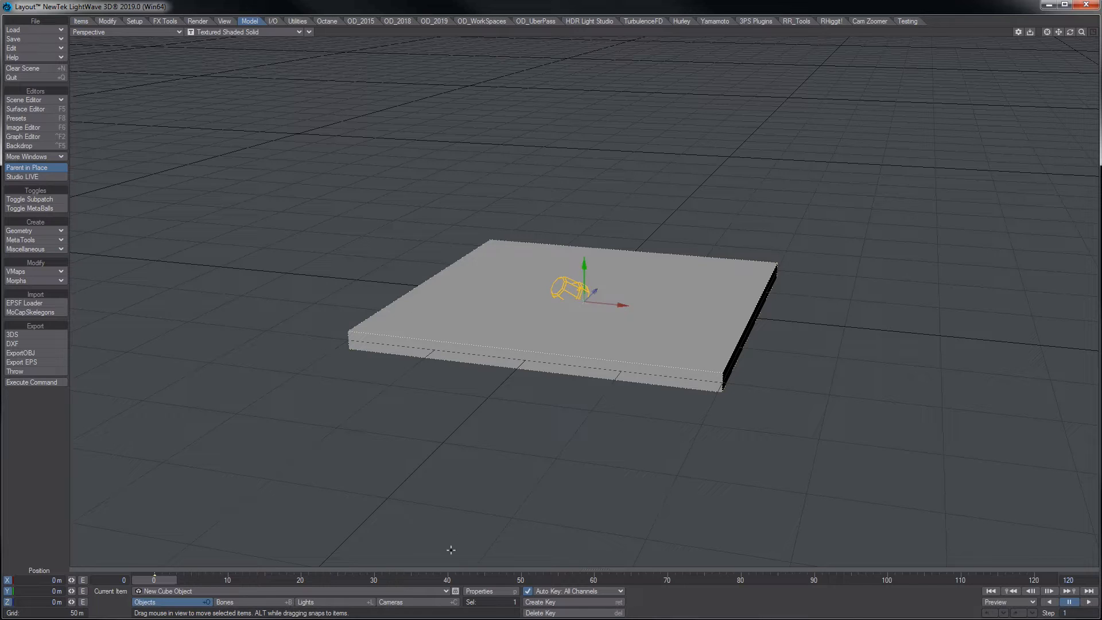
- Add a Metamorphic modifier in Sculpt mode and push lumps across the slab's surface
click(478, 591)
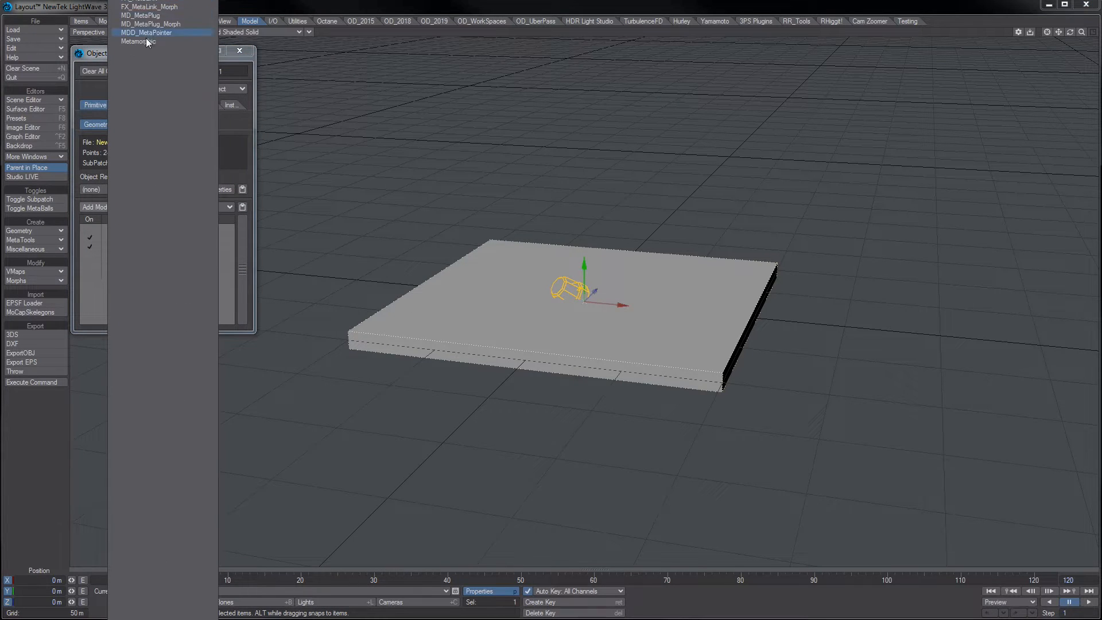
click(137, 41)
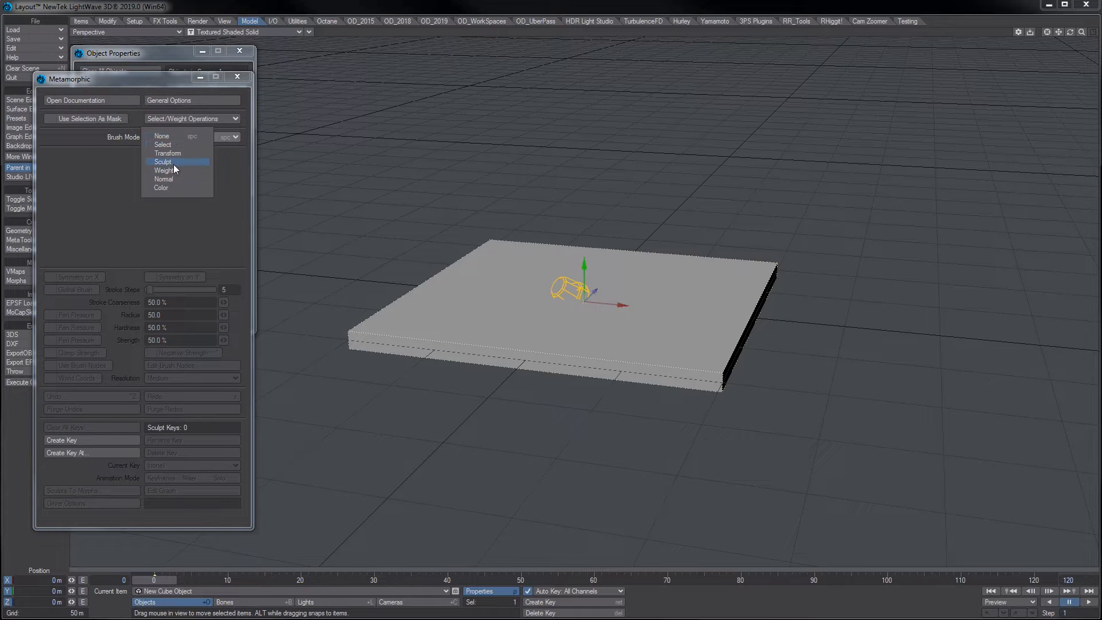
click(163, 161)
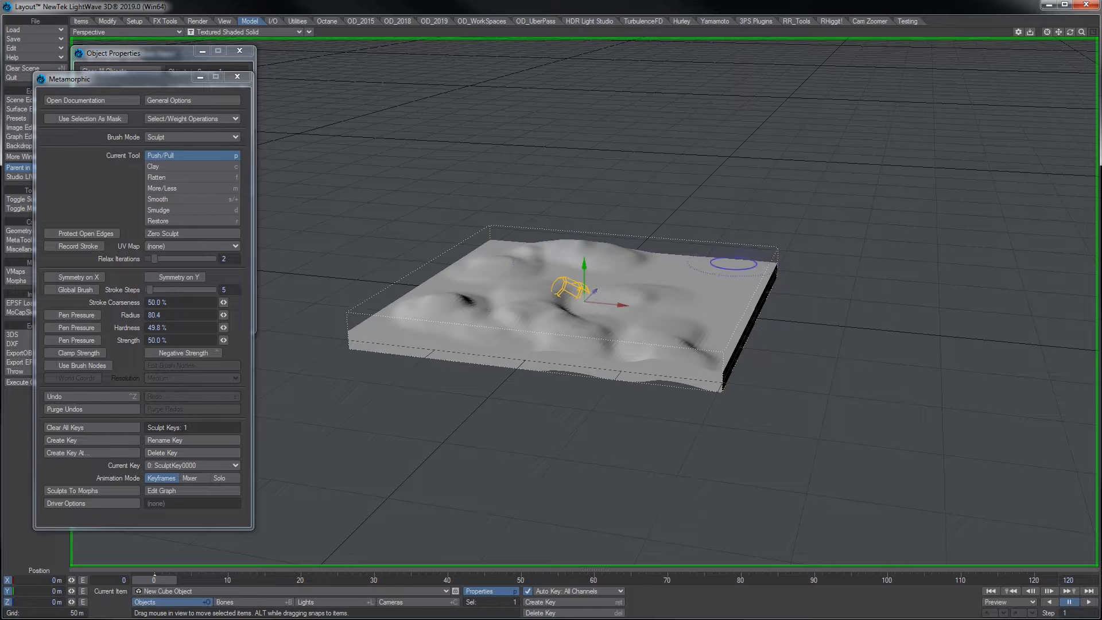
drag(733, 264, 717, 324)
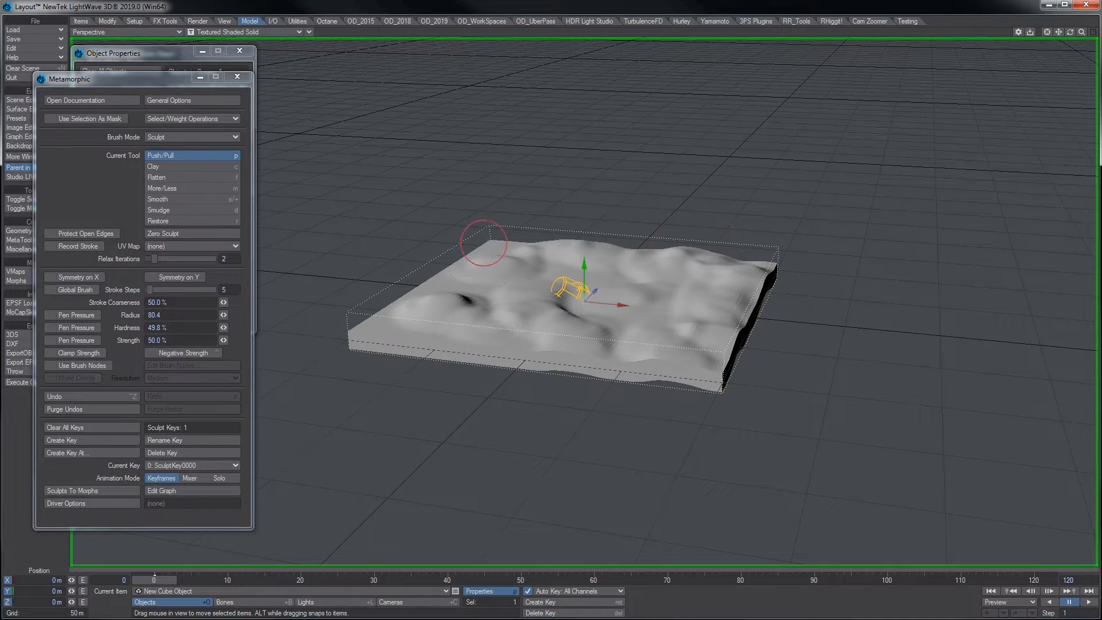
drag(481, 242, 646, 379)
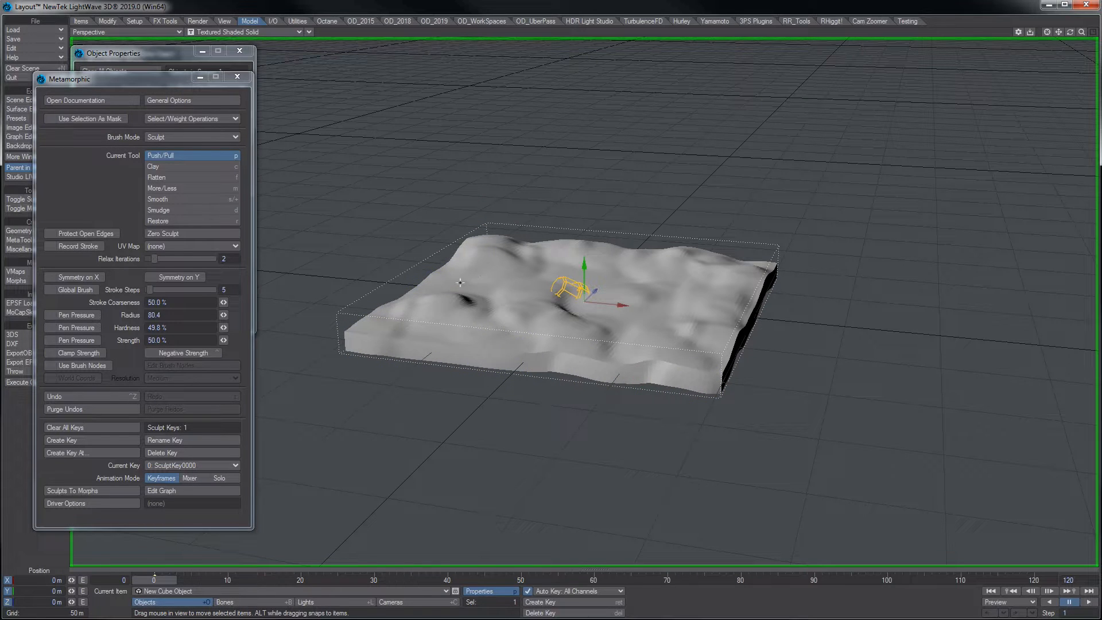
drag(459, 282, 591, 313)
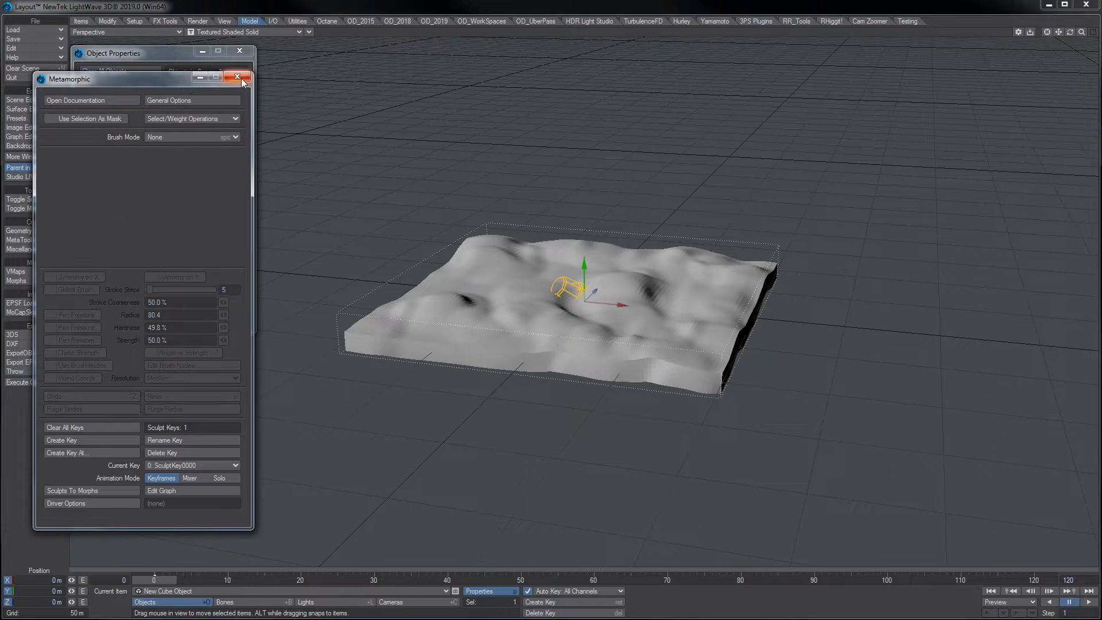
- Show the slab only as a bounding box and add a Null object to the scene
click(239, 76)
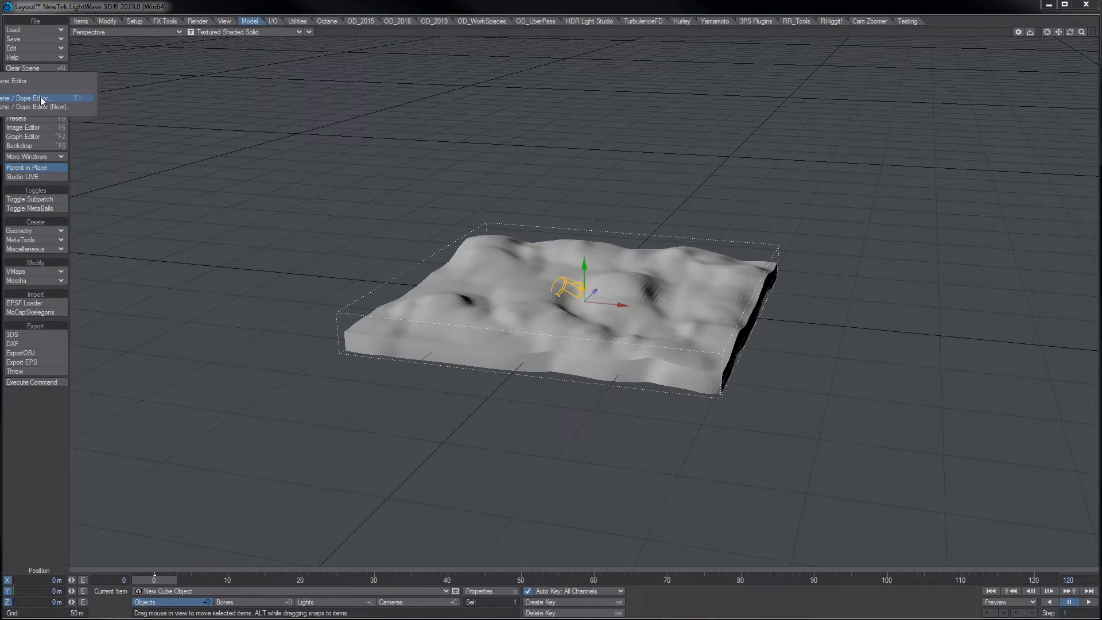
click(28, 98)
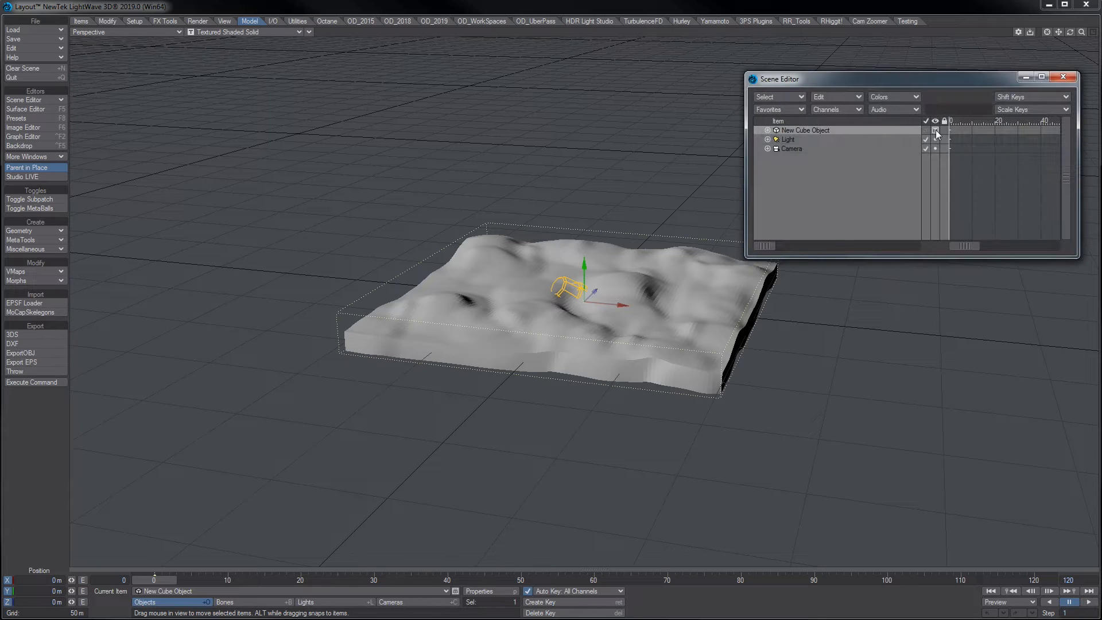
click(935, 129)
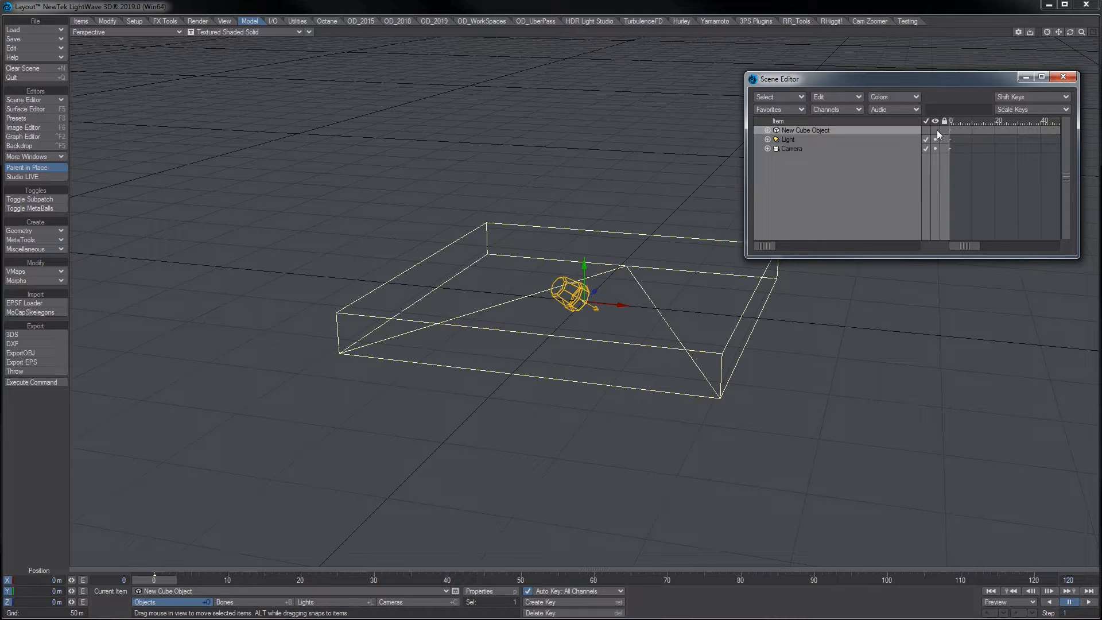
mouse_move(950, 133)
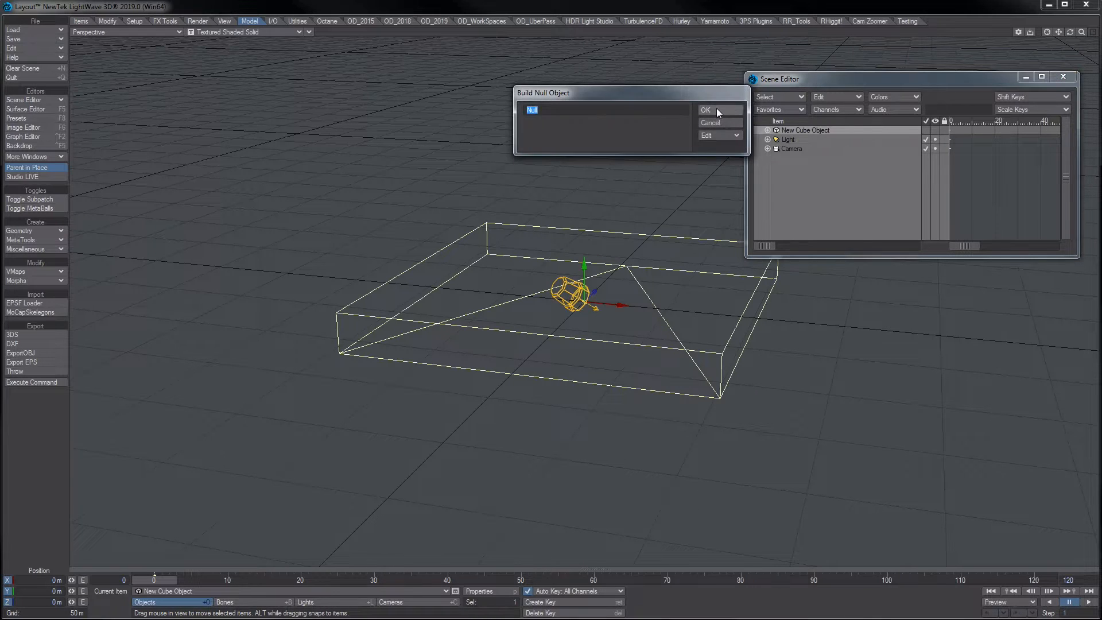
click(705, 110)
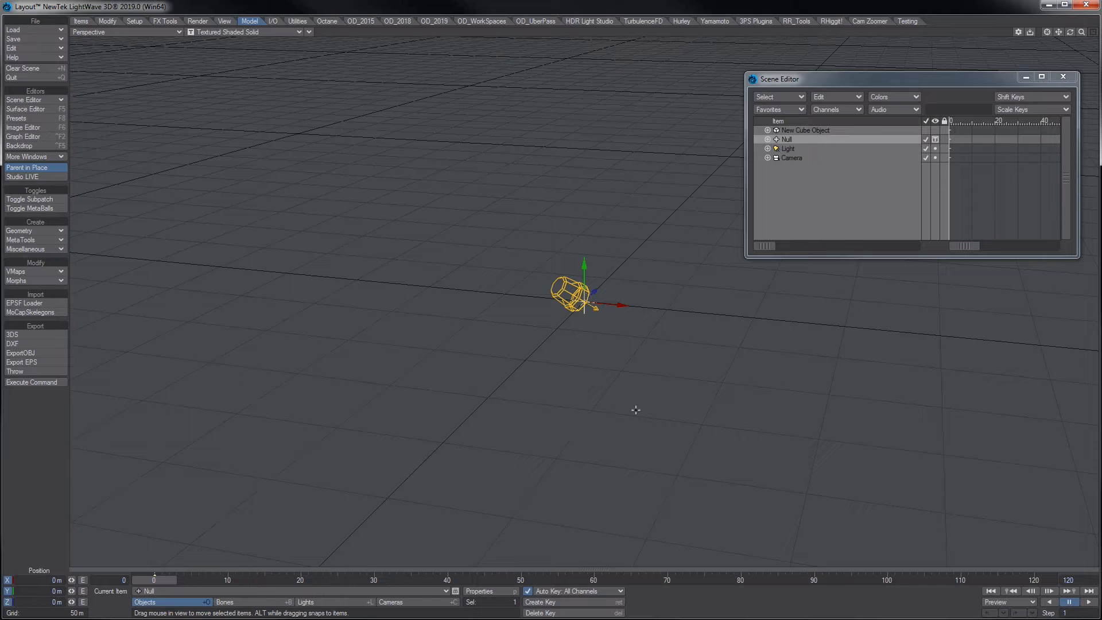
click(479, 601)
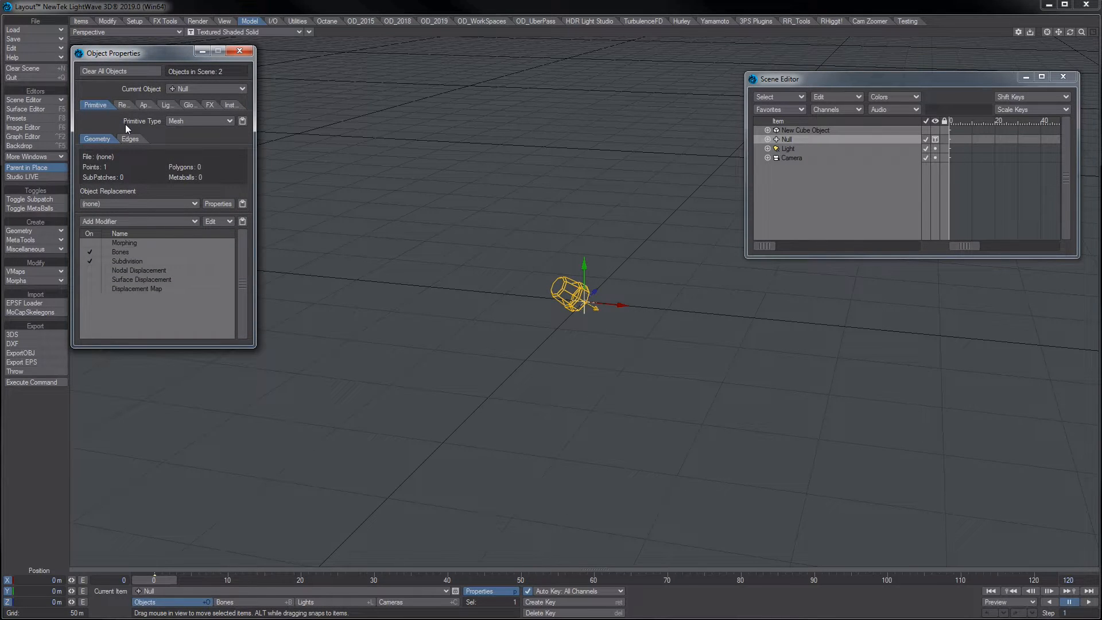
- Set the Null's primitive type to OpenVDB and open its node graph
click(200, 121)
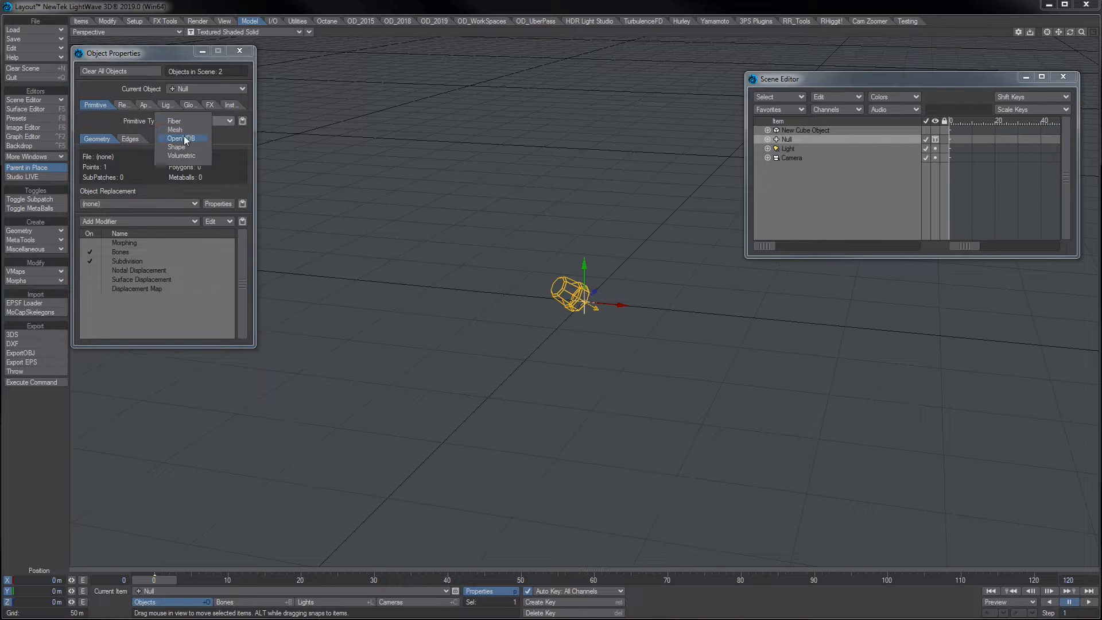
click(183, 138)
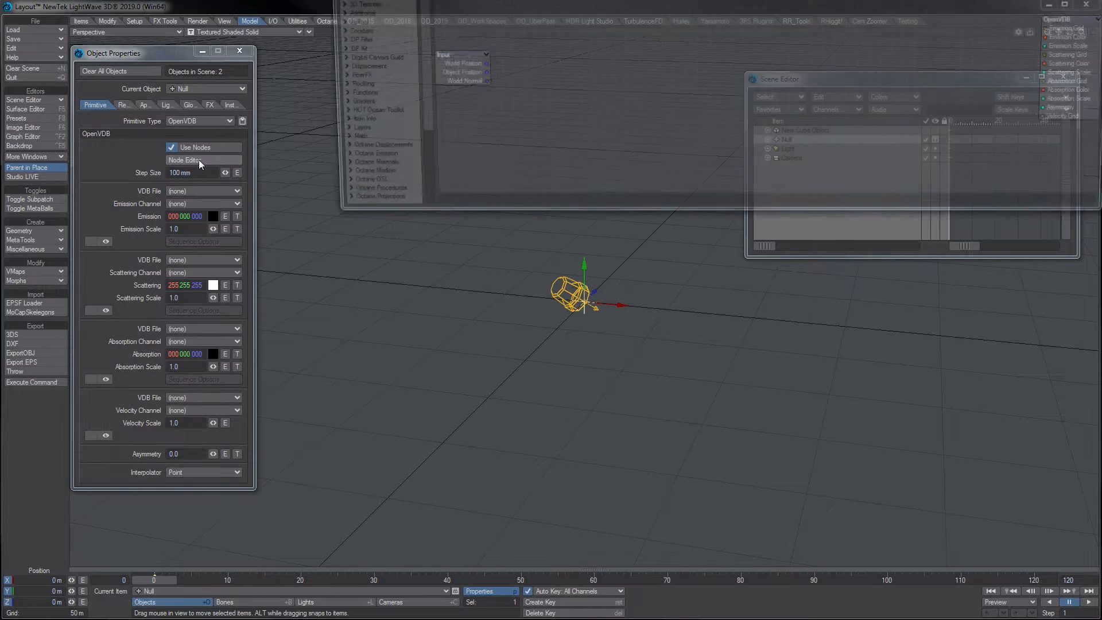
click(184, 160)
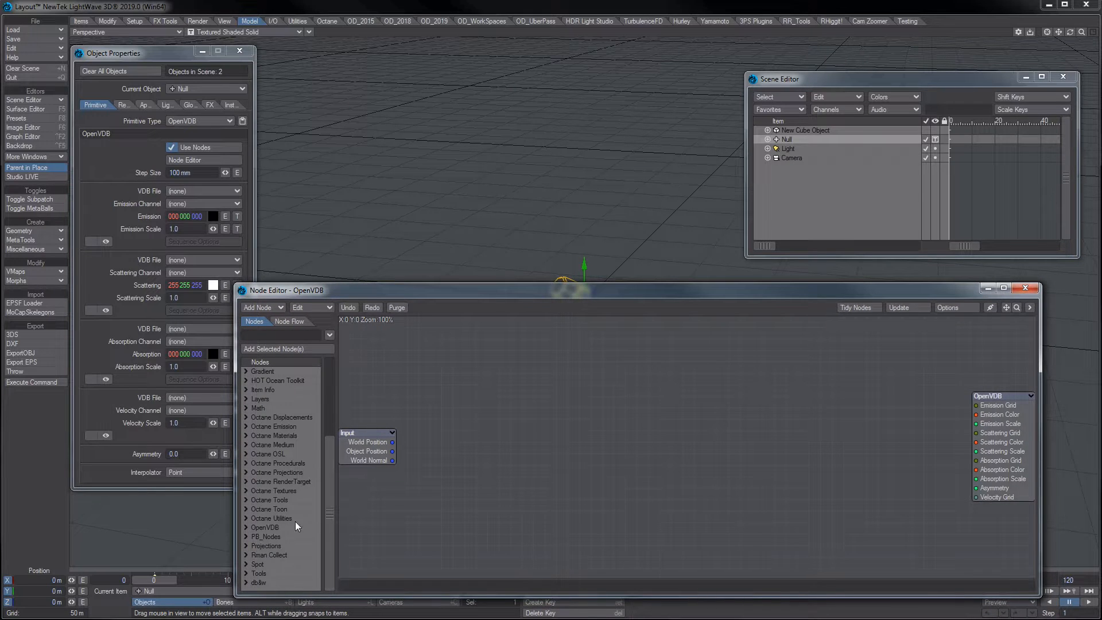
- Add a Mesh To Volume node targeting New Cube Object, voxel size 1.0, world space
click(265, 526)
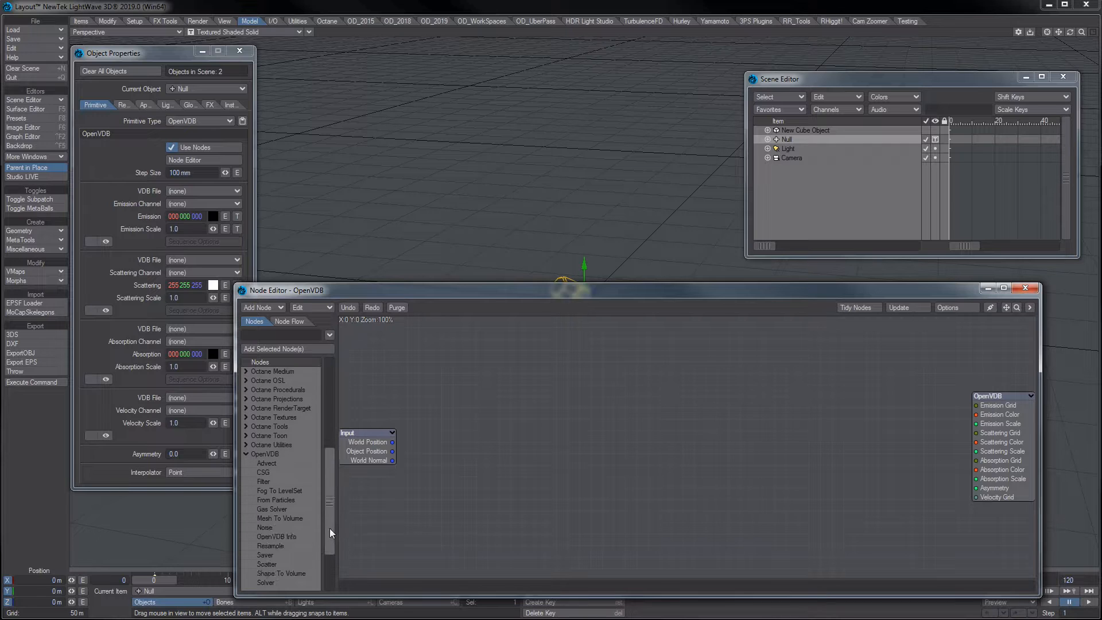
click(279, 500)
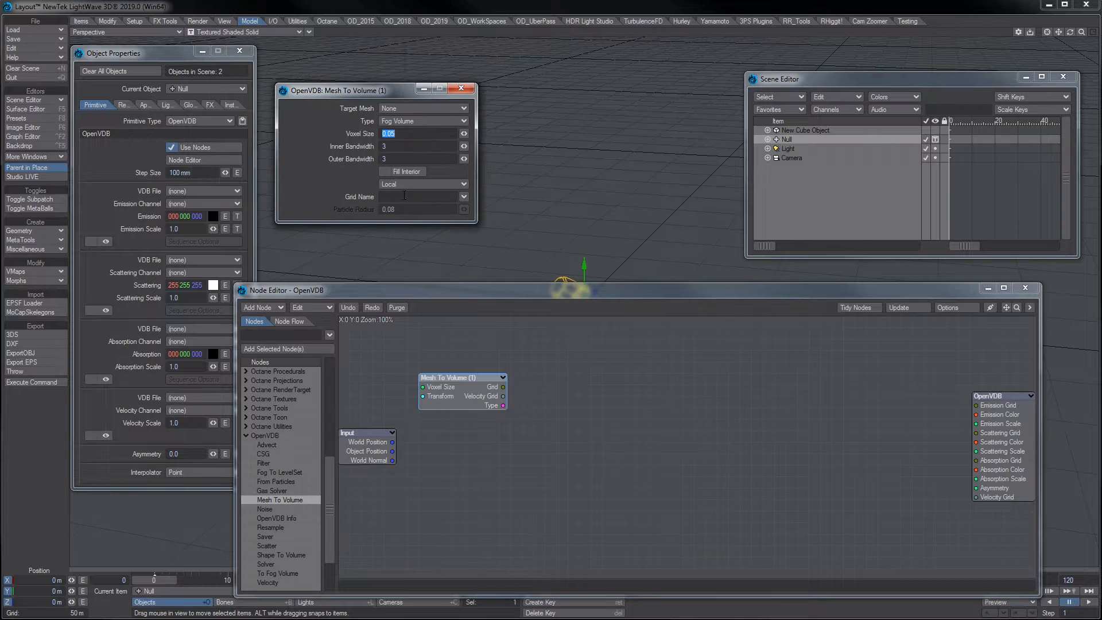
click(421, 108)
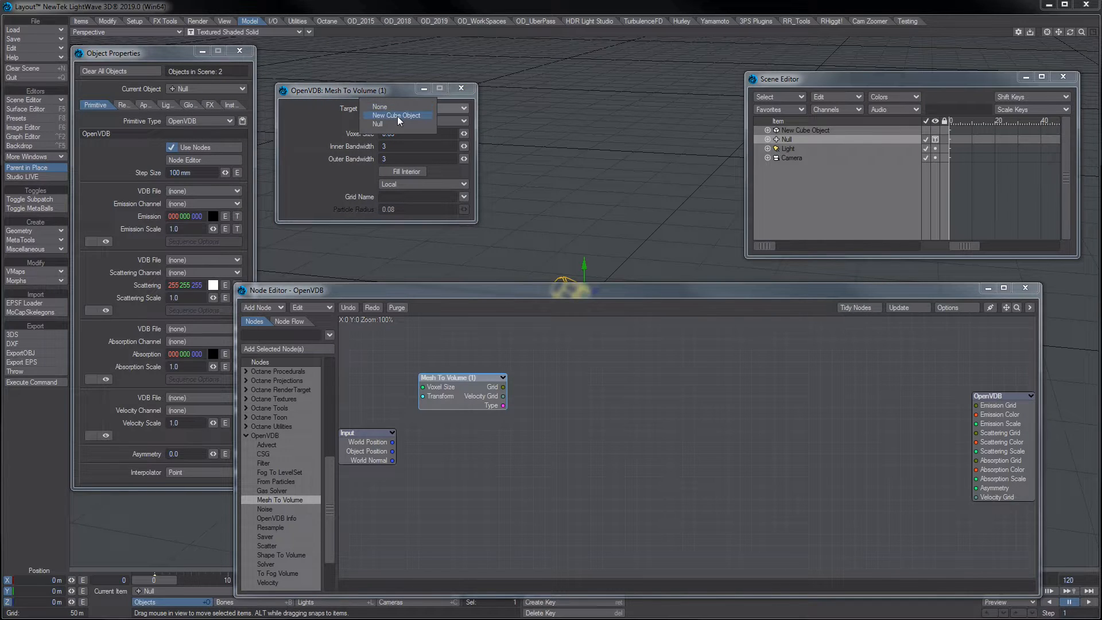
click(396, 115)
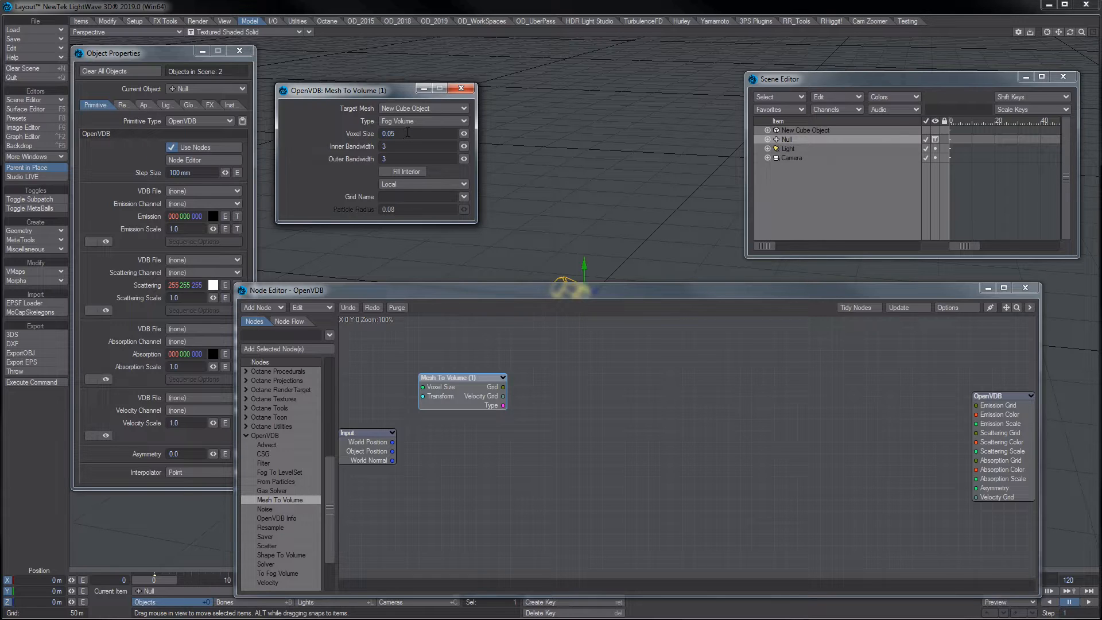
click(418, 132)
text(1)
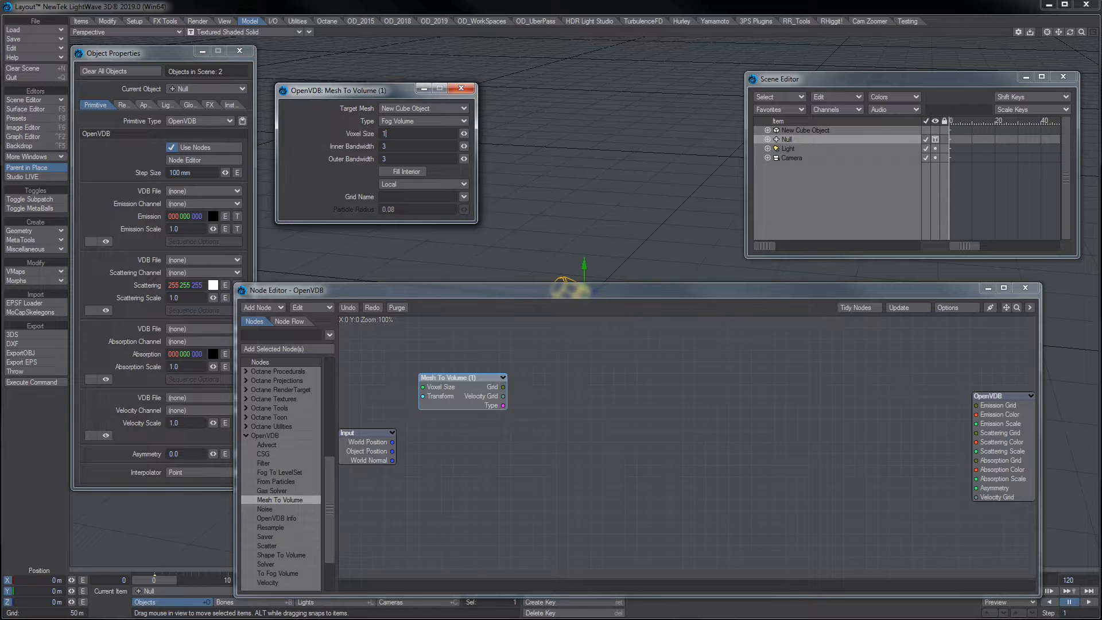
click(422, 184)
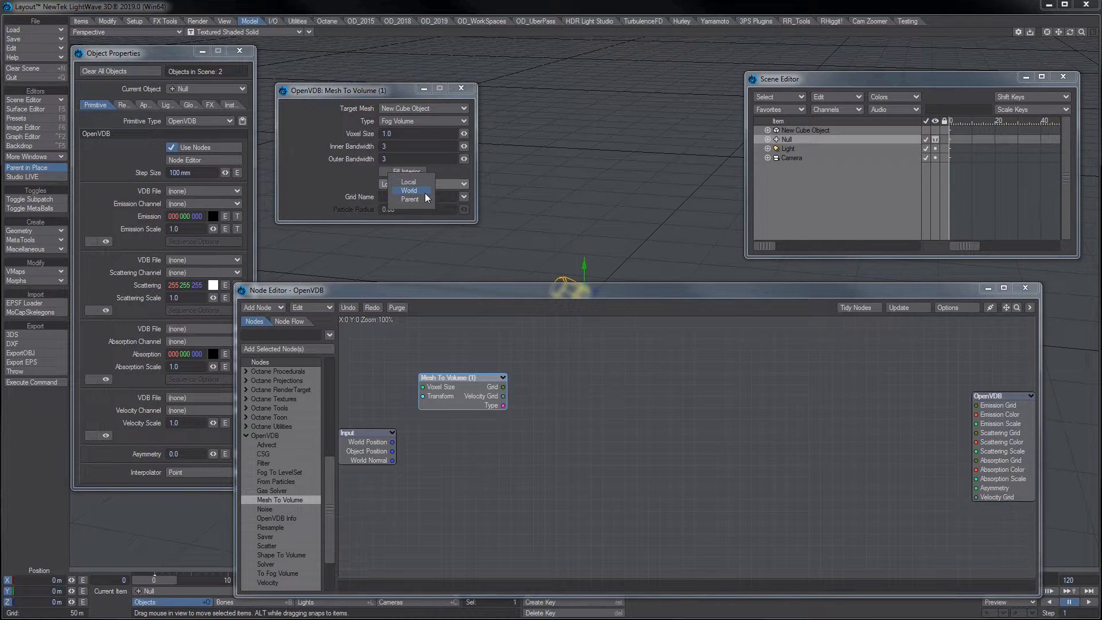
click(409, 191)
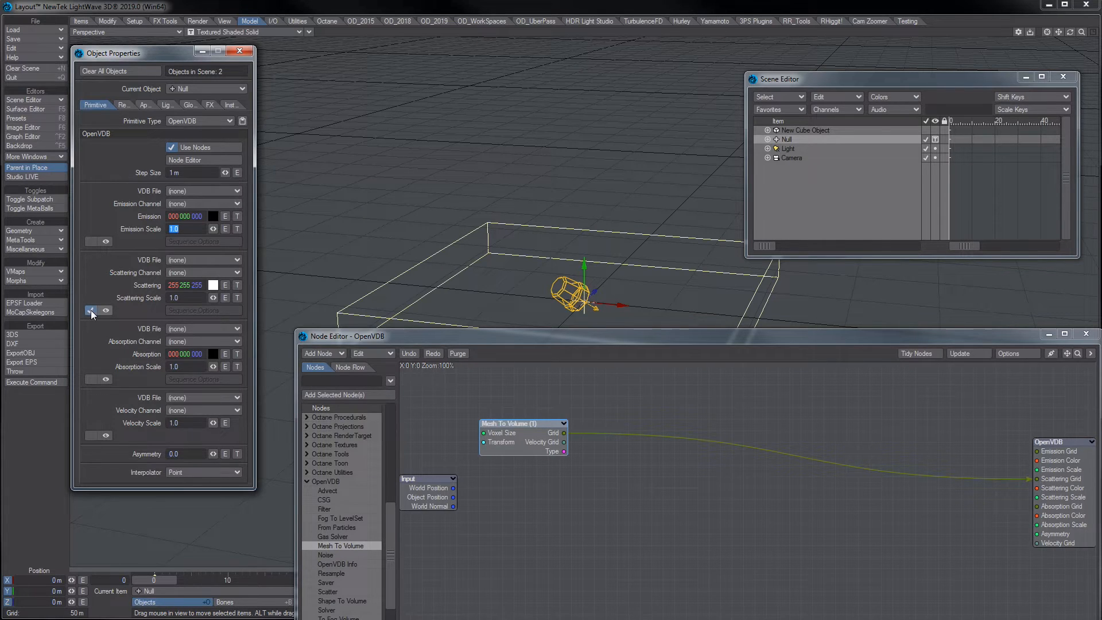
- Preview the scattering volume in the viewport, then return to solid shading
click(91, 310)
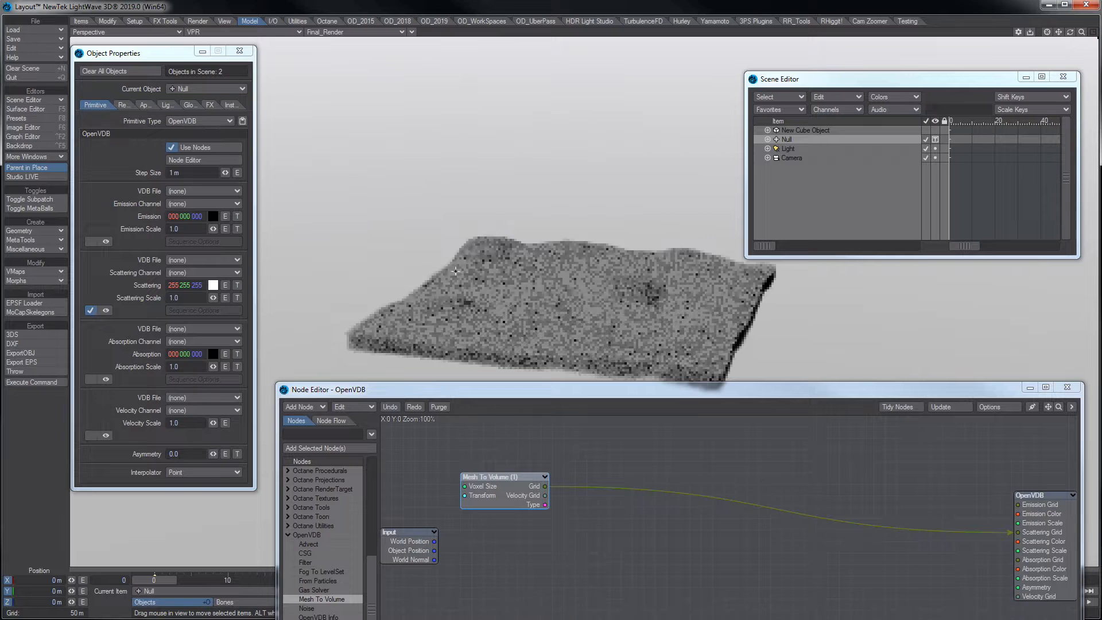
click(122, 31)
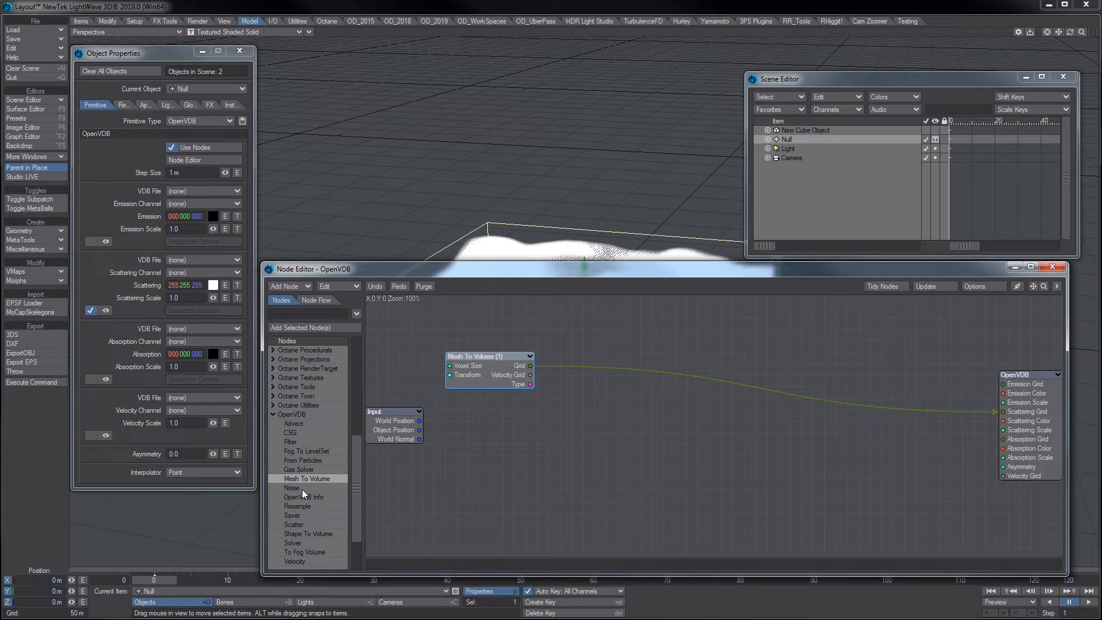
- Add a Noise node driven by a Turbulence Procedural with Small Power .65, scale 10 m
click(292, 488)
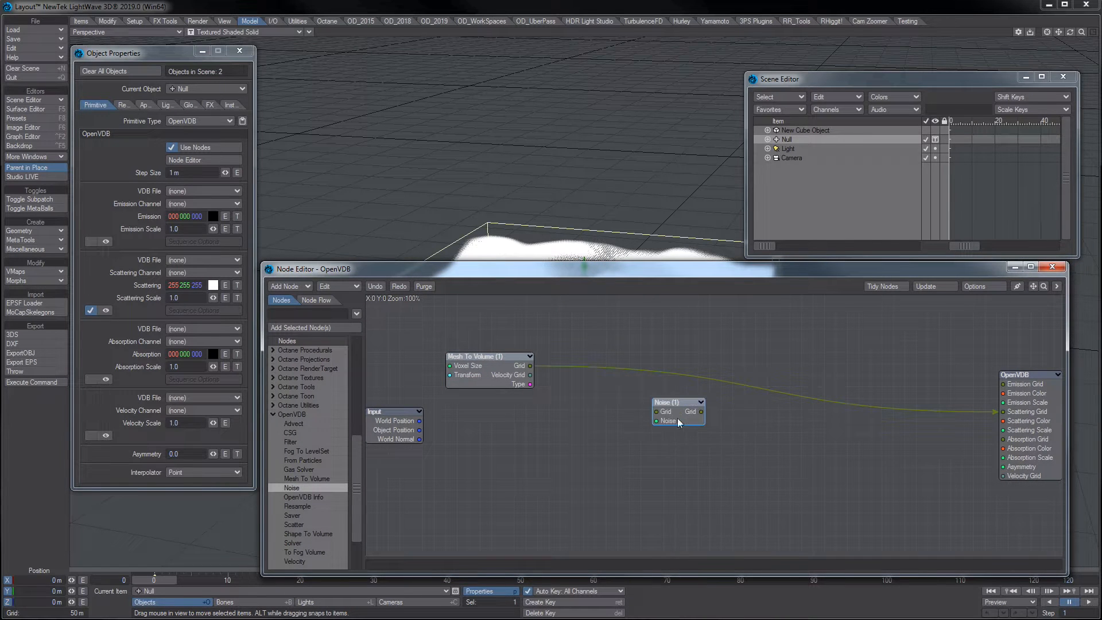
drag(678, 411, 609, 400)
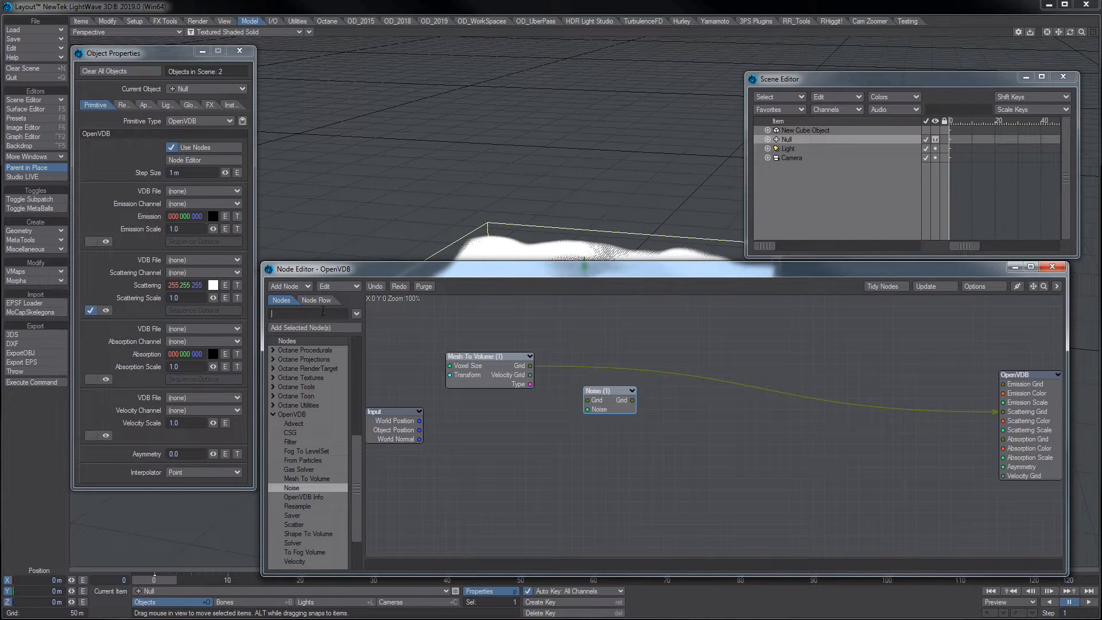
text(proce)
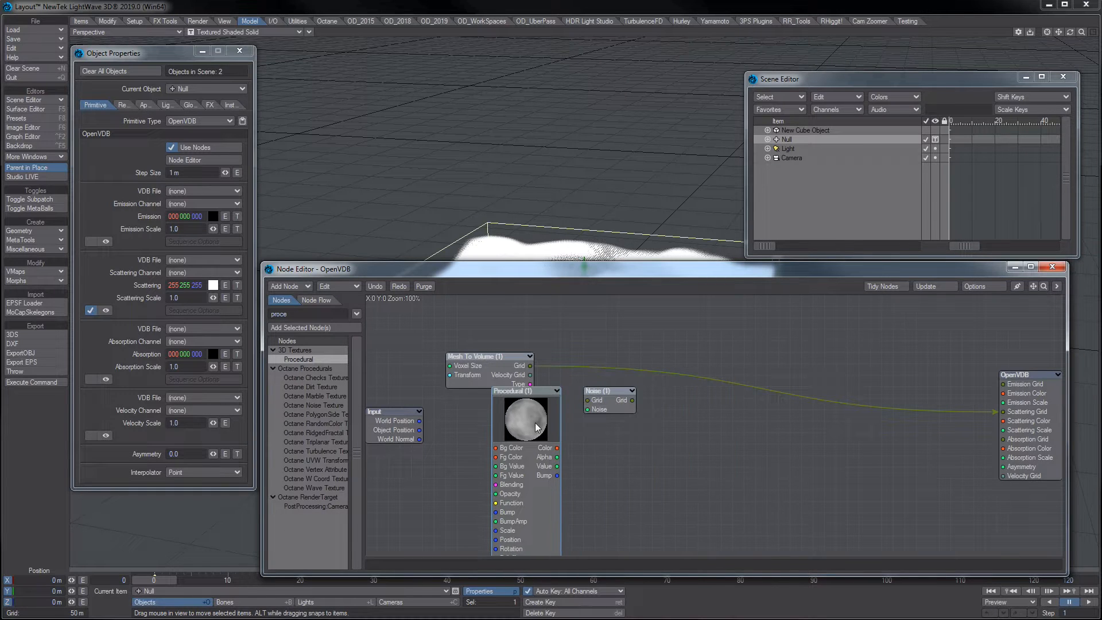
double_click(525, 418)
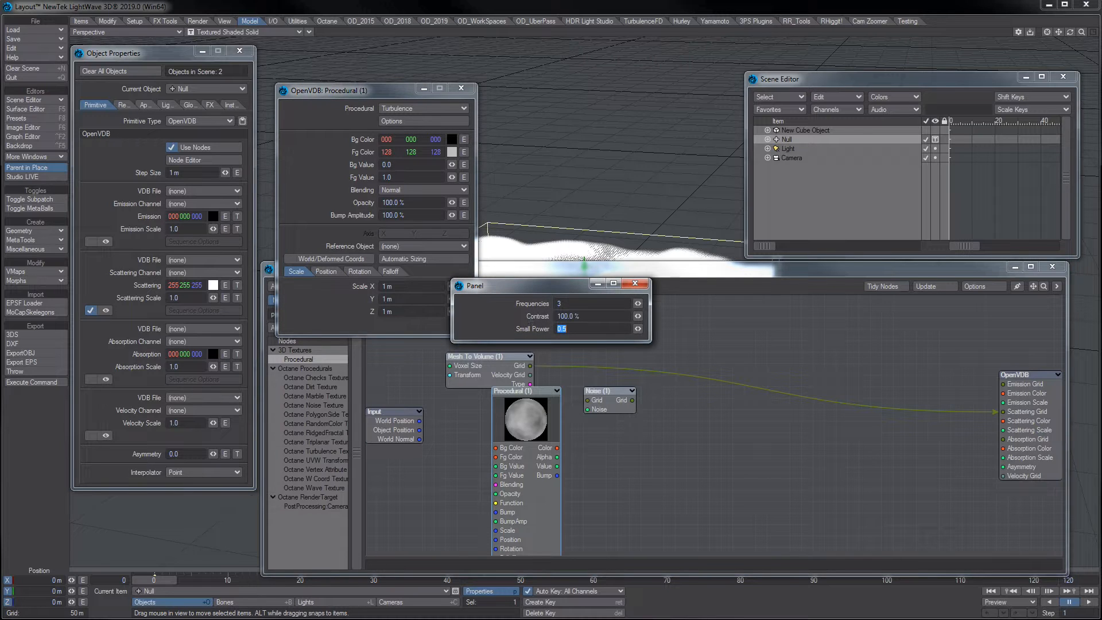
text(.65)
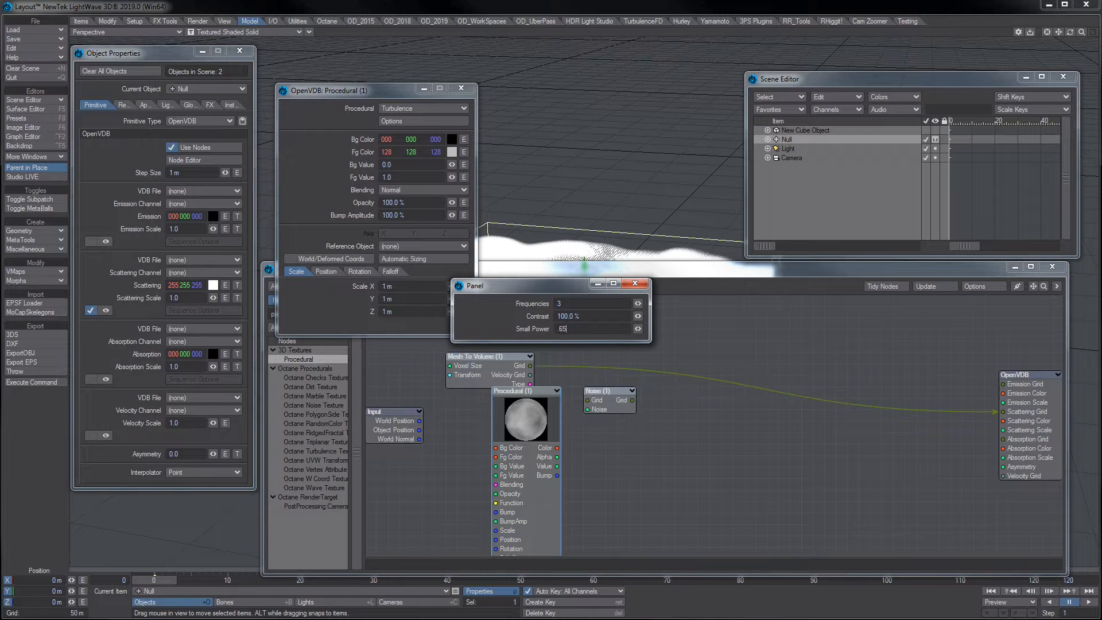
click(633, 284)
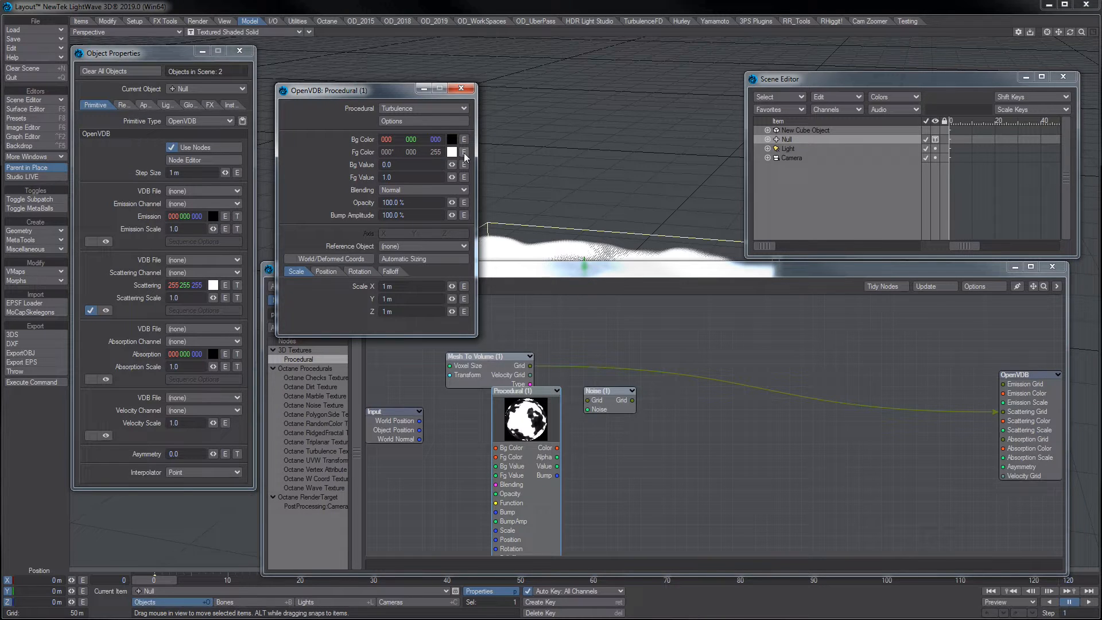
mouse_move(430, 150)
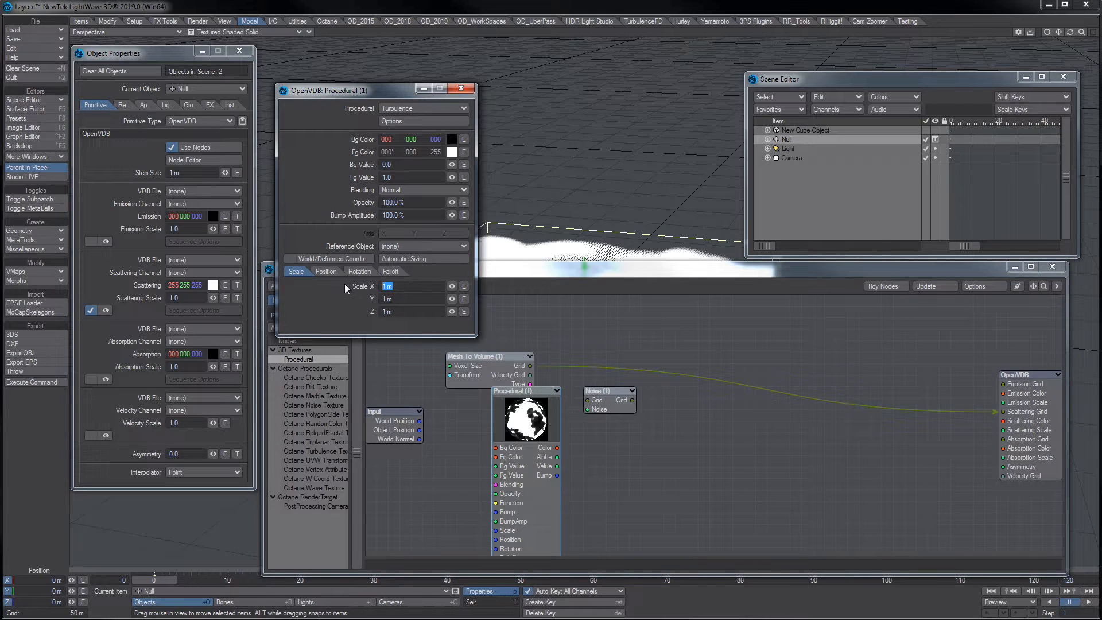
text(10)
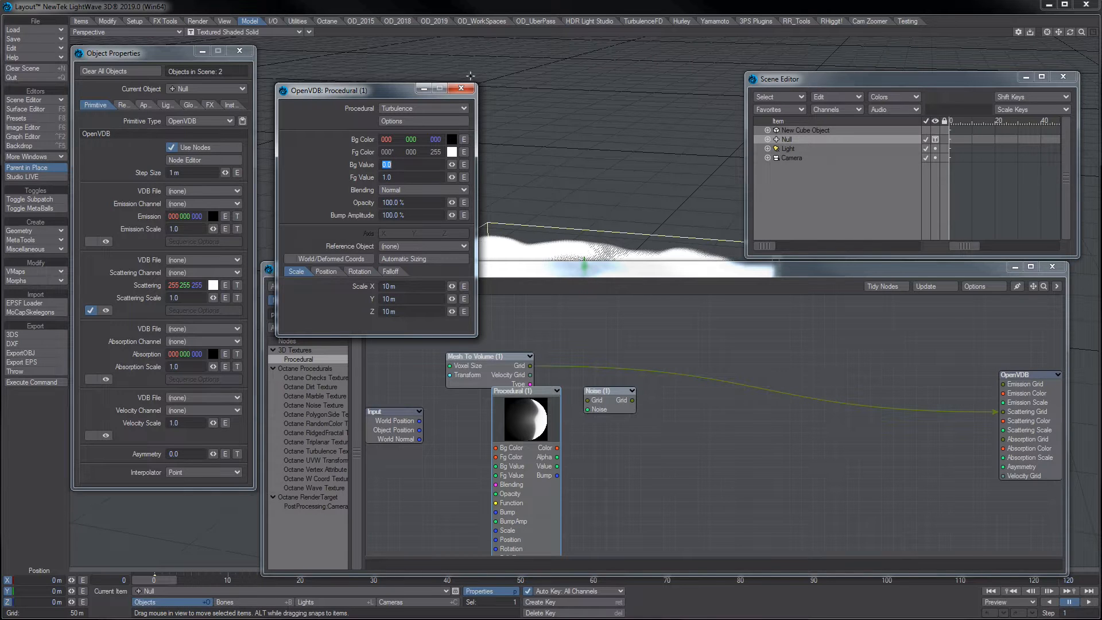
click(461, 90)
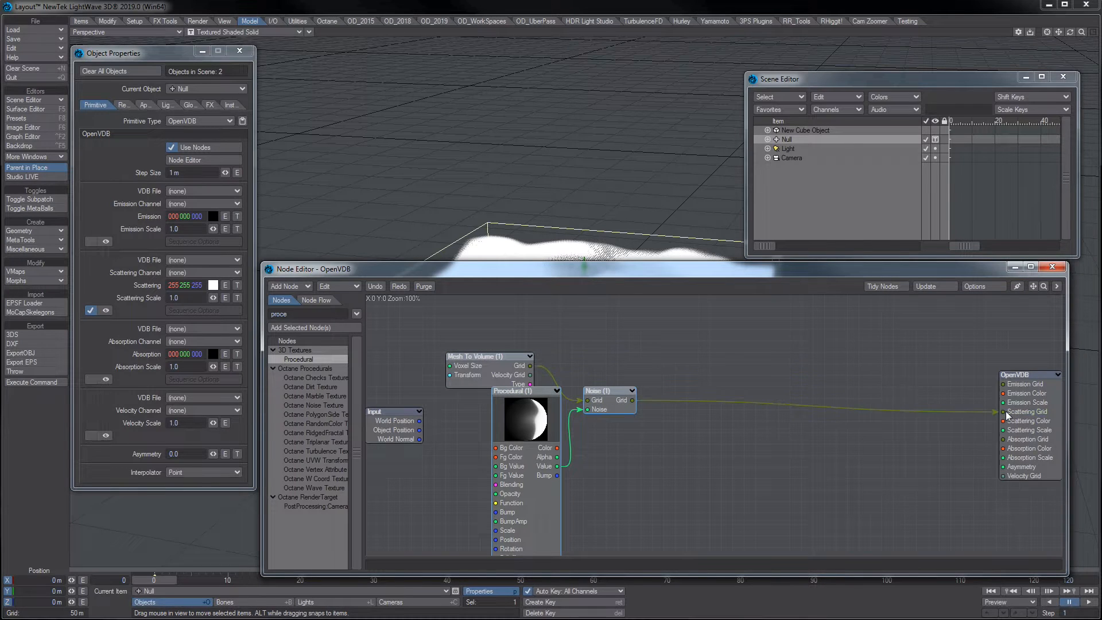
mouse_move(293, 569)
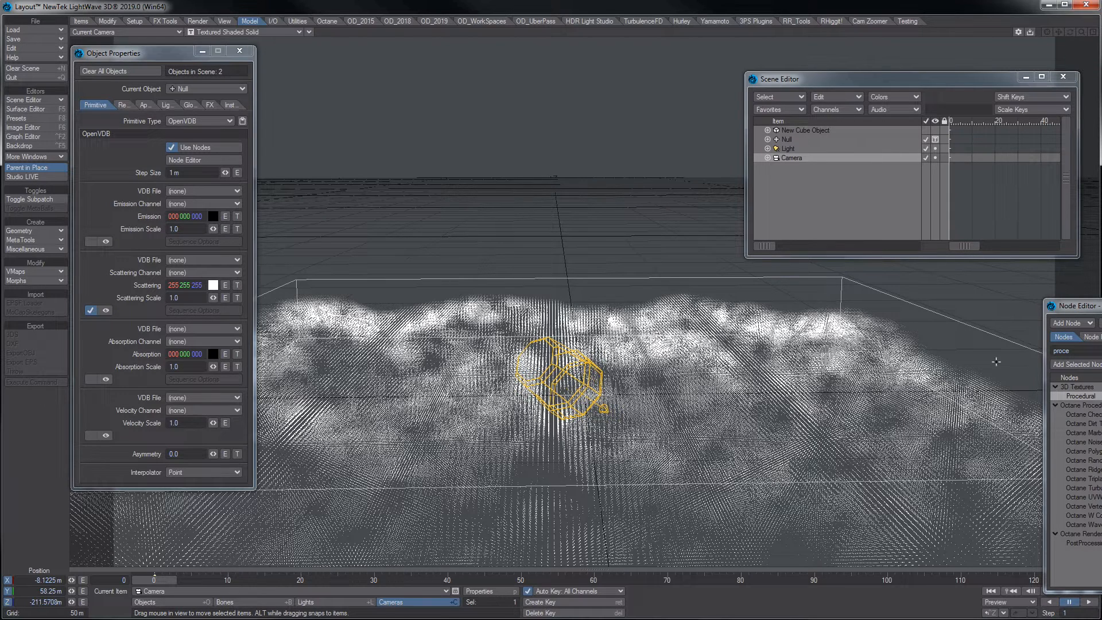
- Bring the Node Editor back in front of the camera view of the cloud
click(184, 159)
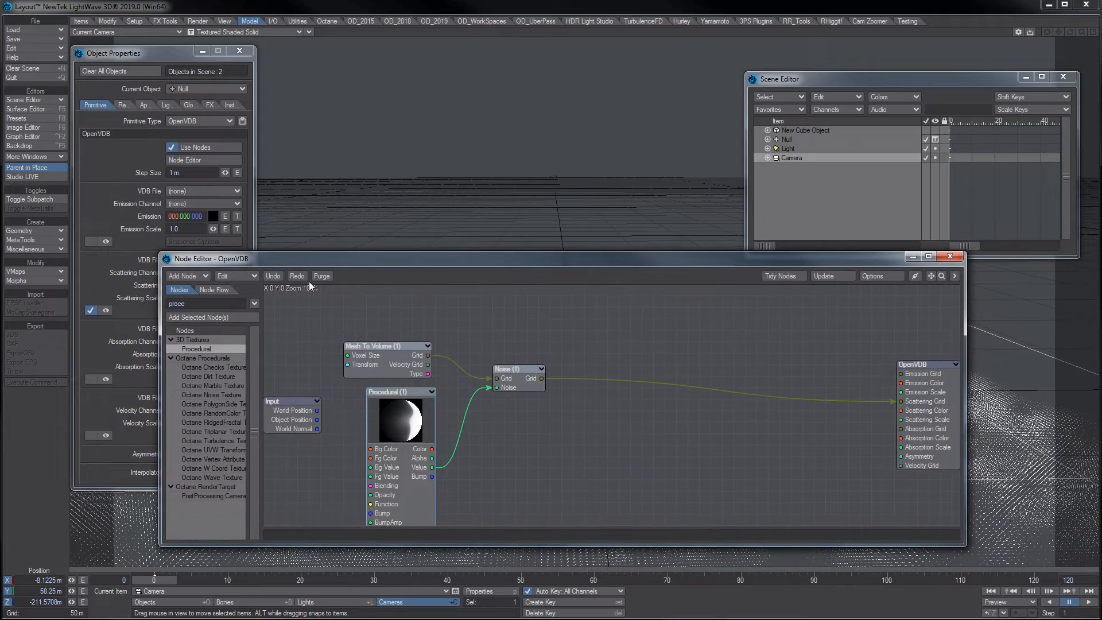
- Set the volume's absorption colour to a pale warm yellow (255 221 122)
drag(541, 378, 901, 428)
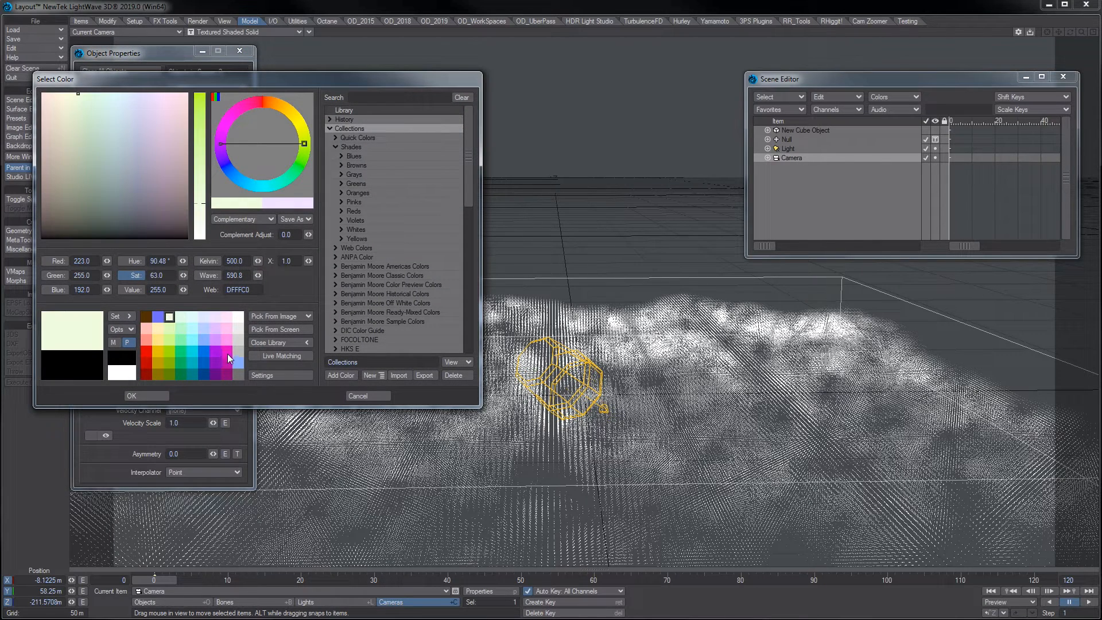
click(159, 326)
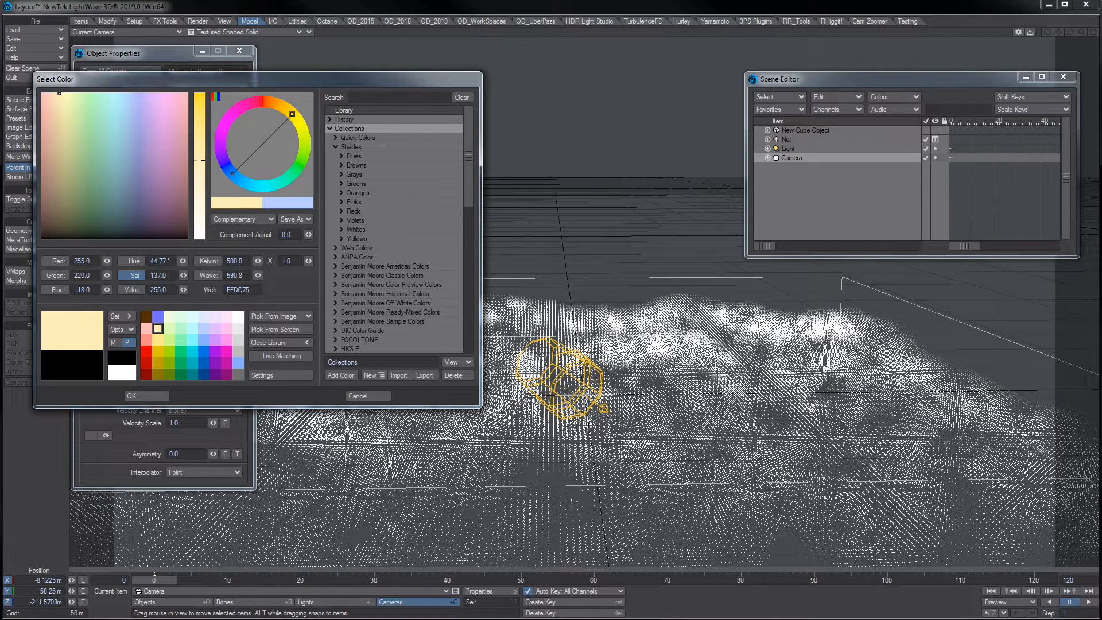
click(147, 395)
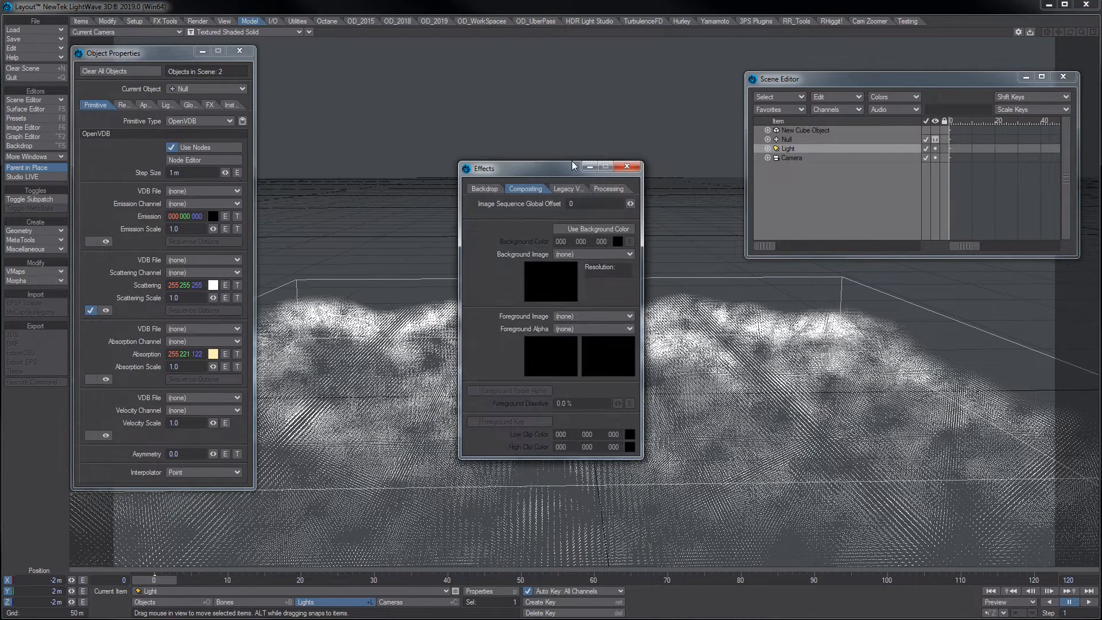
- Add a SunSky (Hosek-Wilkie) physical sky environment to the backdrop
click(484, 188)
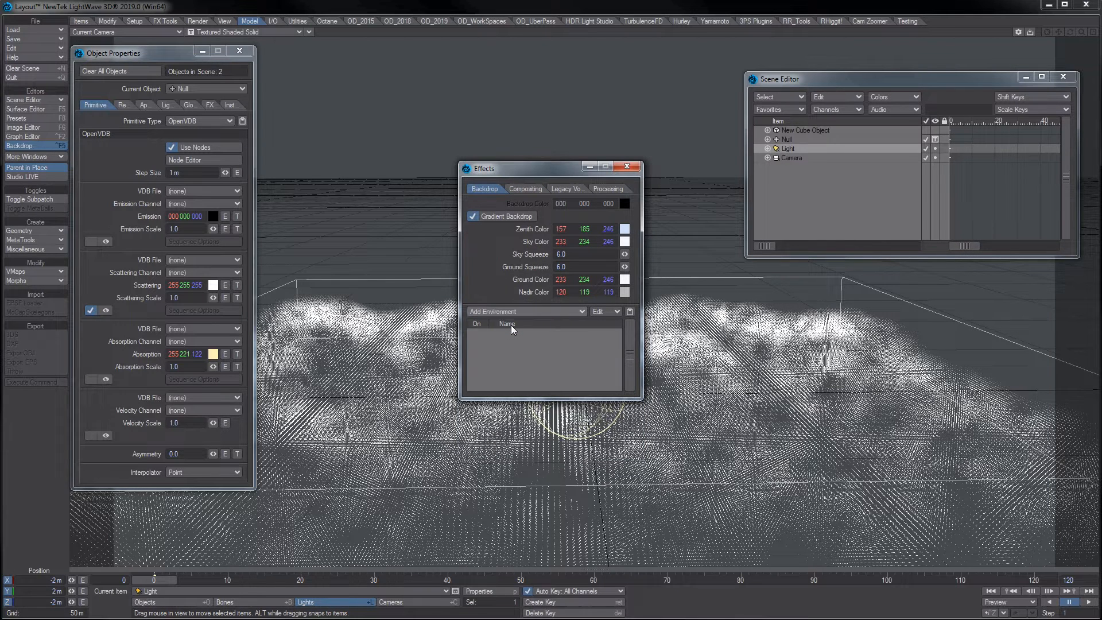
click(526, 311)
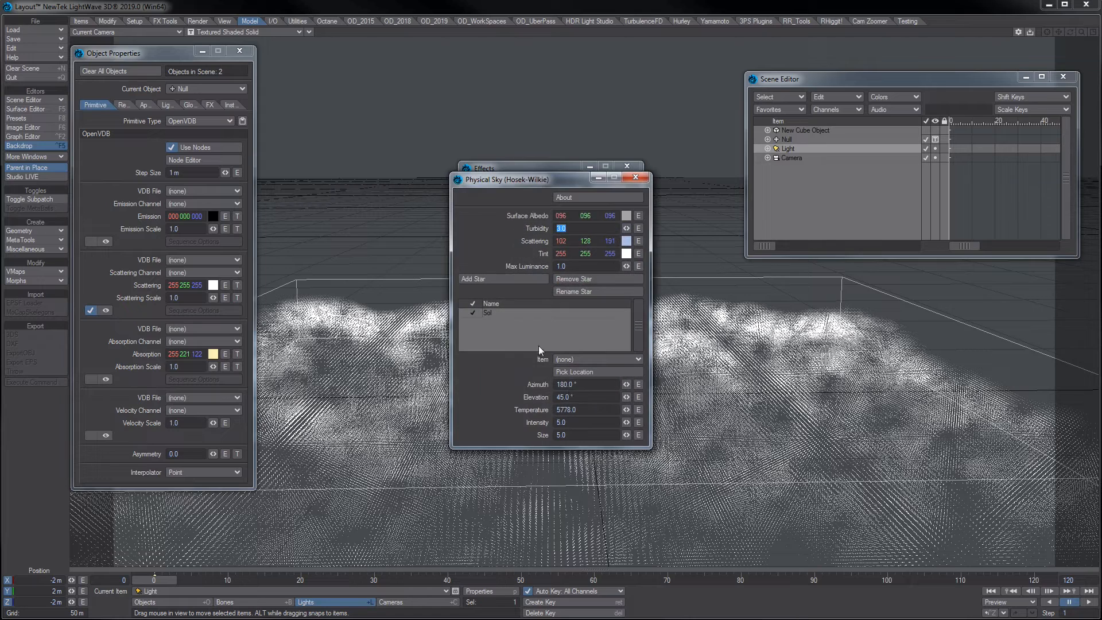
click(583, 421)
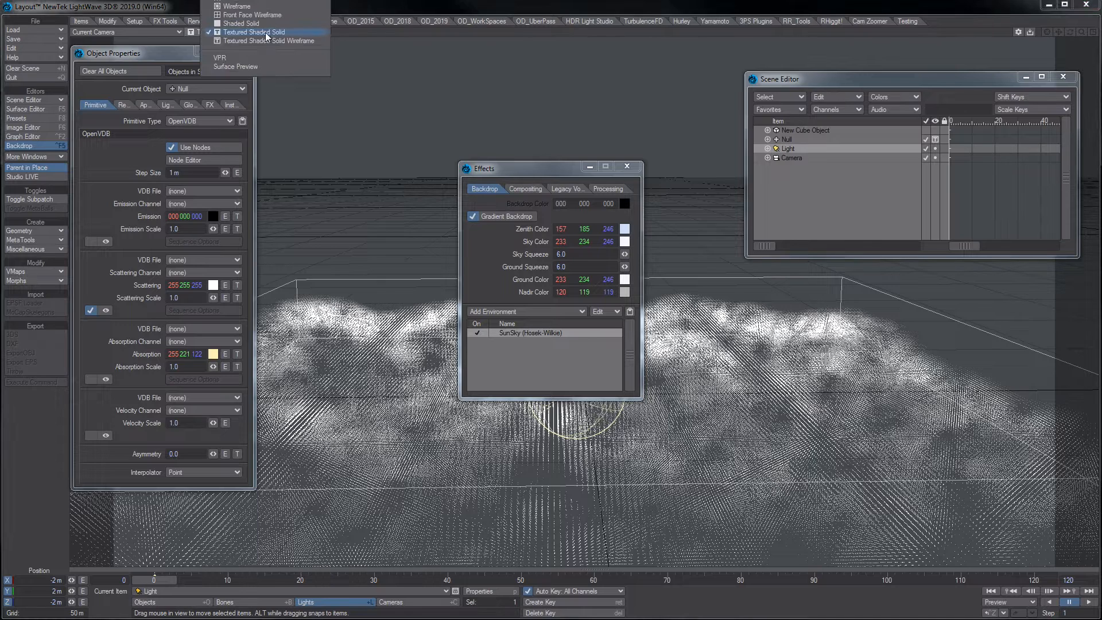
- Set the viewport render mode to VPR to see the cloud under the sky
click(254, 32)
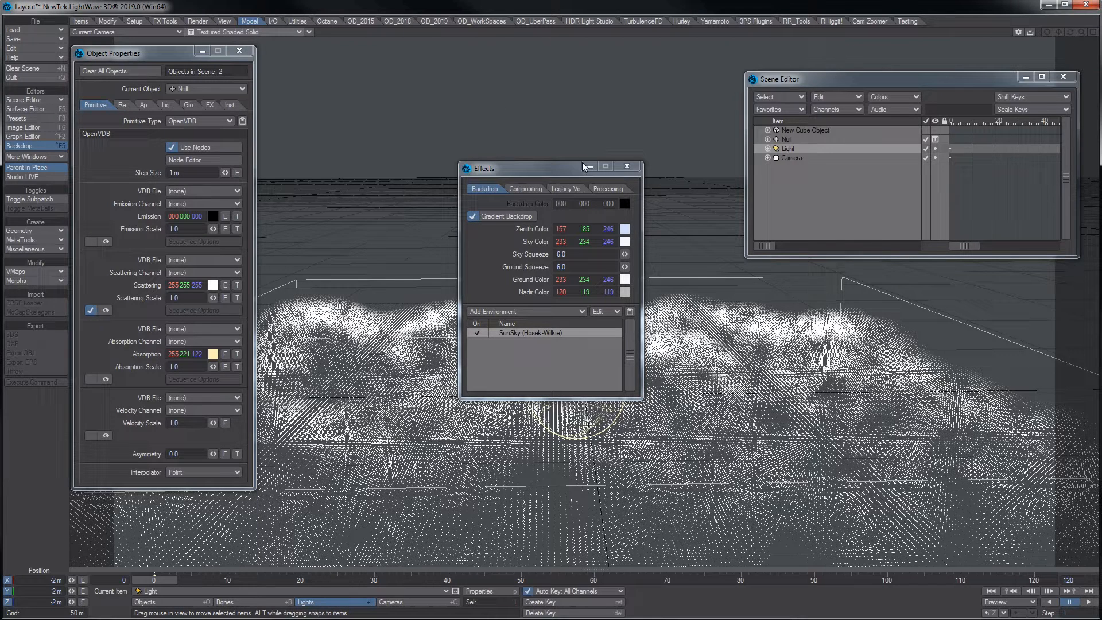
mouse_move(567, 166)
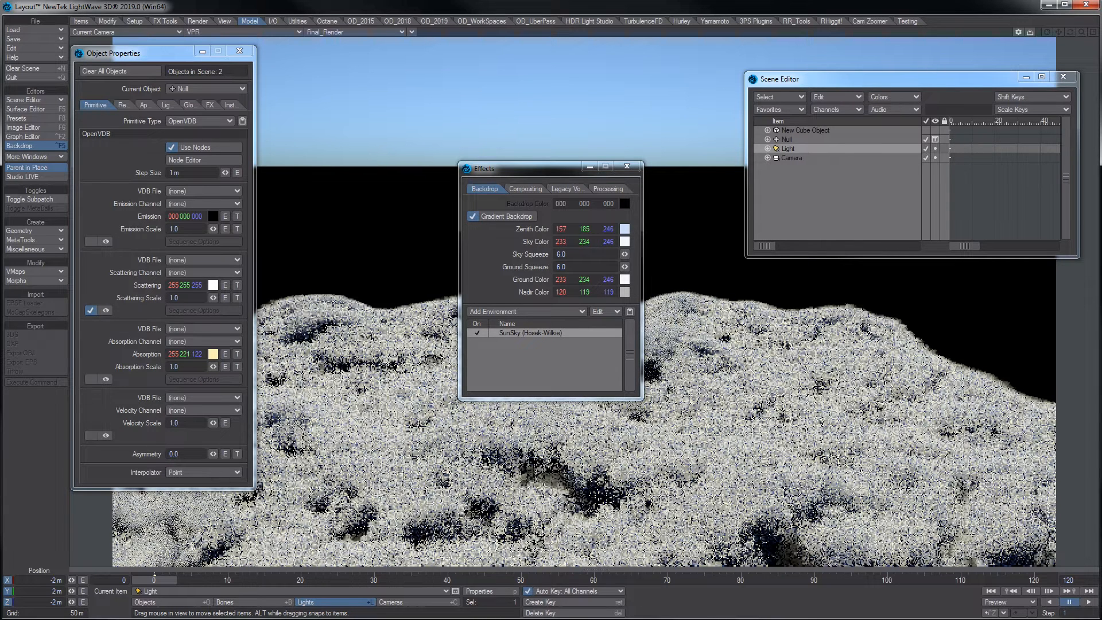
- Set the volume Interpolator to Quadratic, move the Effects window aside, and restore solid shading
click(204, 472)
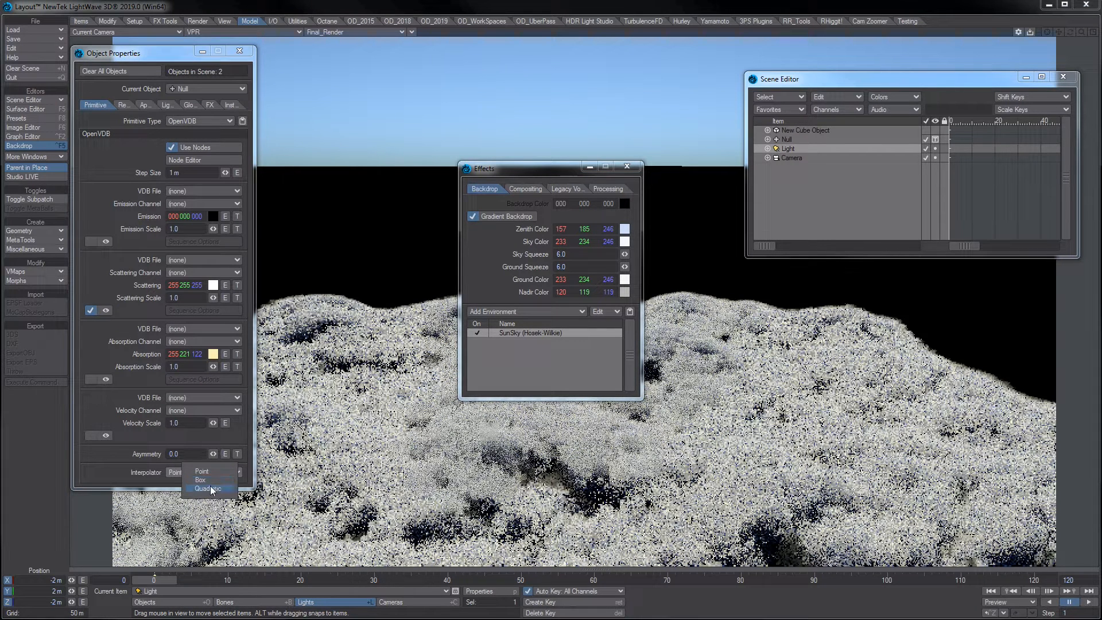
click(204, 471)
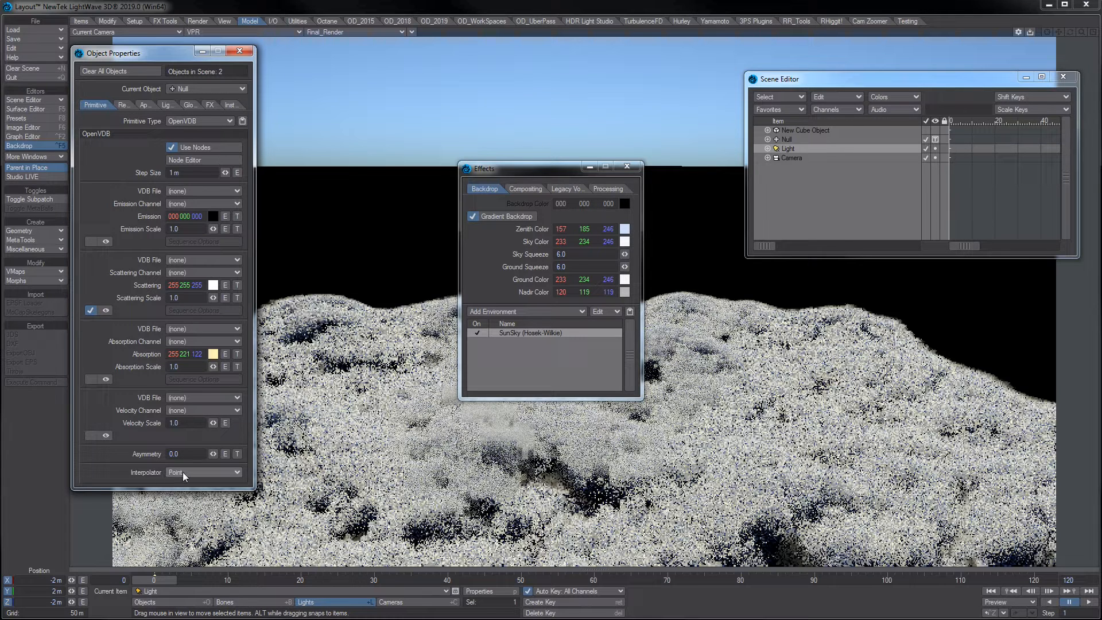
click(203, 471)
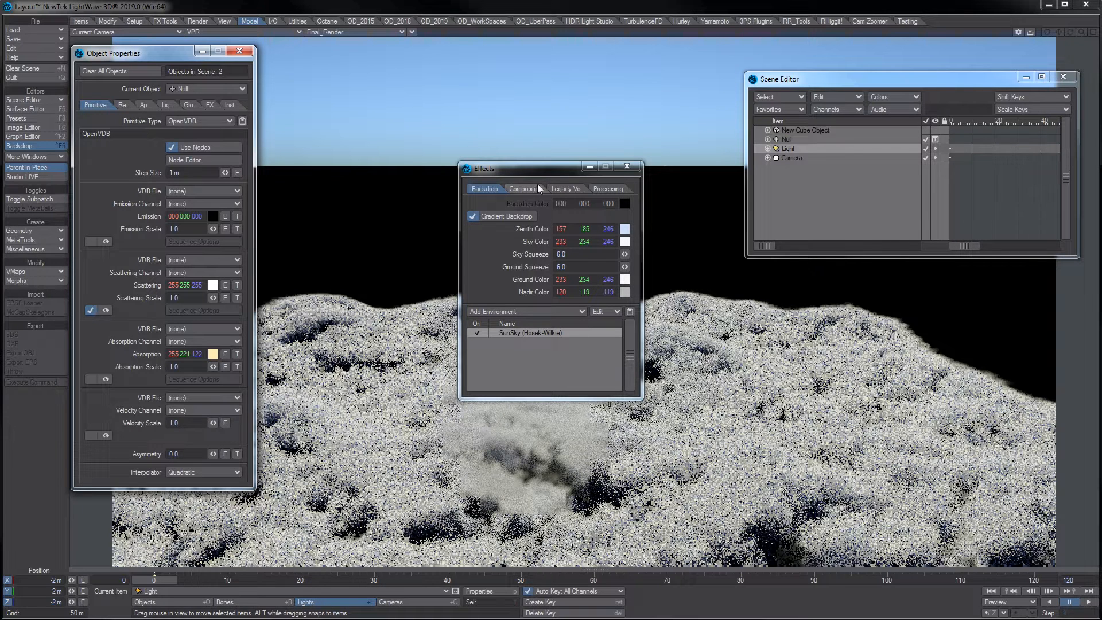
drag(516, 169, 829, 226)
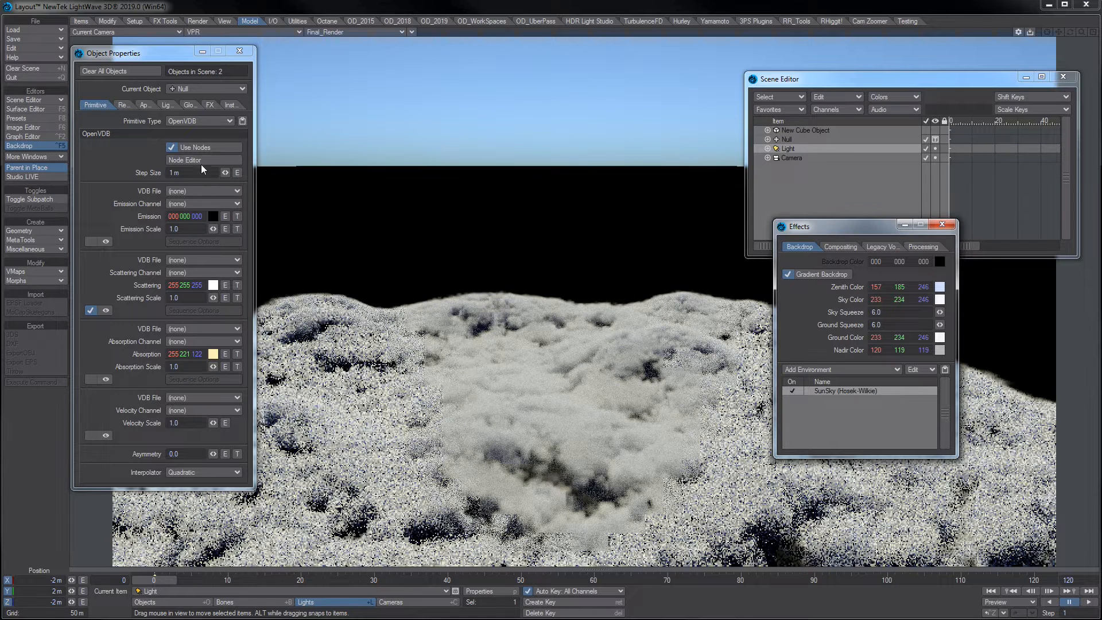
click(184, 160)
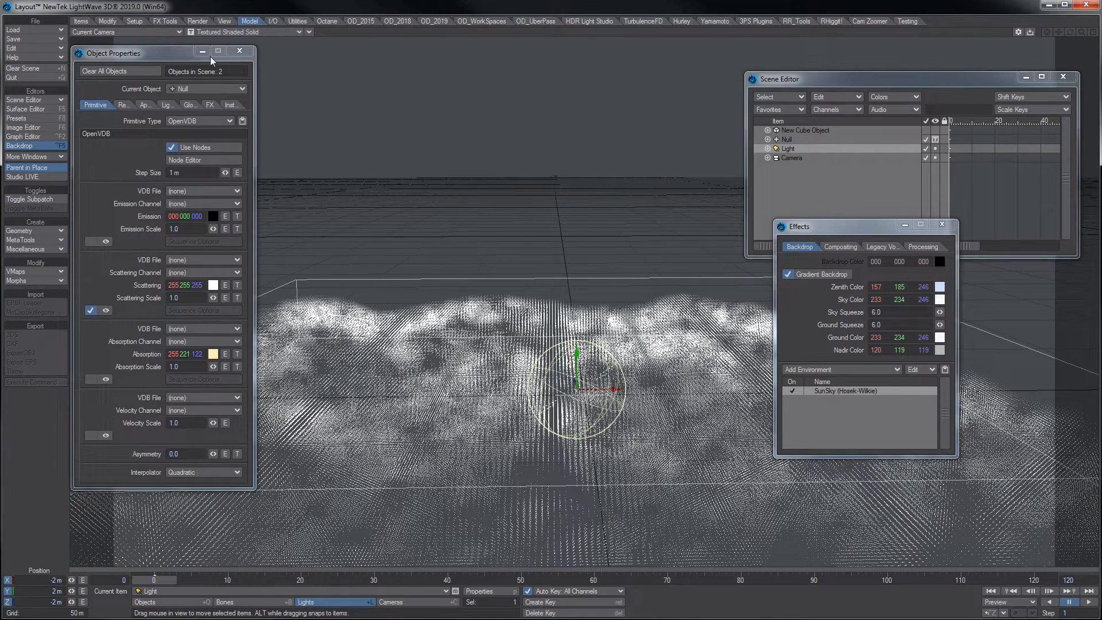
mouse_move(418, 35)
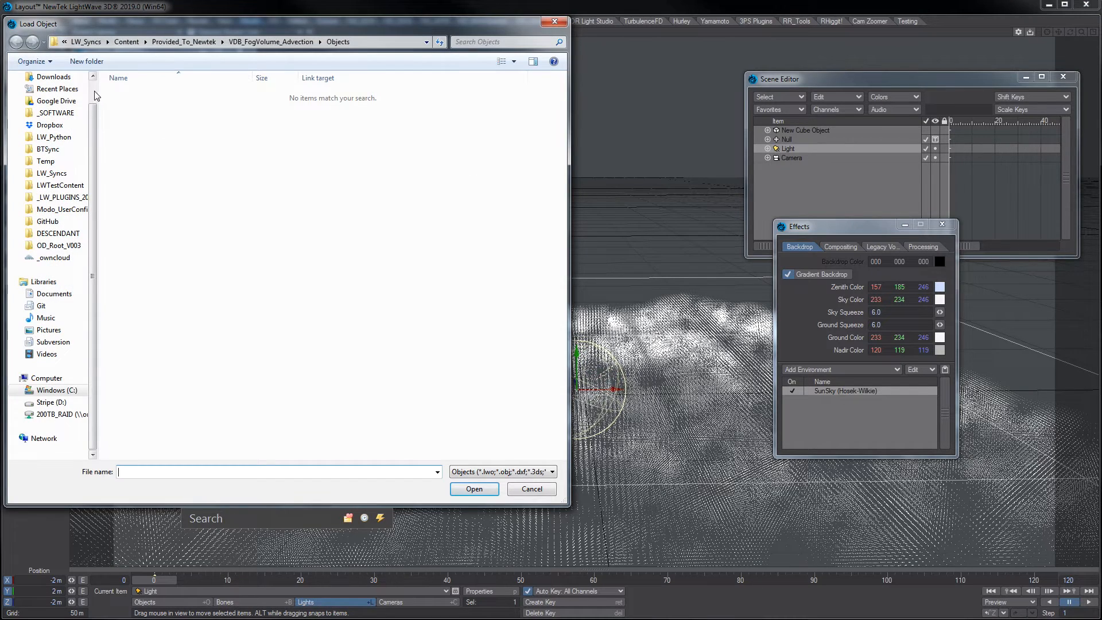
- Load the hulk_highres2 object, hide its geometry, and reselect the OpenVDB null
click(48, 93)
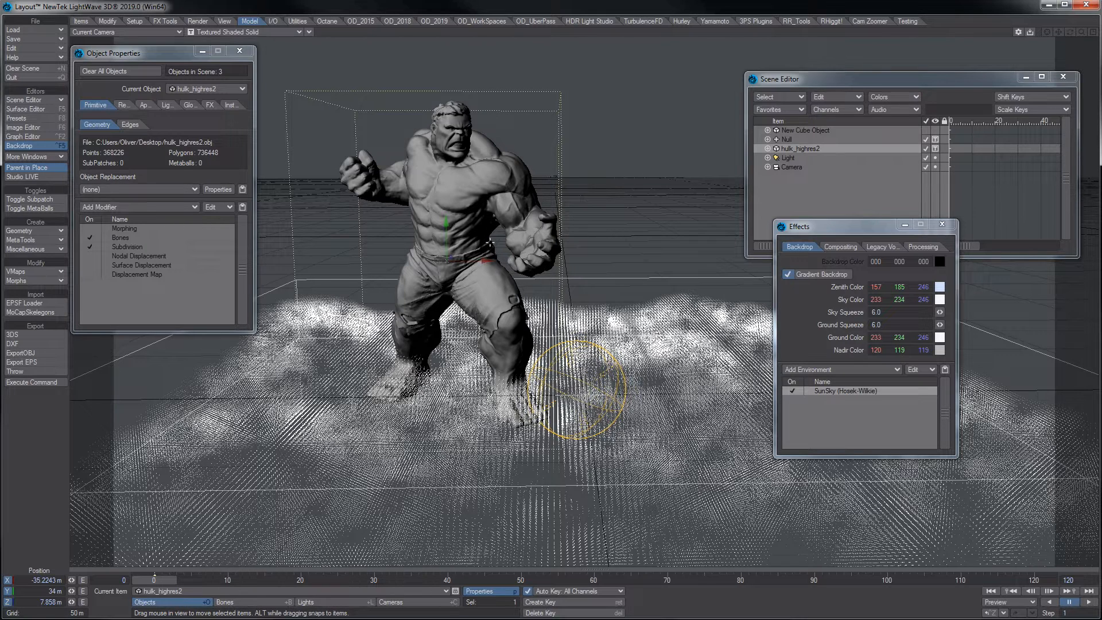
mouse_move(855, 174)
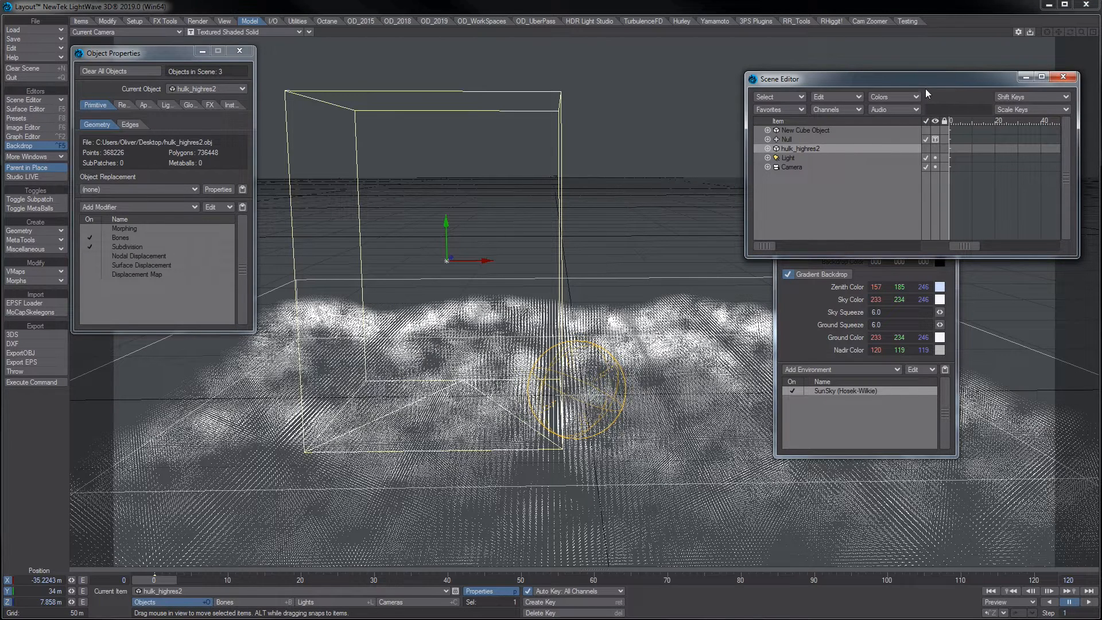
click(788, 138)
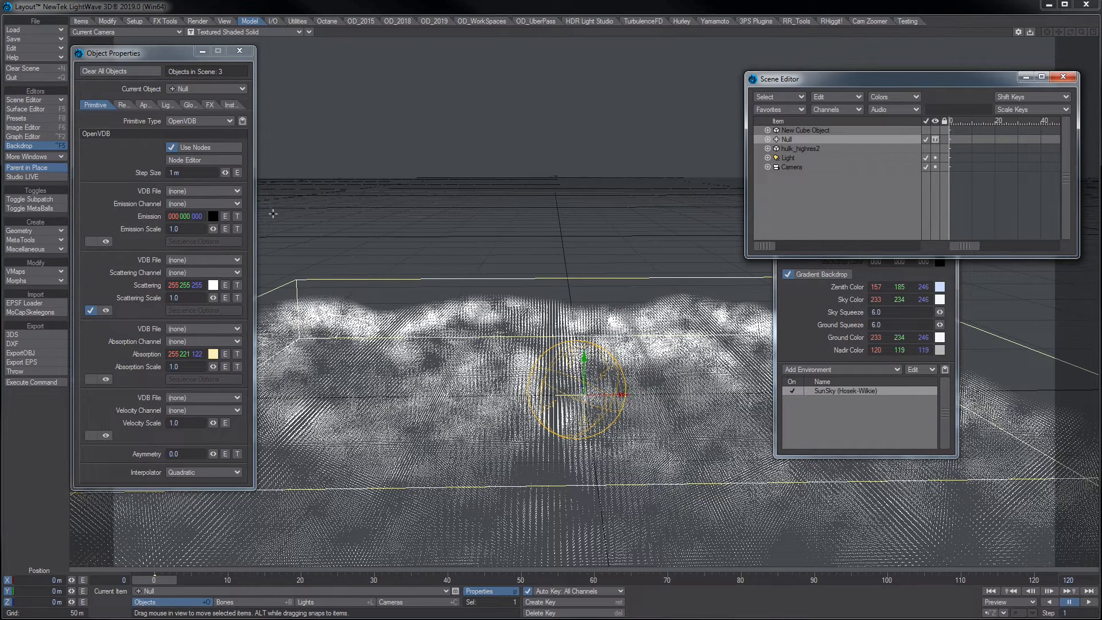
- Add a second Mesh To Volume node that converts hulk_highres2 in the OpenVDB graph
click(183, 160)
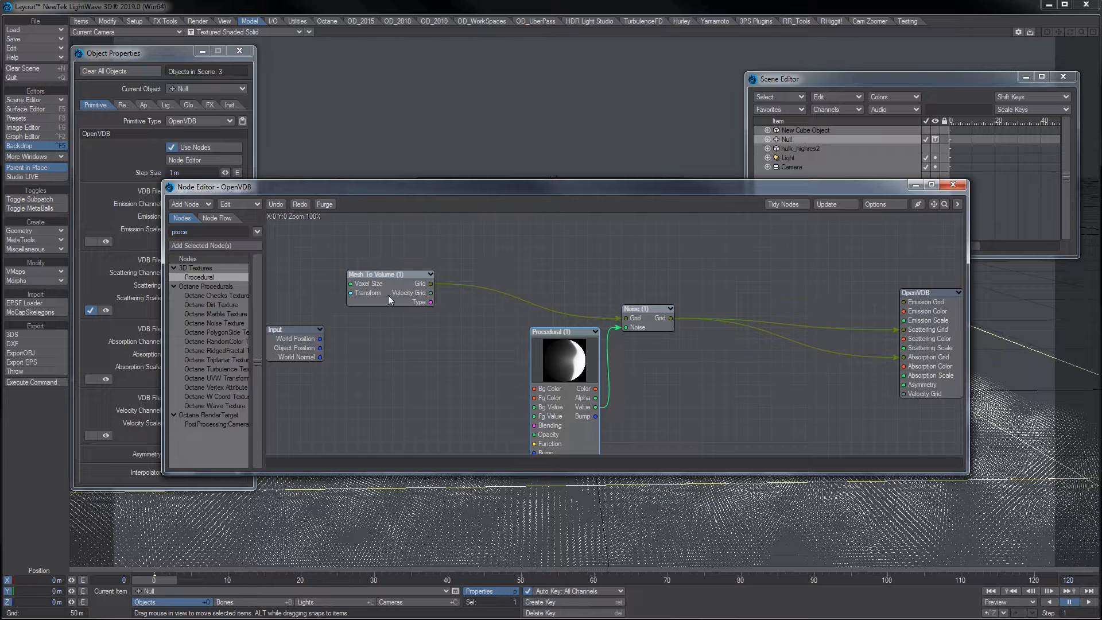
drag(388, 288, 388, 265)
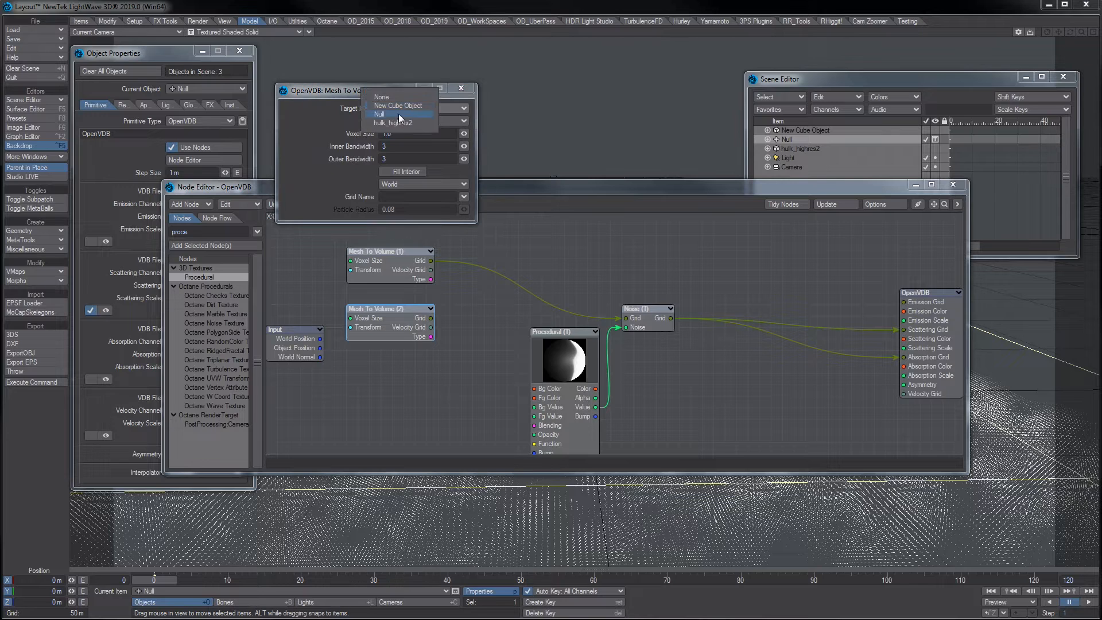
click(391, 122)
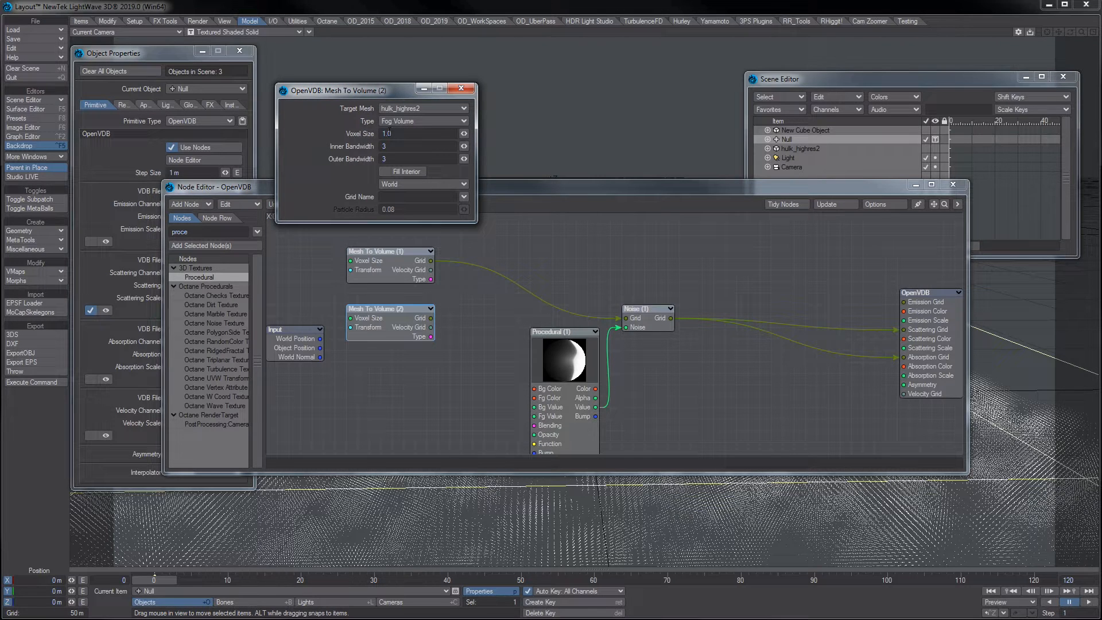
mouse_move(644, 227)
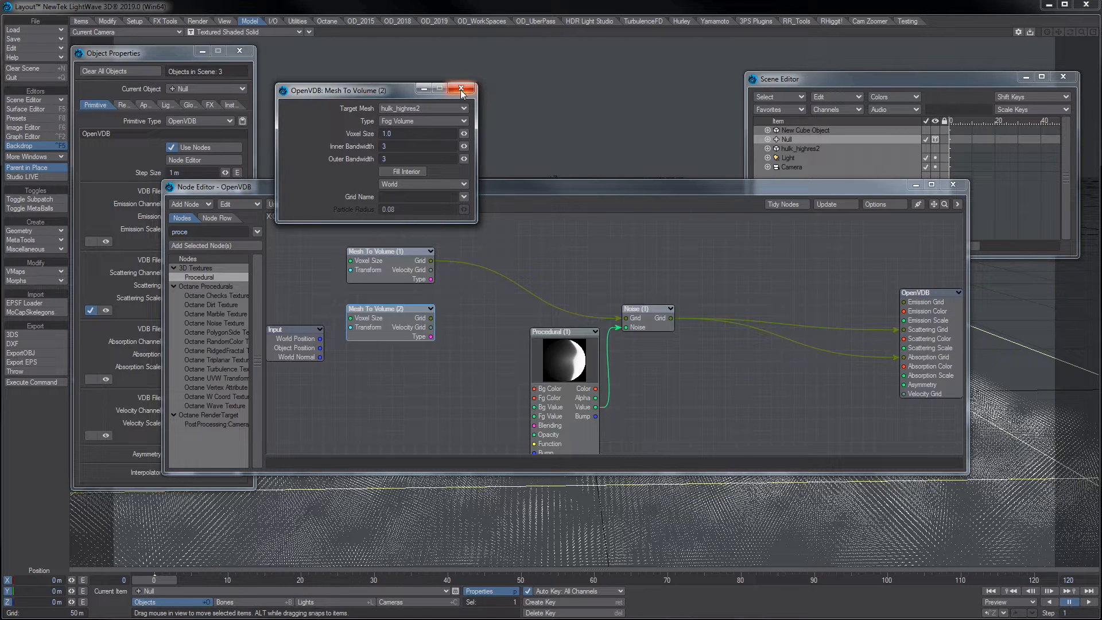
click(462, 88)
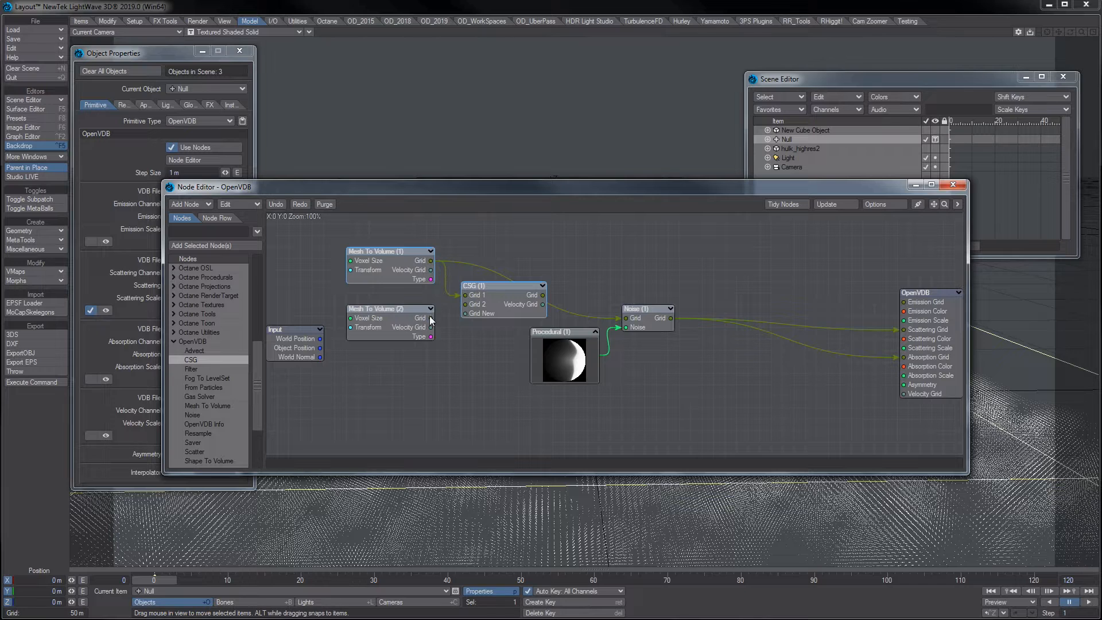
double_click(501, 285)
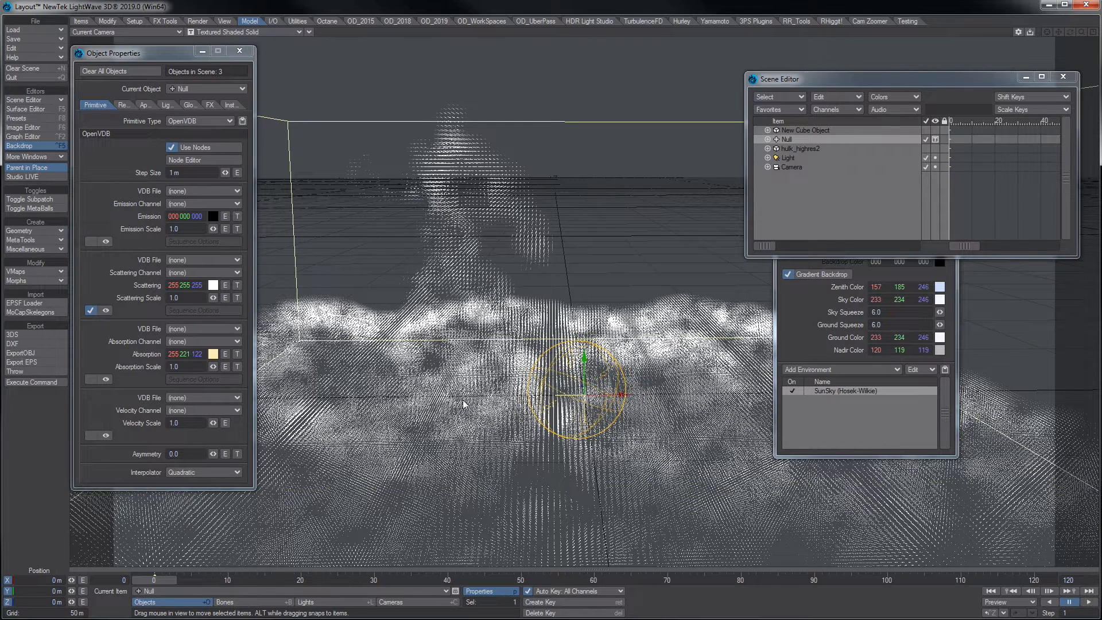
mouse_move(488, 225)
text(.8)
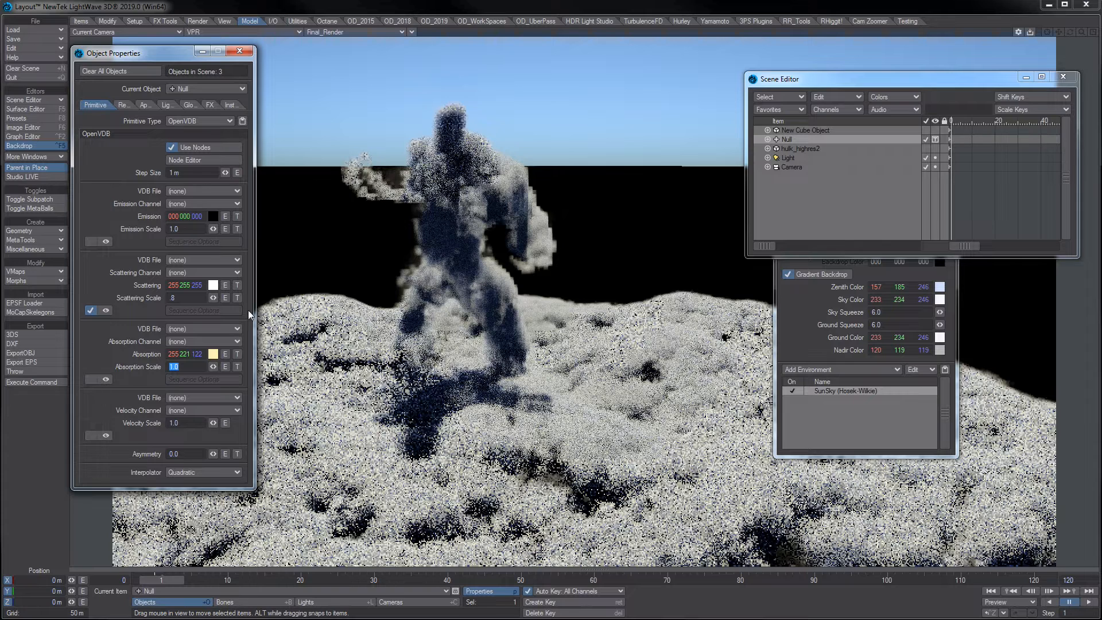
mouse_move(156, 386)
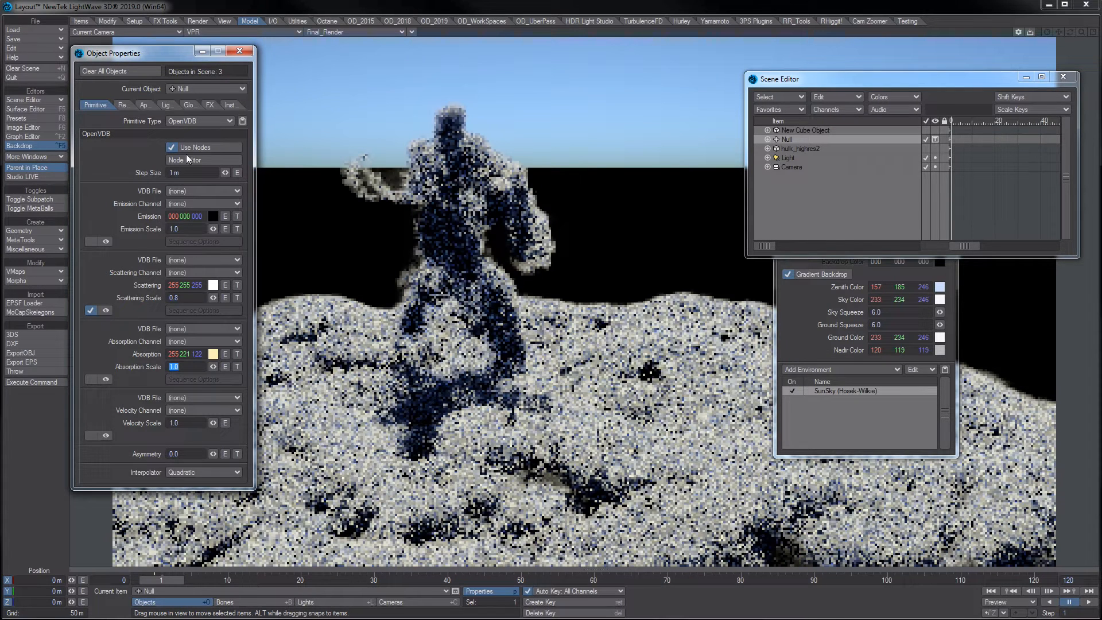
- Reopen the volume's OpenVDB node network from Object Properties
click(184, 160)
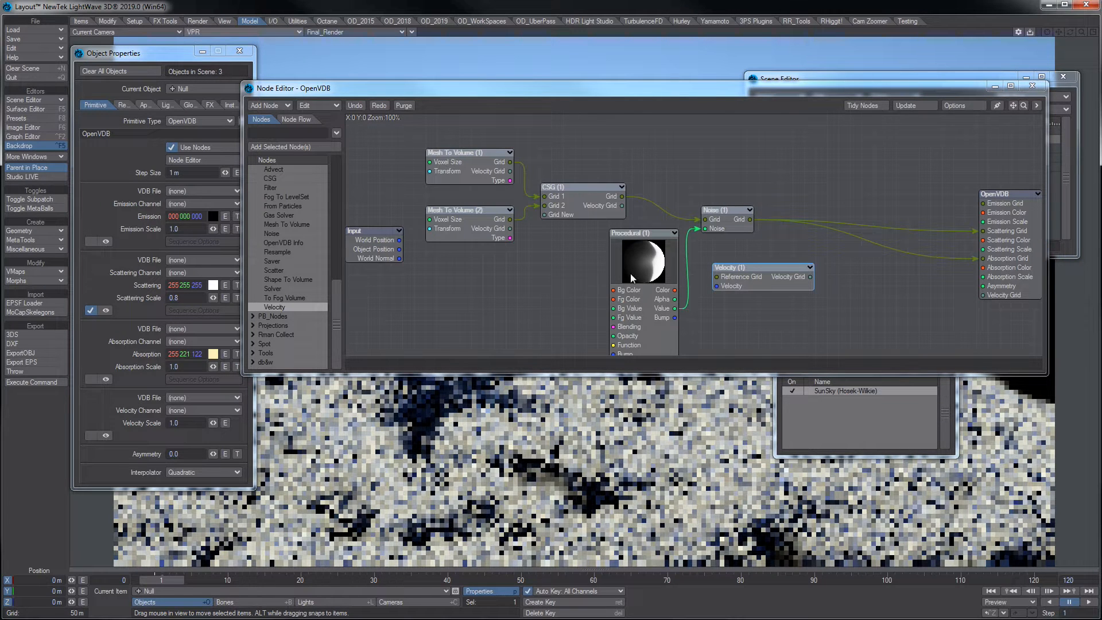
mouse_move(639, 273)
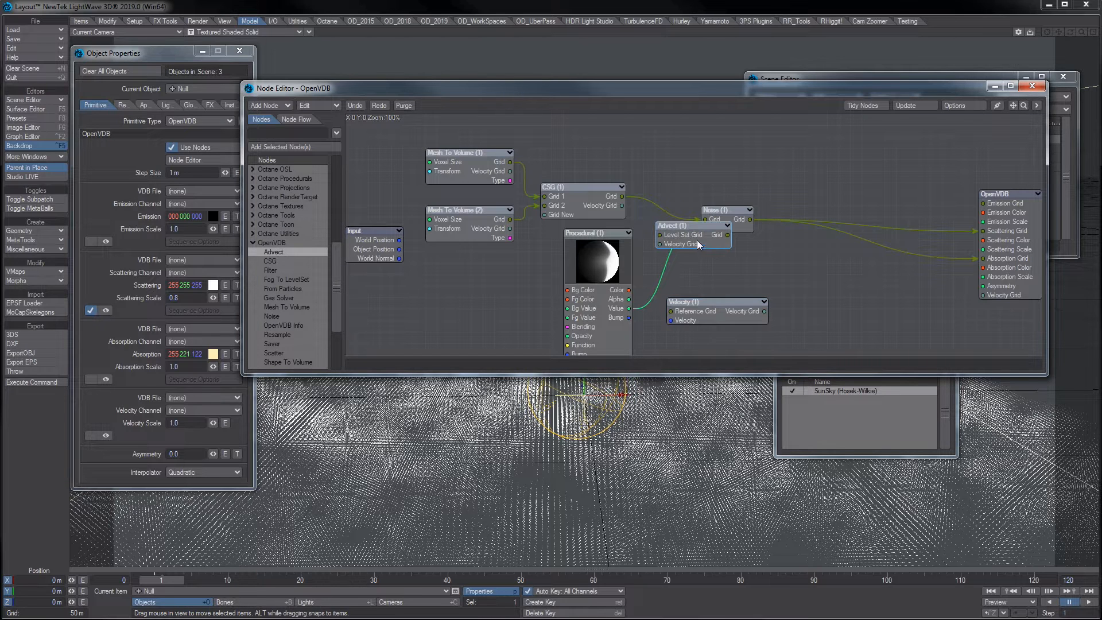
- Move the Procedural node below the mesh nodes and review Mesh To Volume (1) settings
drag(692, 235, 749, 266)
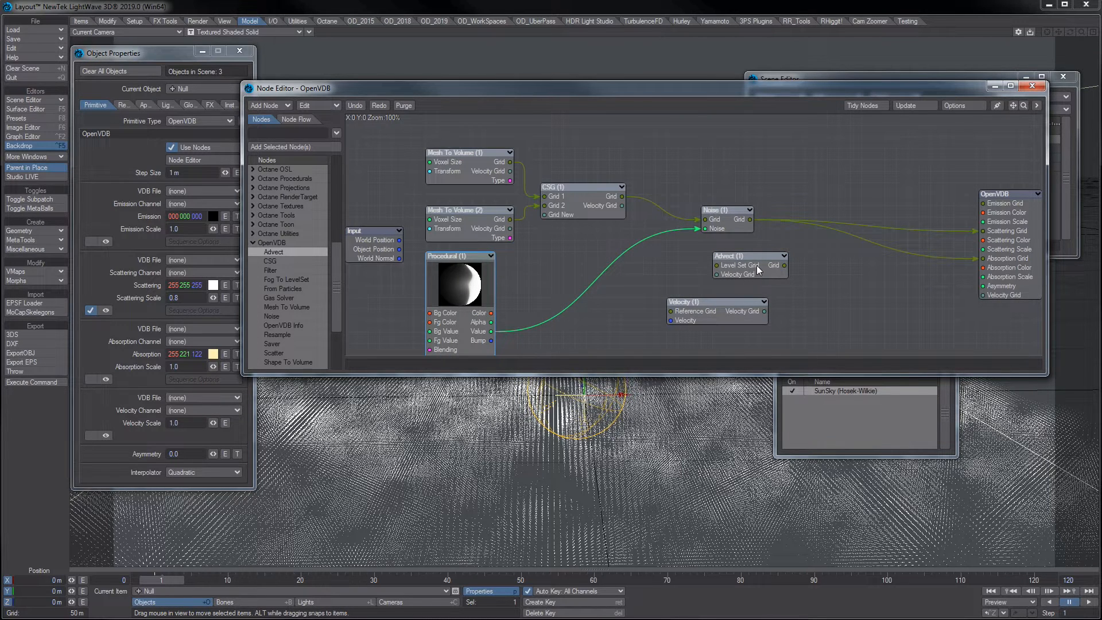
double_click(469, 153)
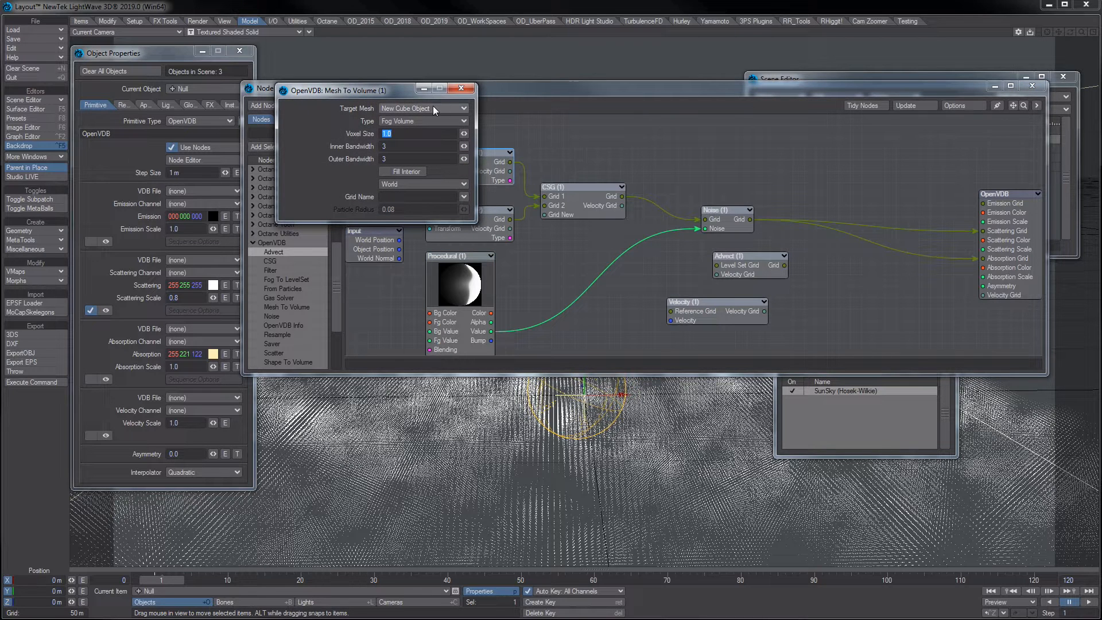
mouse_move(403, 126)
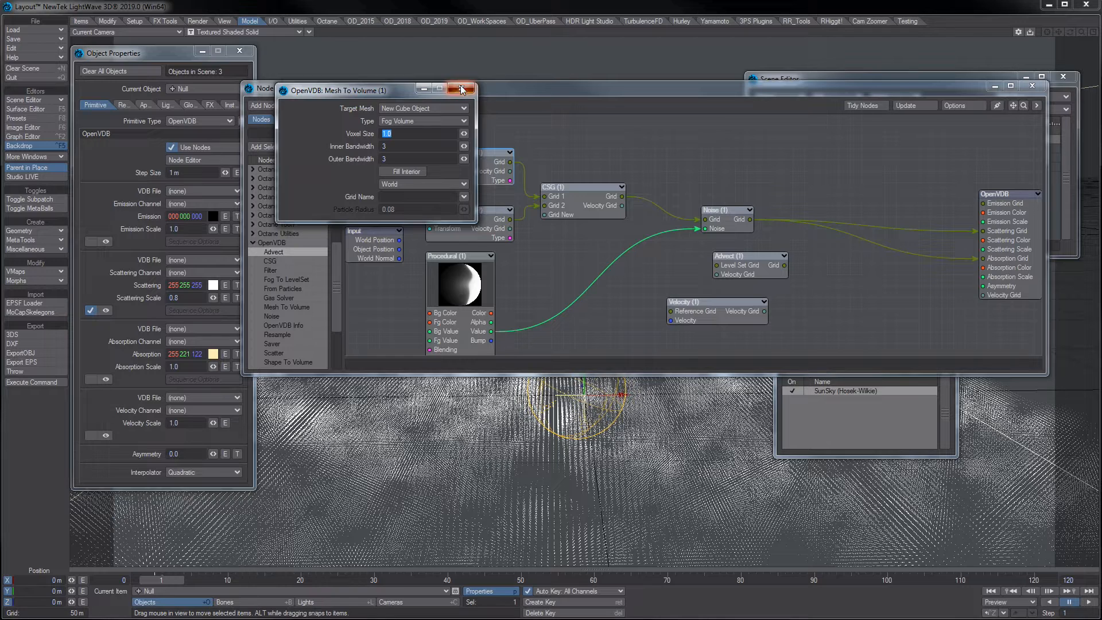
click(461, 89)
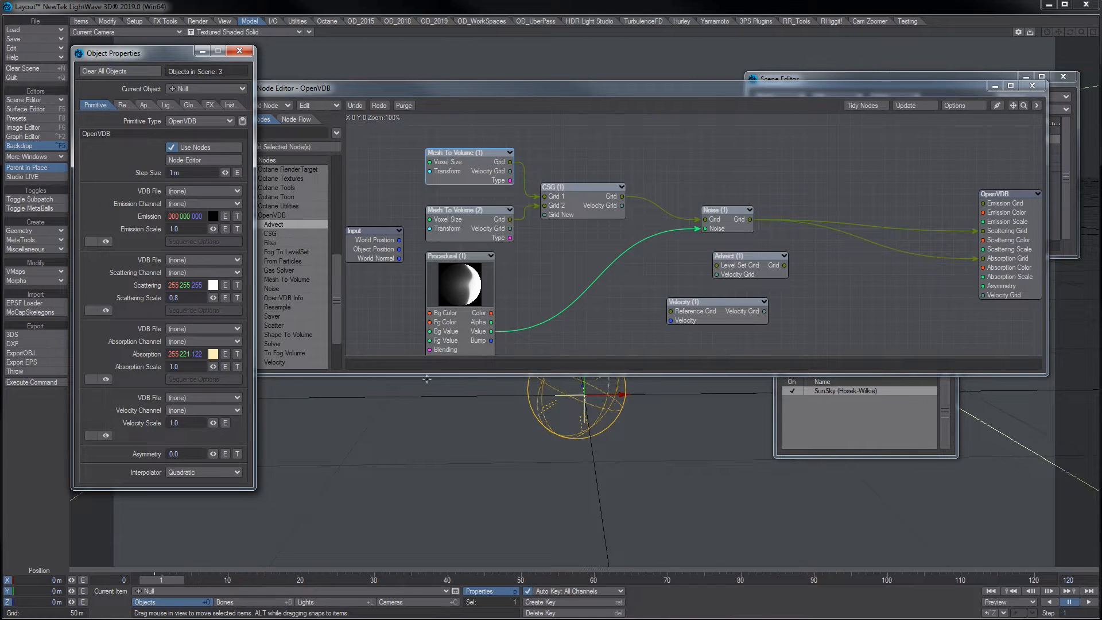
double_click(467, 153)
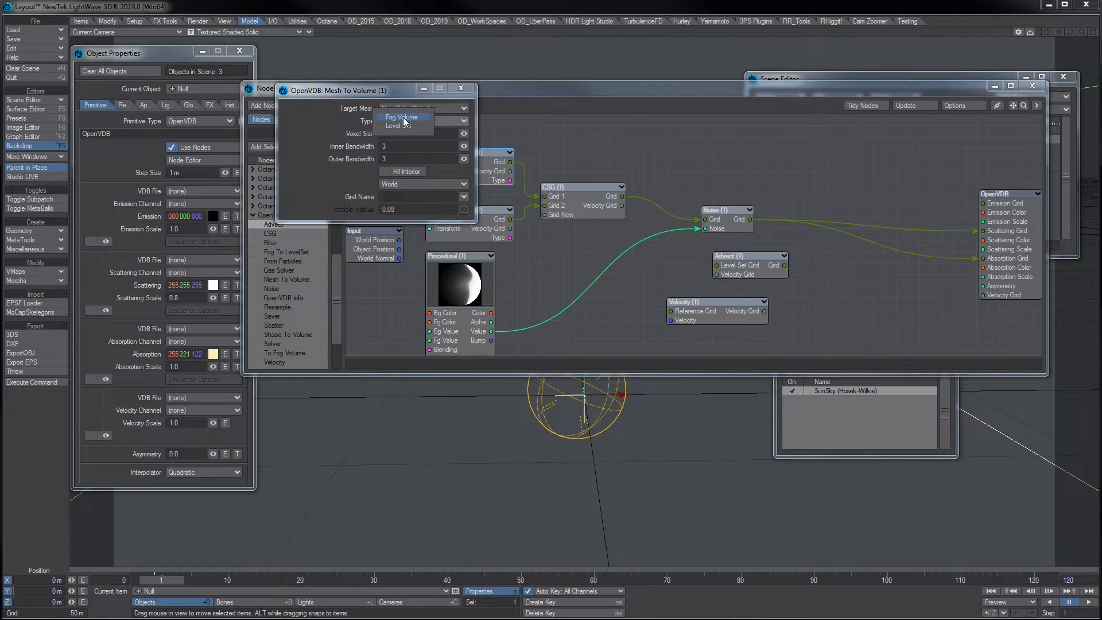
click(401, 117)
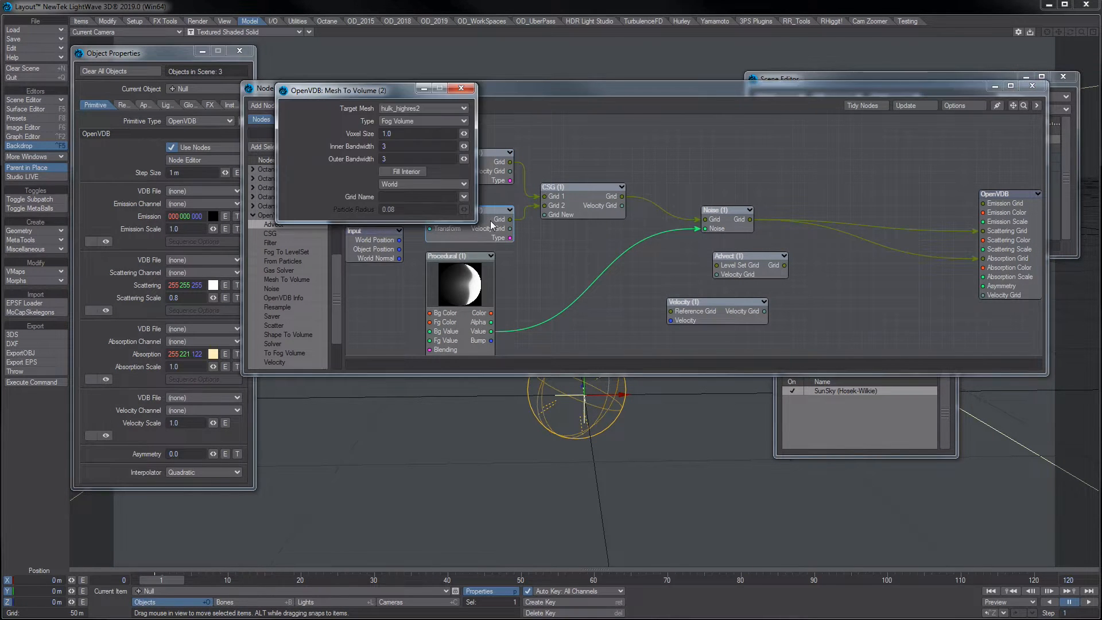
click(419, 119)
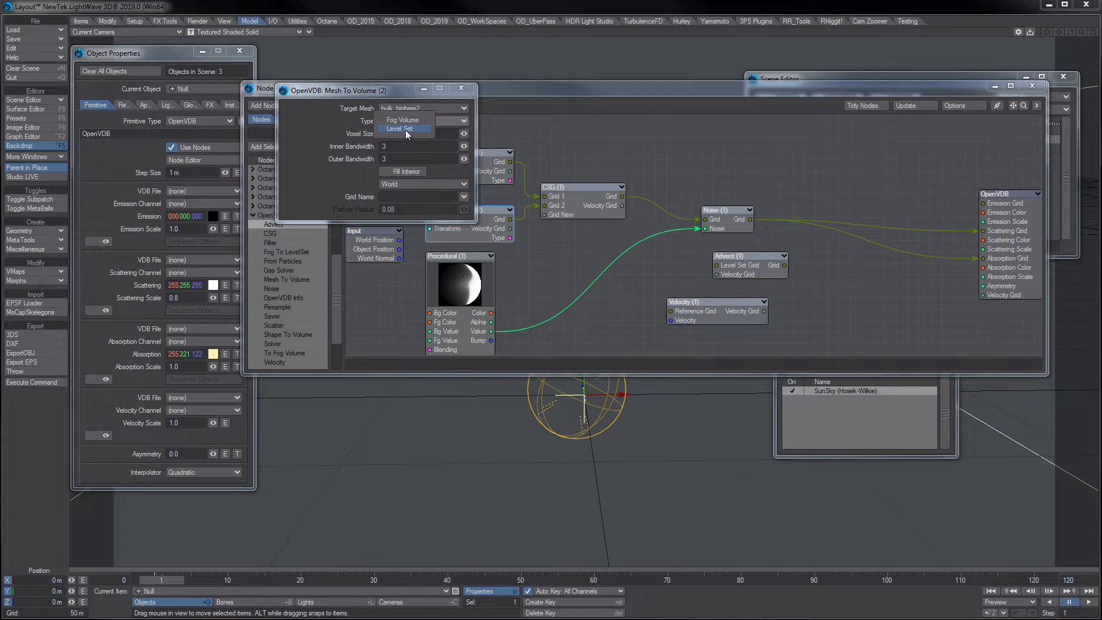
click(461, 88)
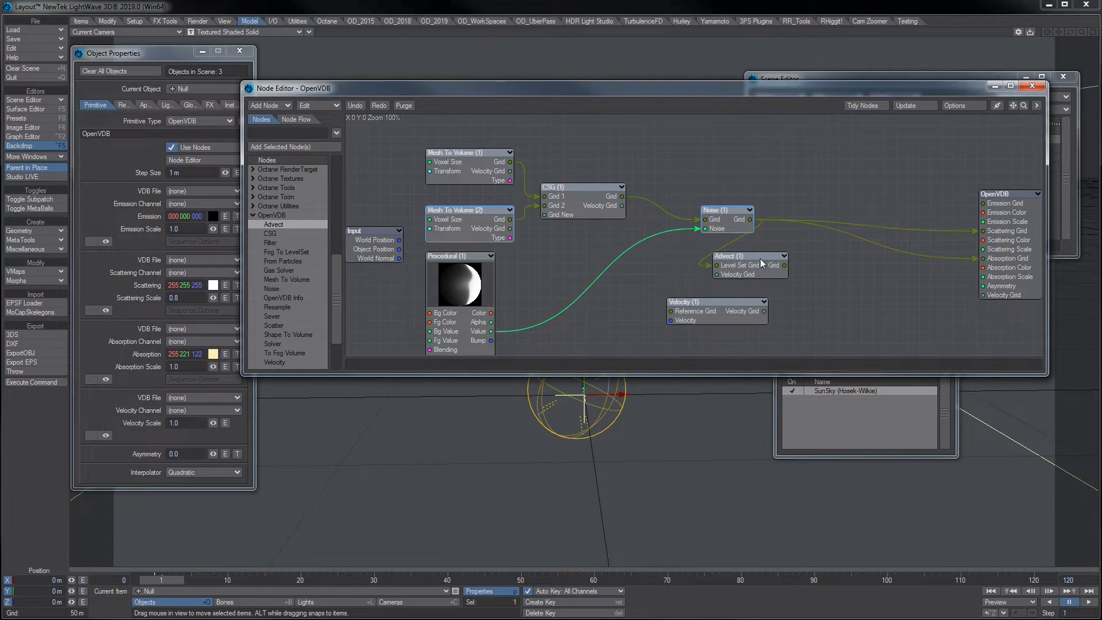
- Wire Noise and Velocity grids into Advect, and the CSG grid into Velocity's Reference Grid
drag(716, 301, 694, 311)
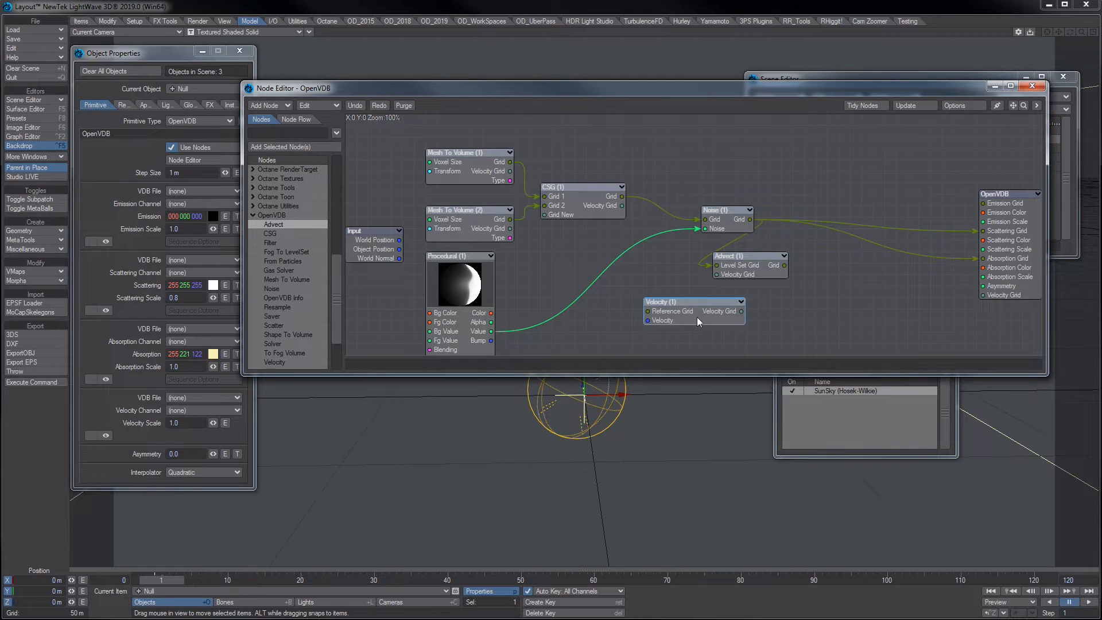
drag(692, 301, 659, 313)
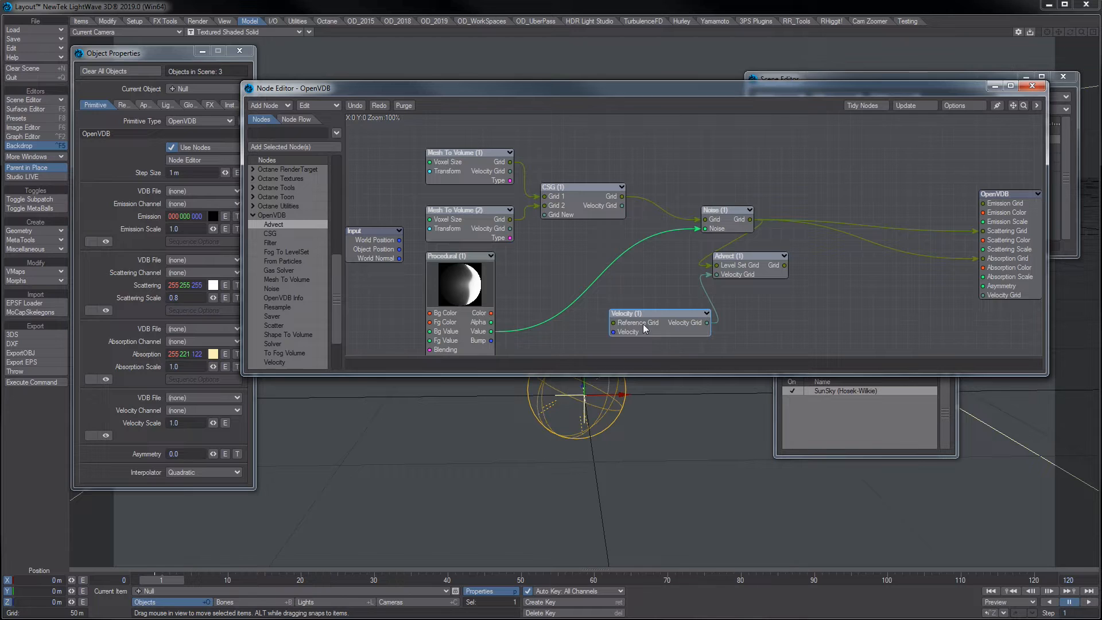
mouse_move(652, 326)
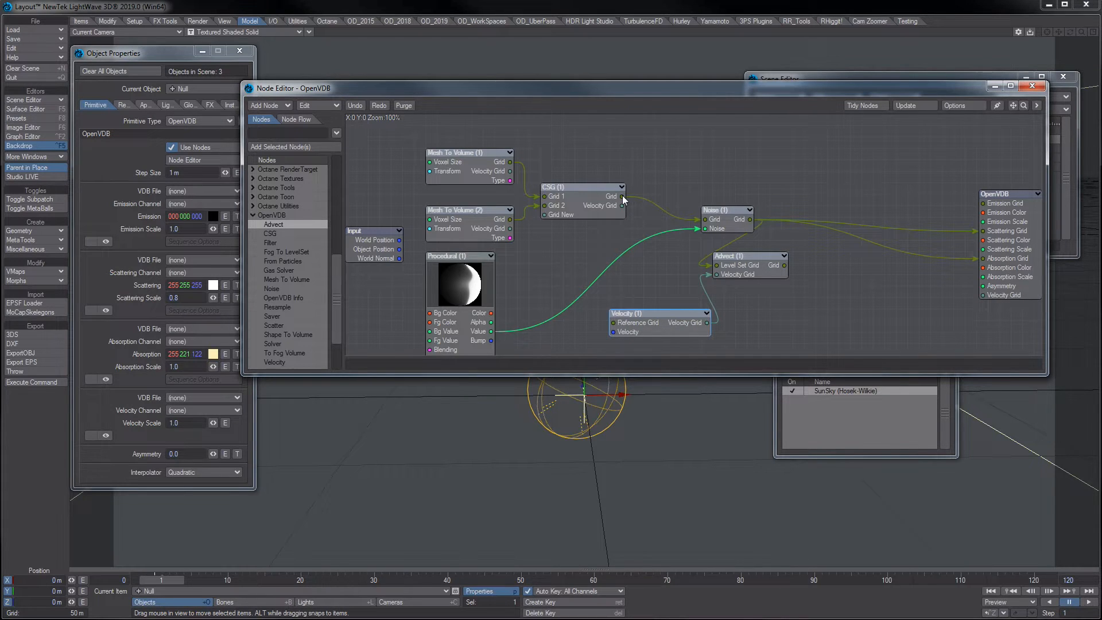
click(581, 187)
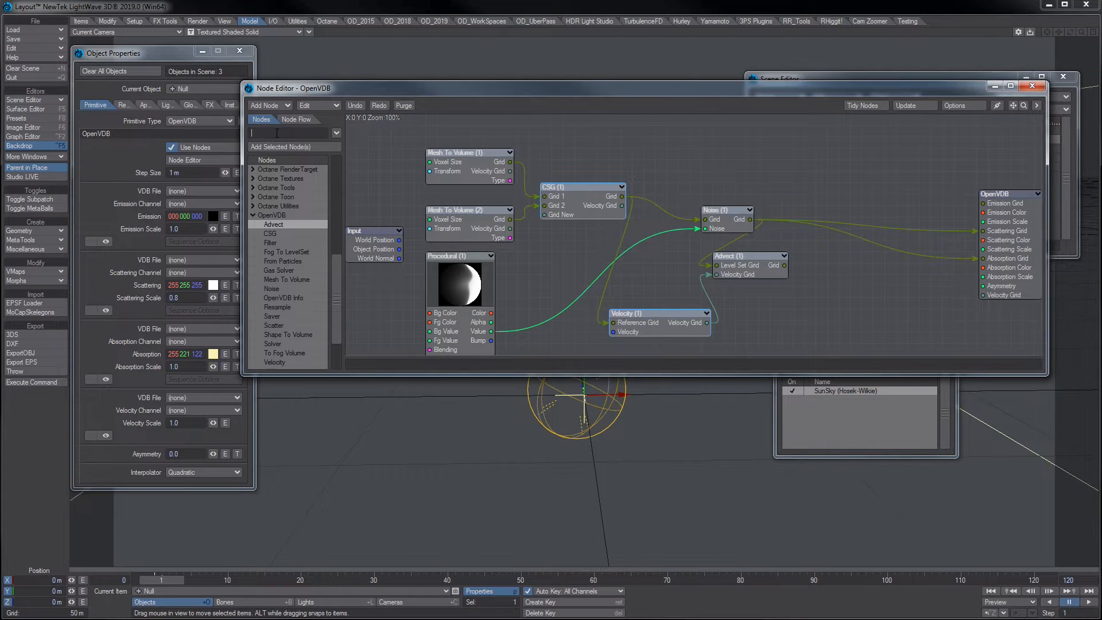
- Add a second Procedural node using Ripples with wavelength 3.0 and X scale 5
text(proce)
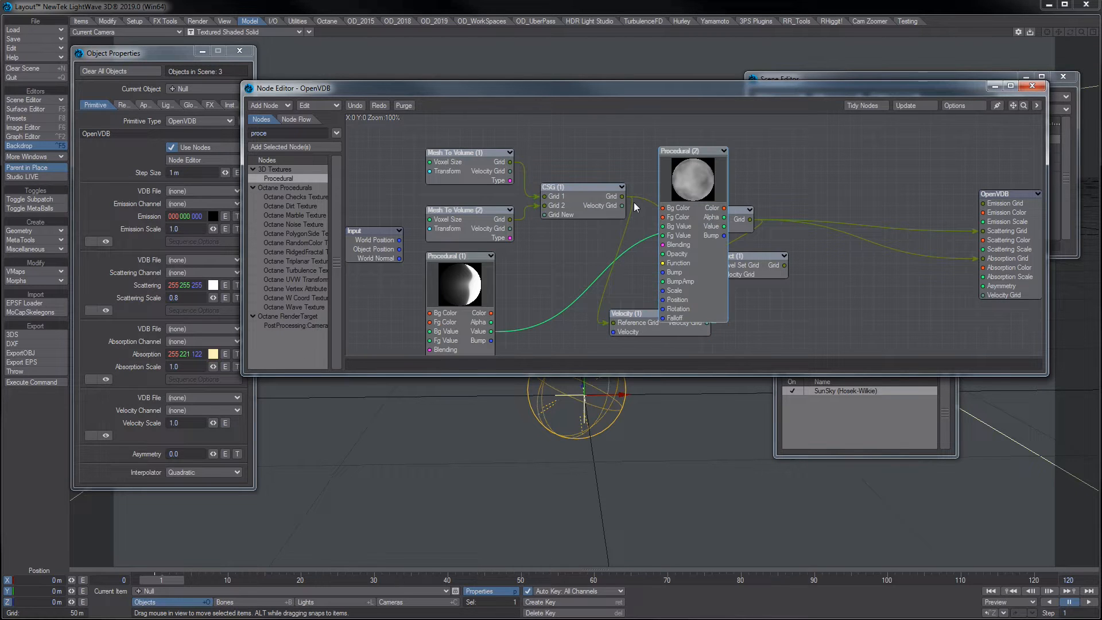
double_click(692, 150)
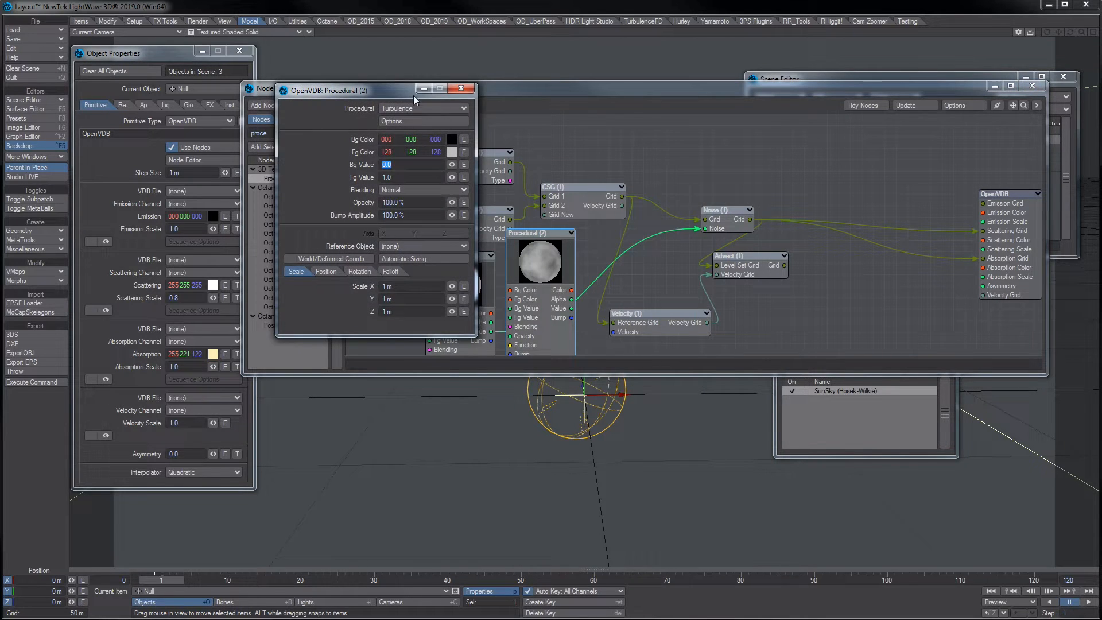
click(454, 108)
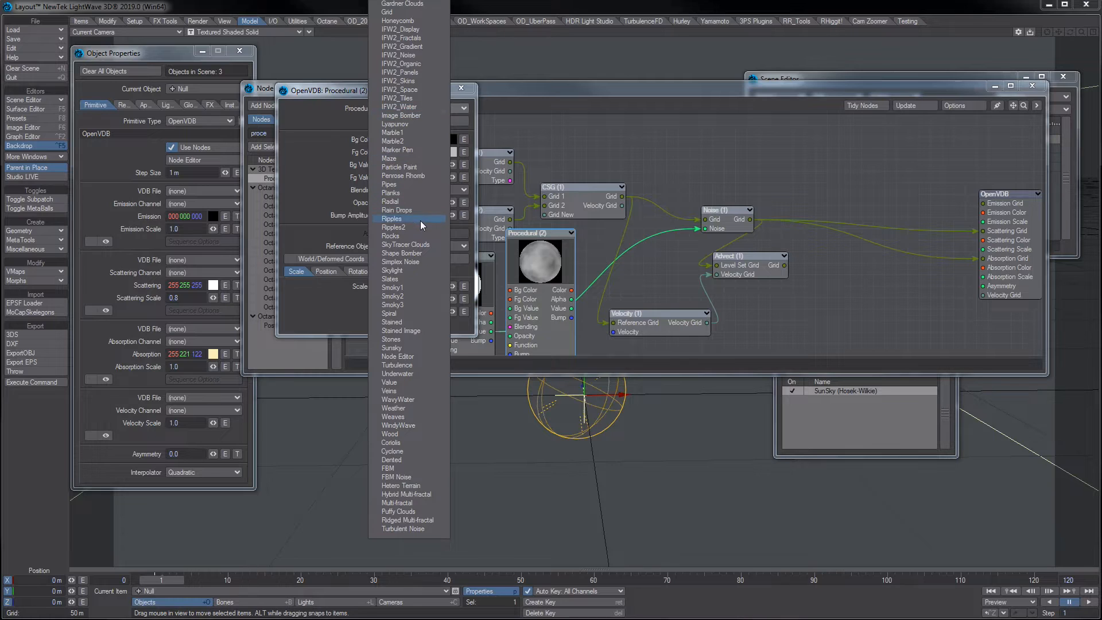
click(391, 219)
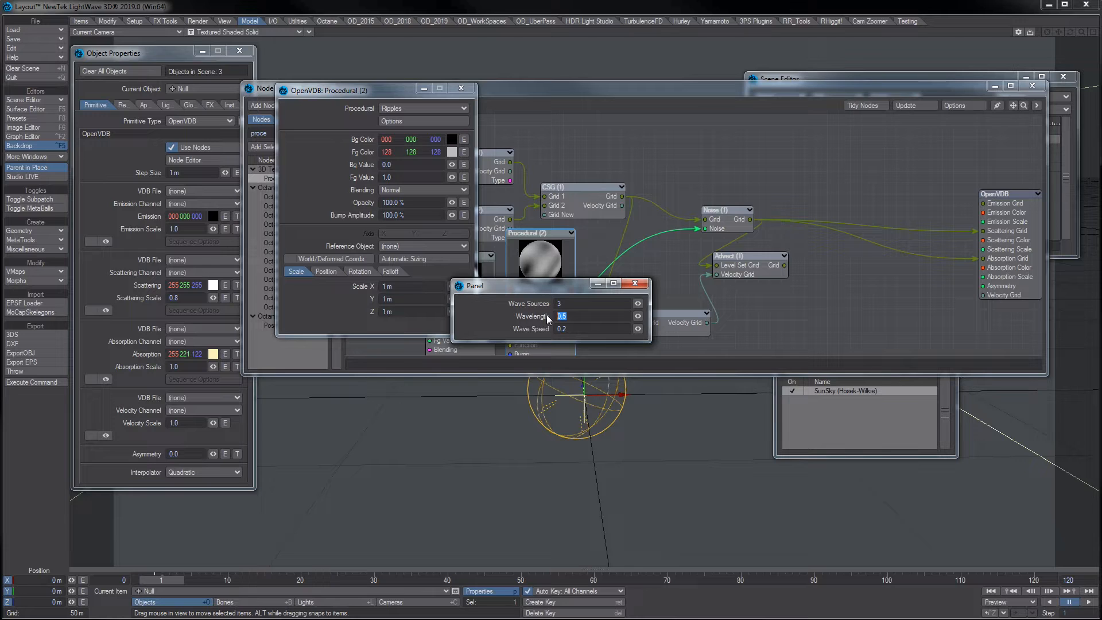
text(3.0)
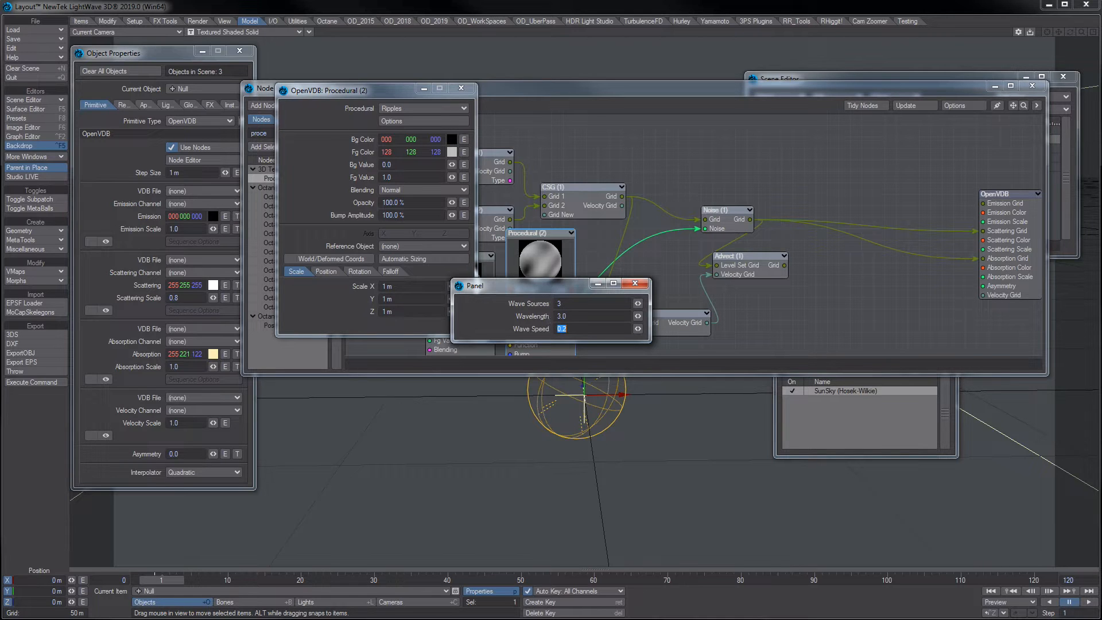
mouse_move(634, 283)
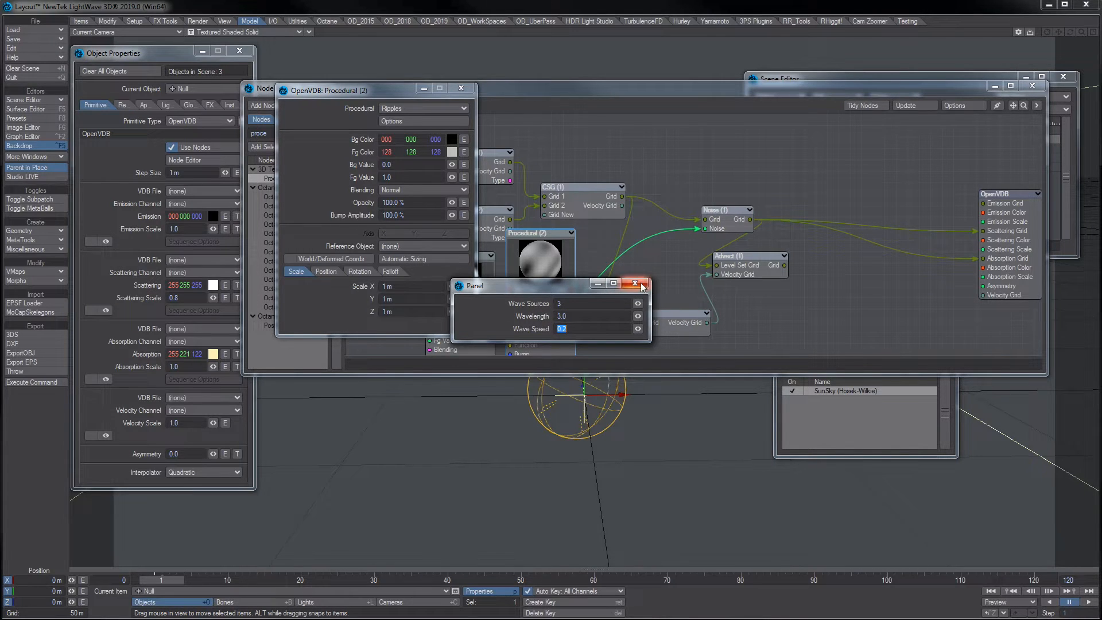
click(635, 284)
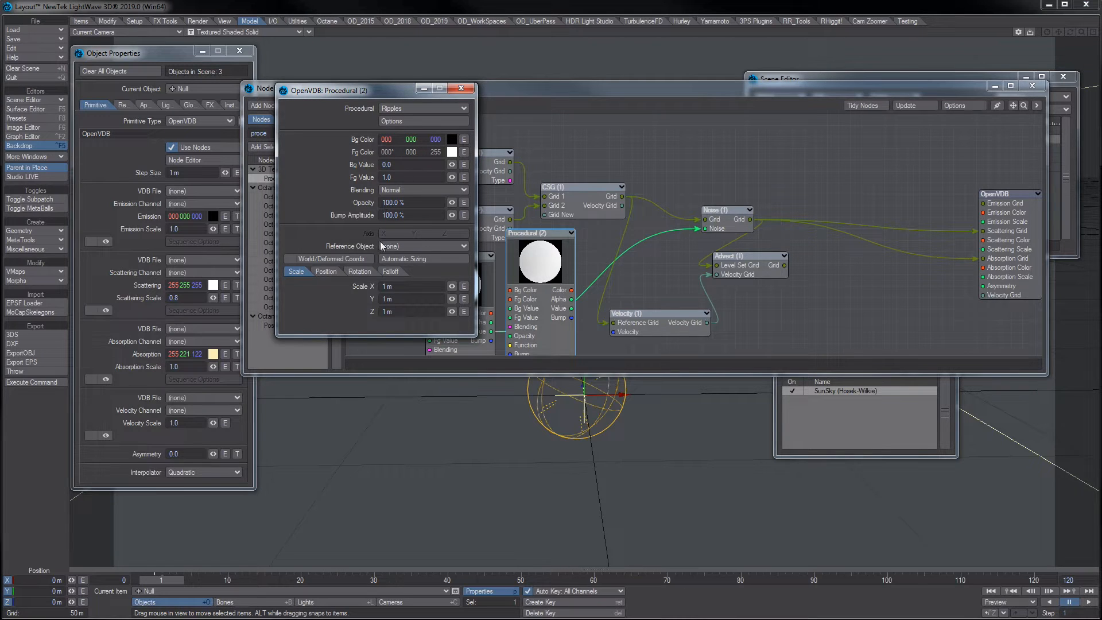
click(410, 286)
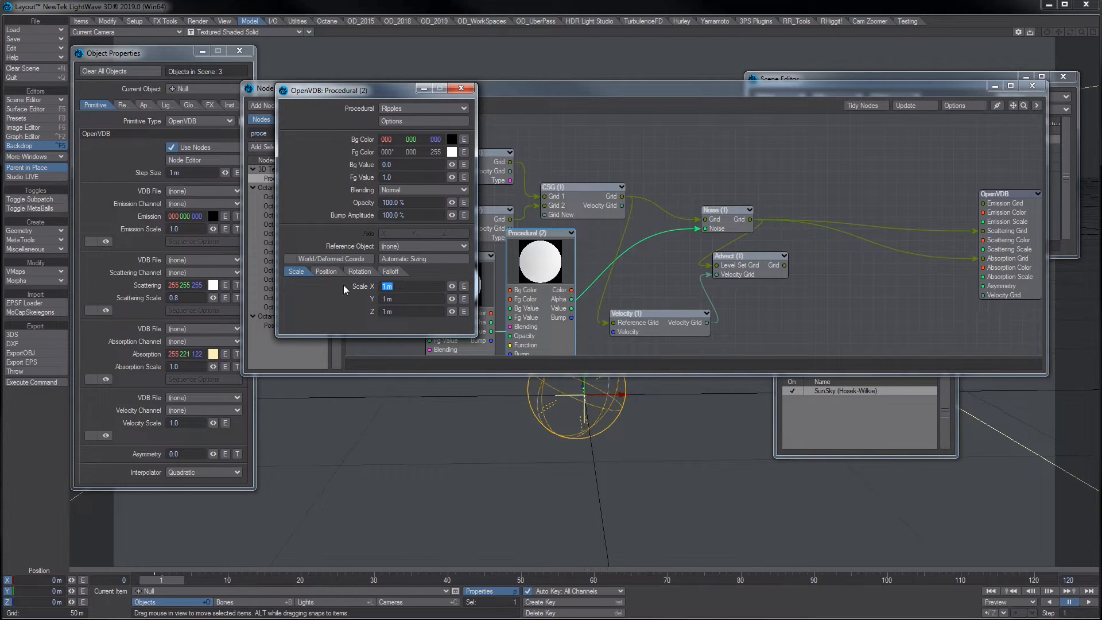
text(5)
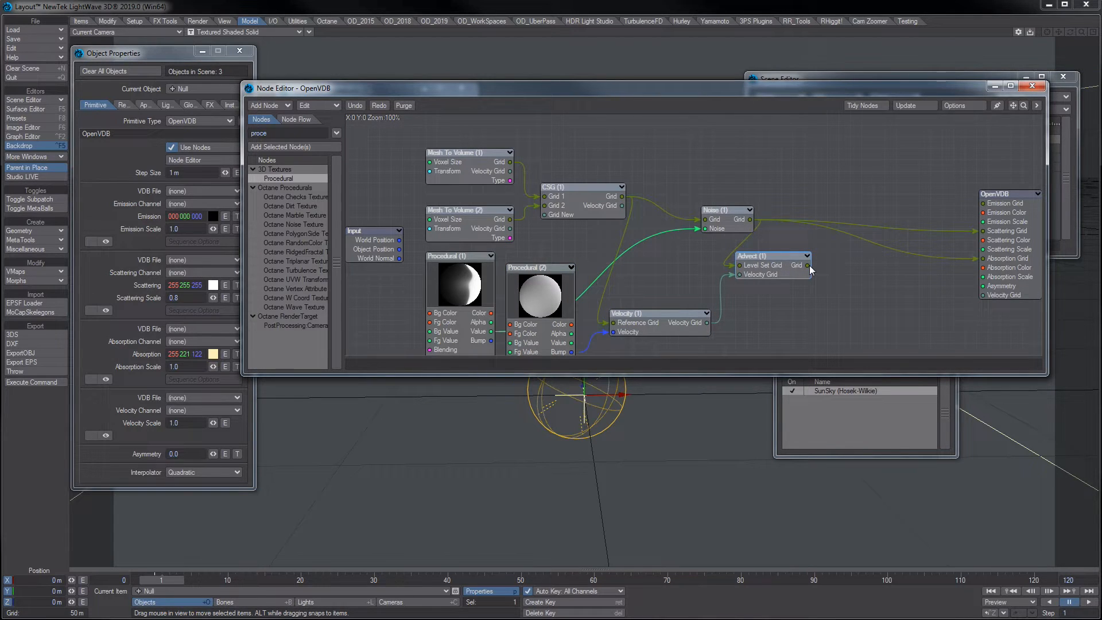
mouse_move(786, 266)
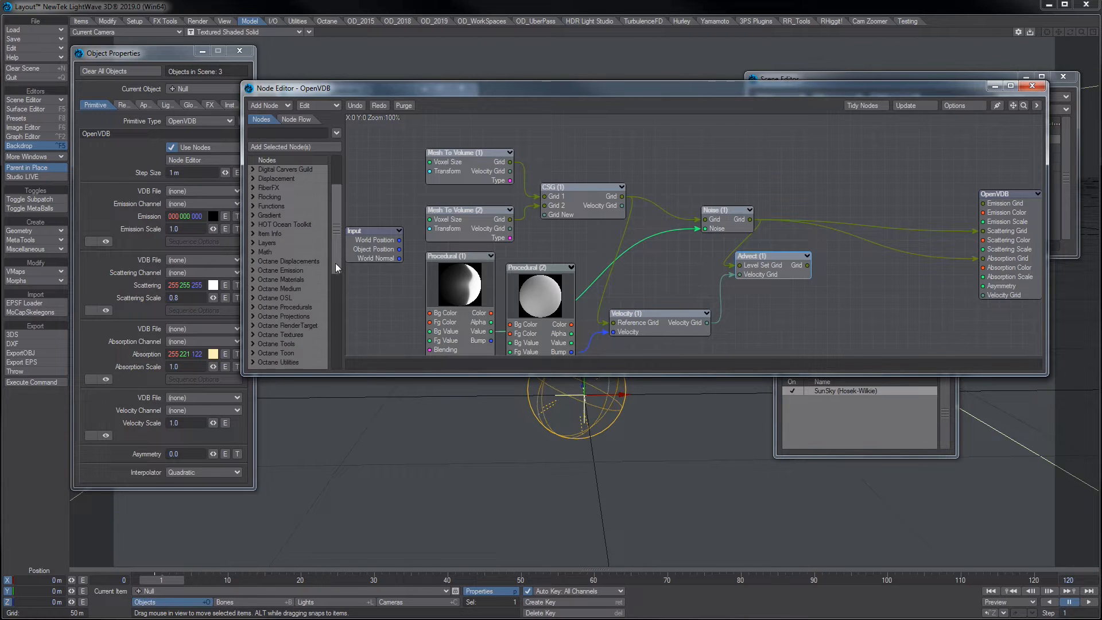
- Insert a To Fog Volume node after Advect and review the Advect node settings
scroll(down, 3)
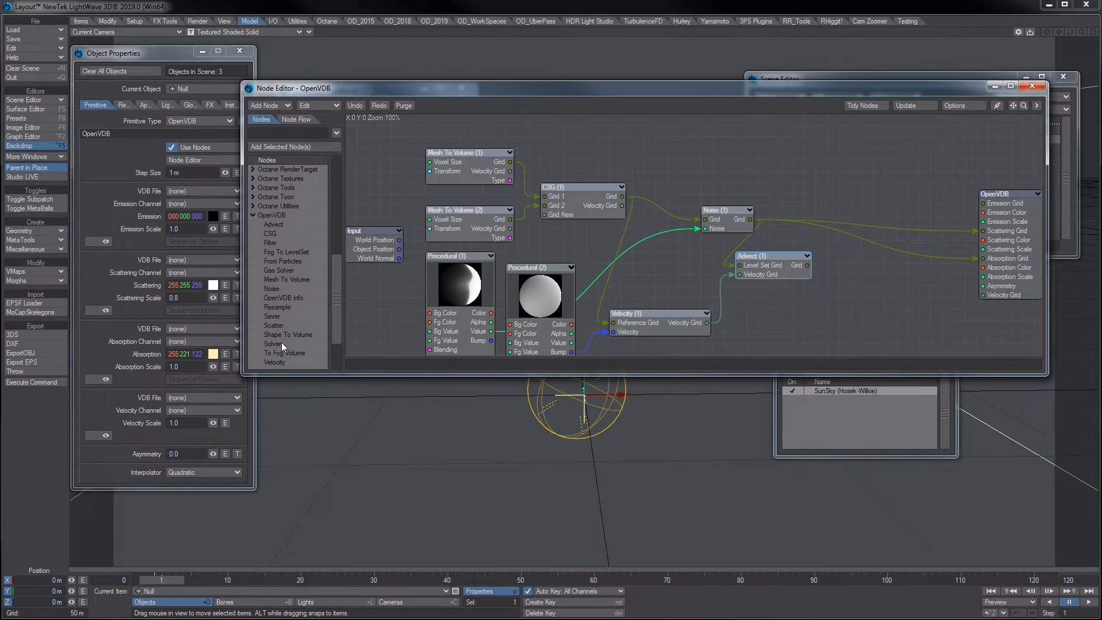
click(285, 353)
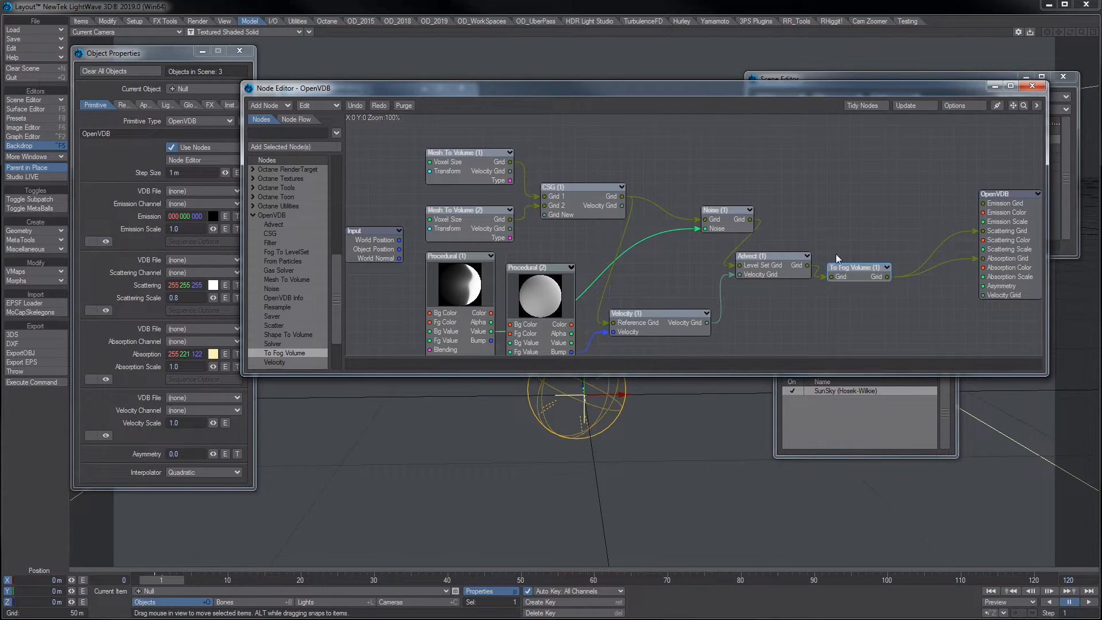
double_click(767, 255)
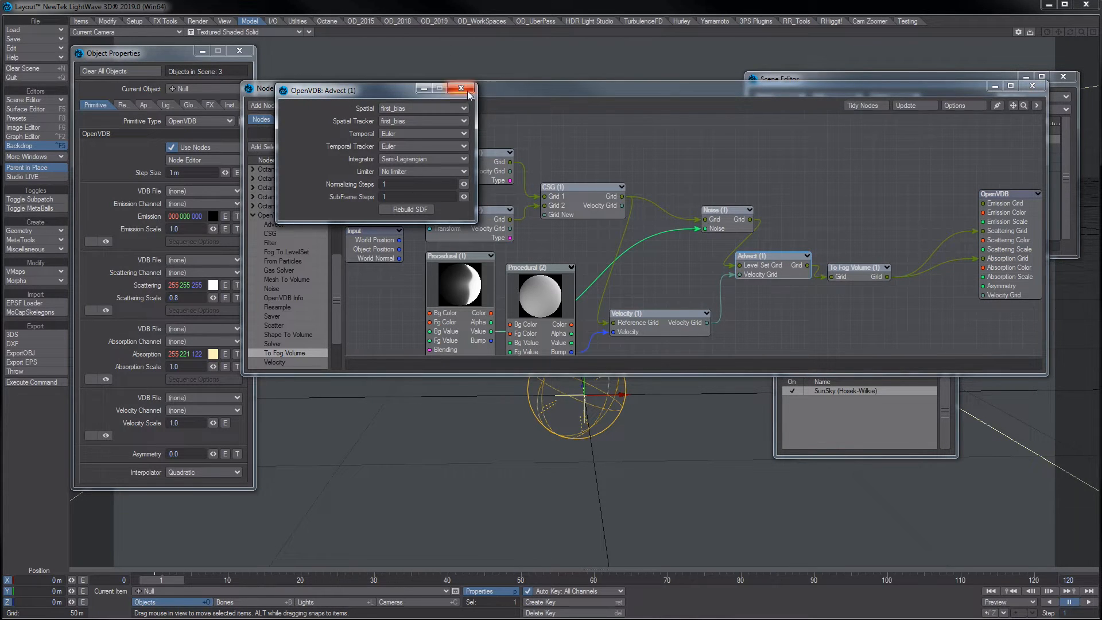
click(459, 90)
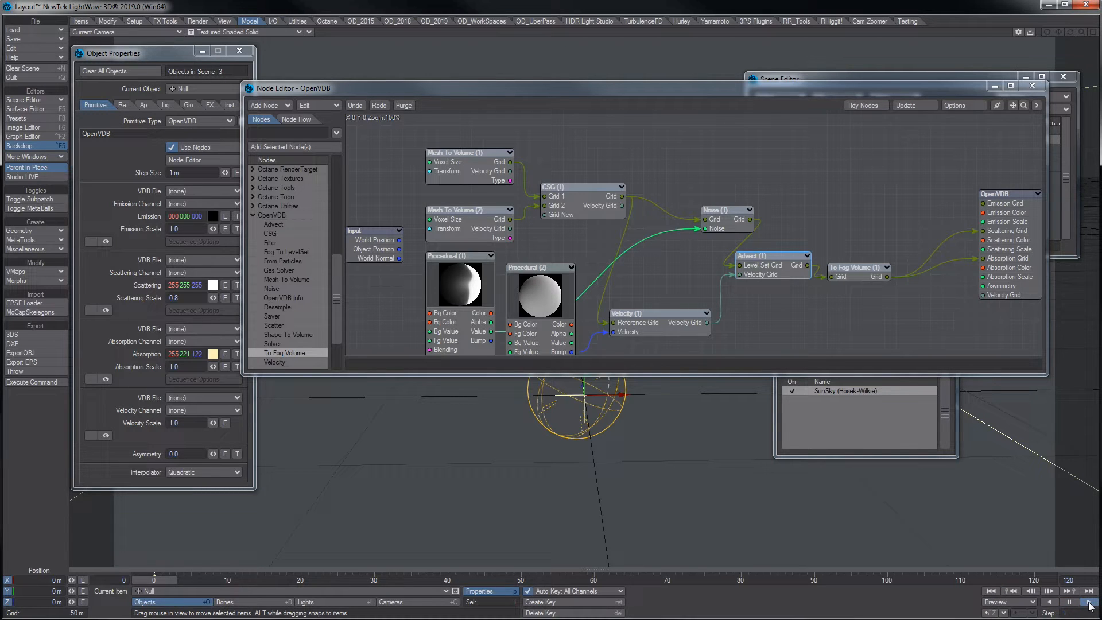
mouse_move(901, 409)
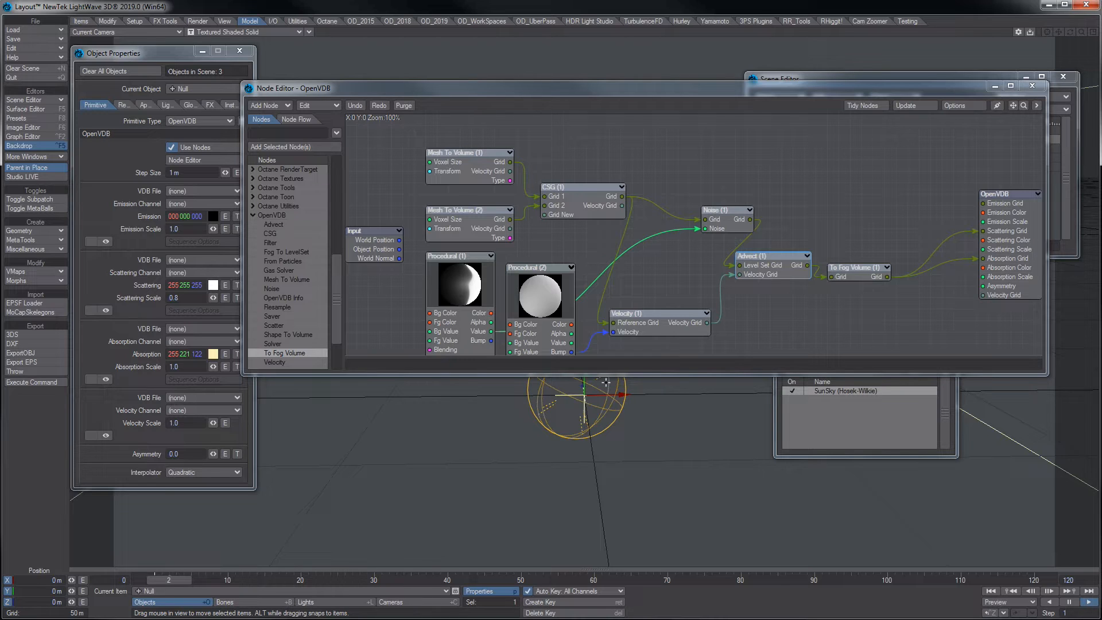
mouse_move(882, 303)
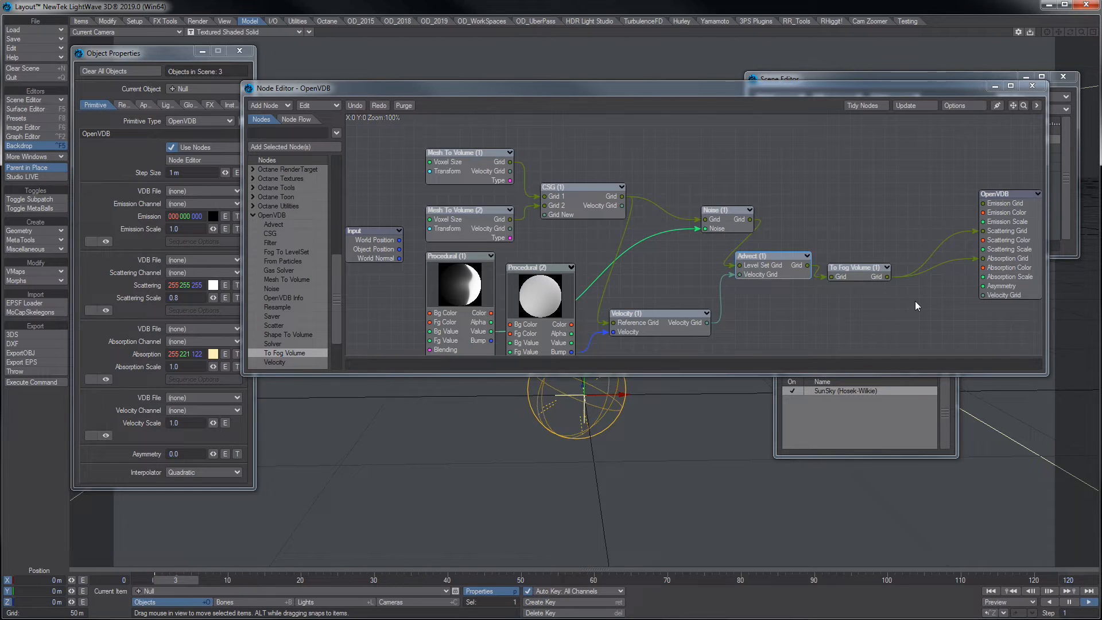
mouse_move(873, 307)
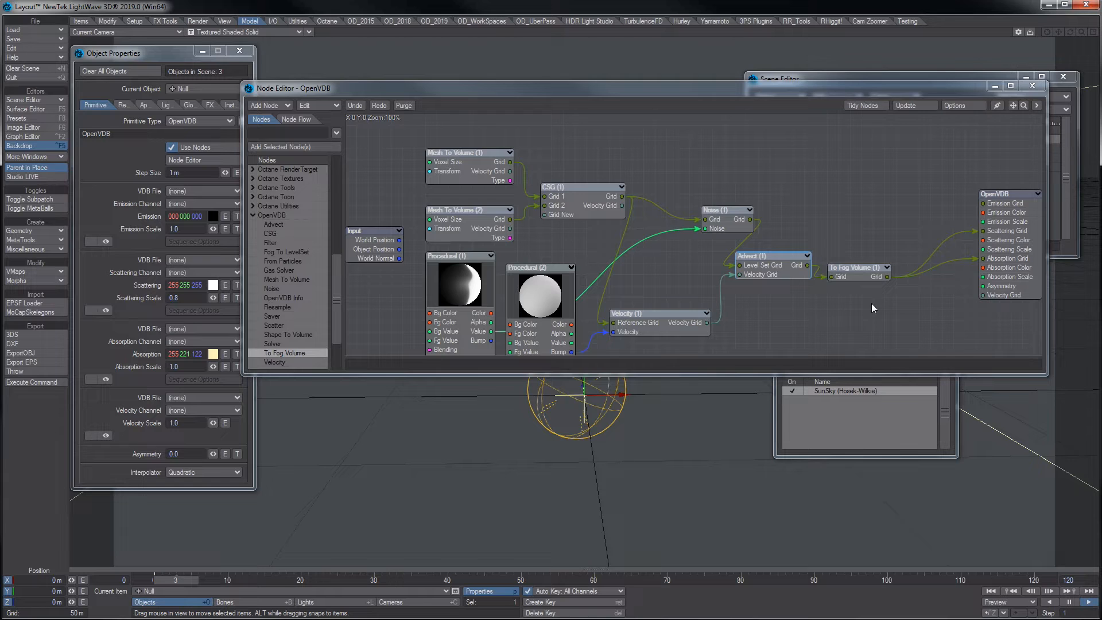
mouse_move(193, 582)
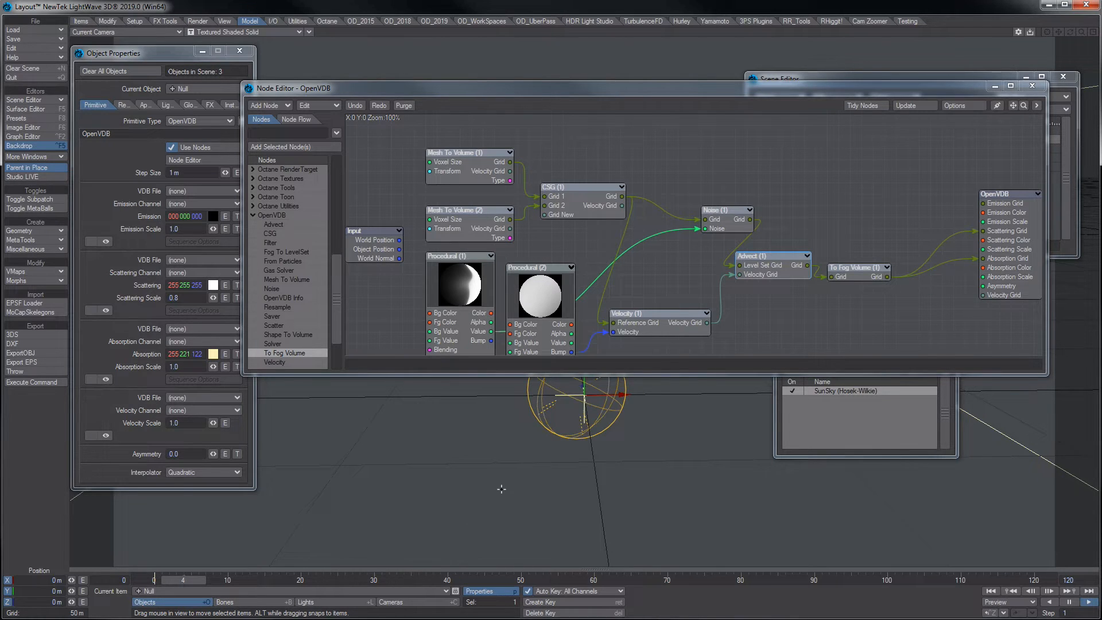
mouse_move(672, 500)
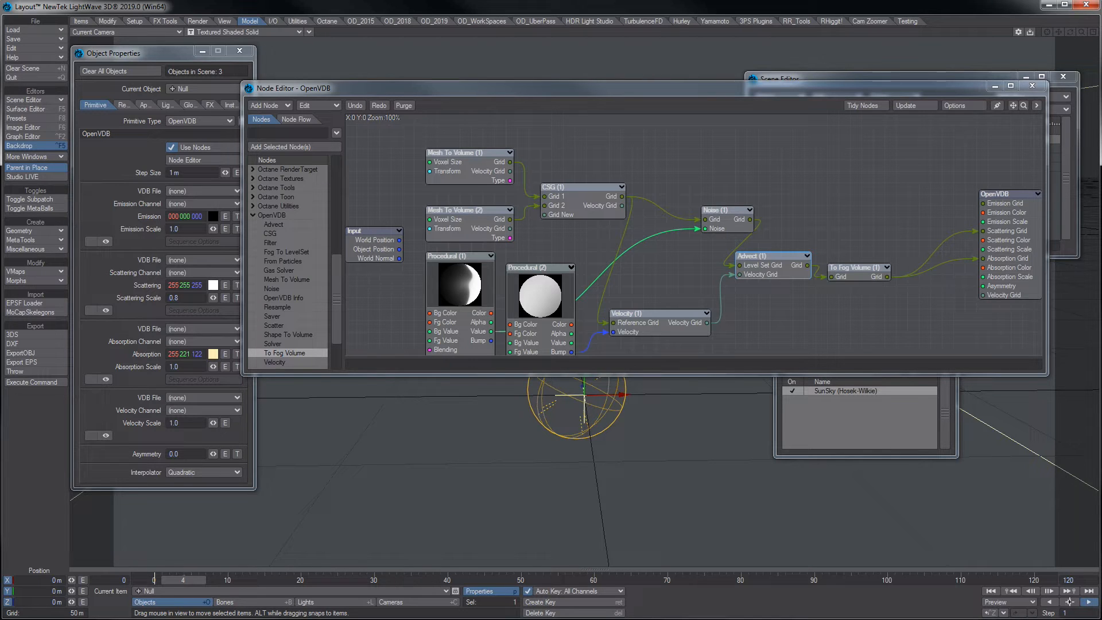
click(1068, 590)
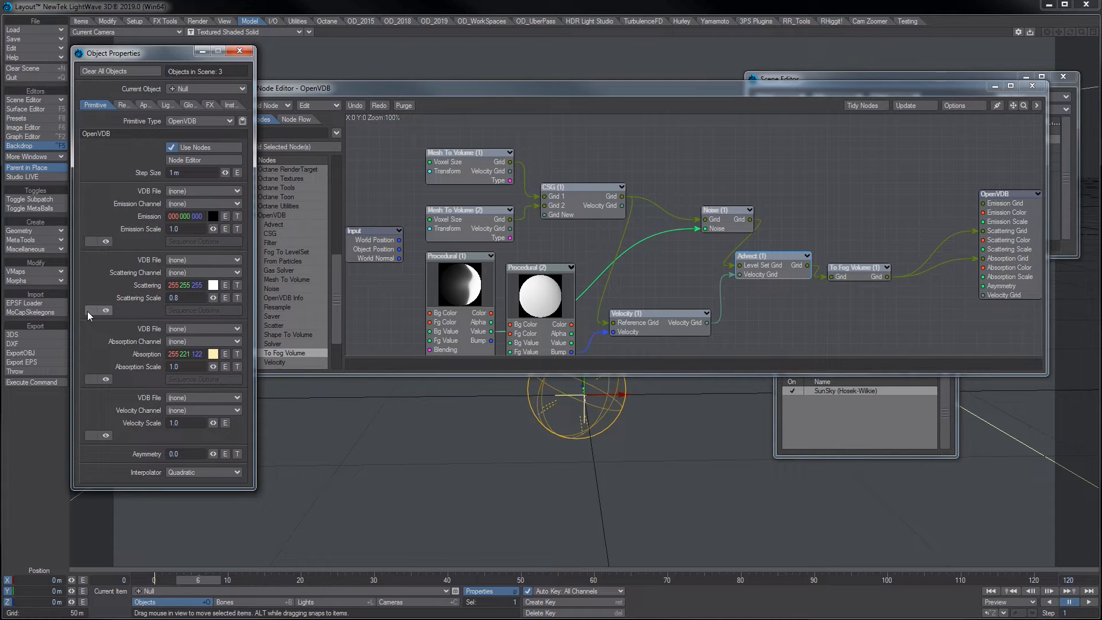
mouse_move(980, 97)
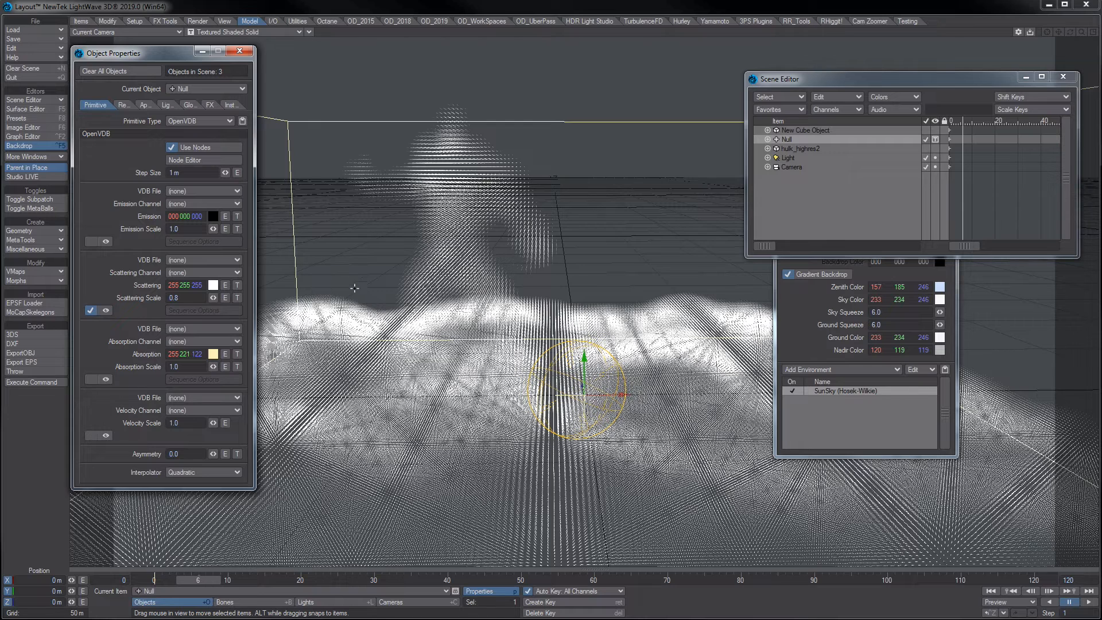
mouse_move(175, 586)
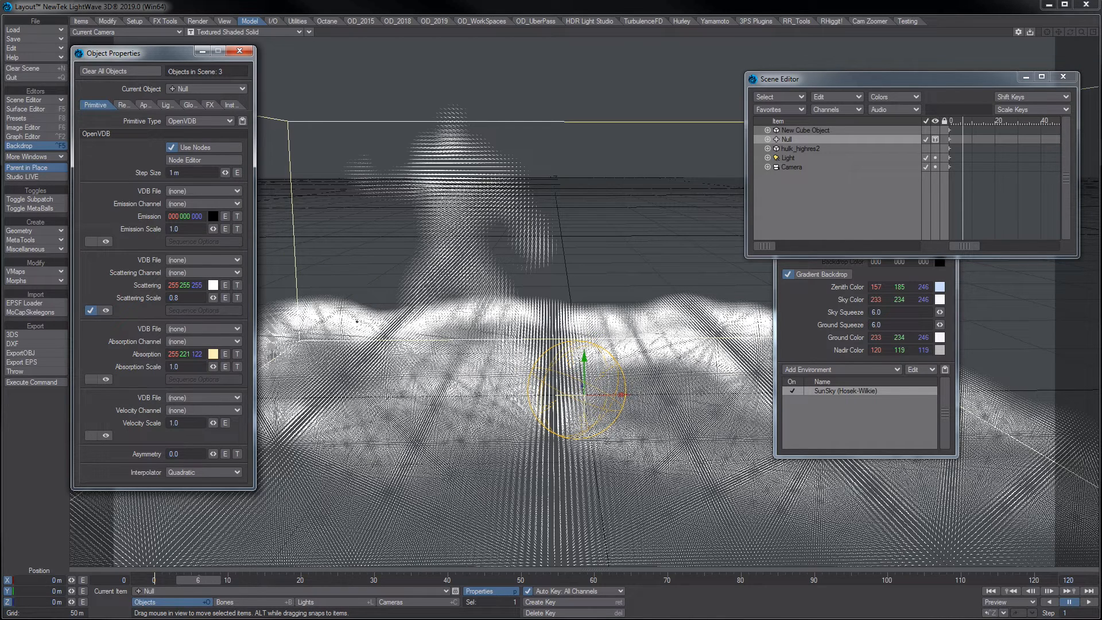
mouse_move(326, 257)
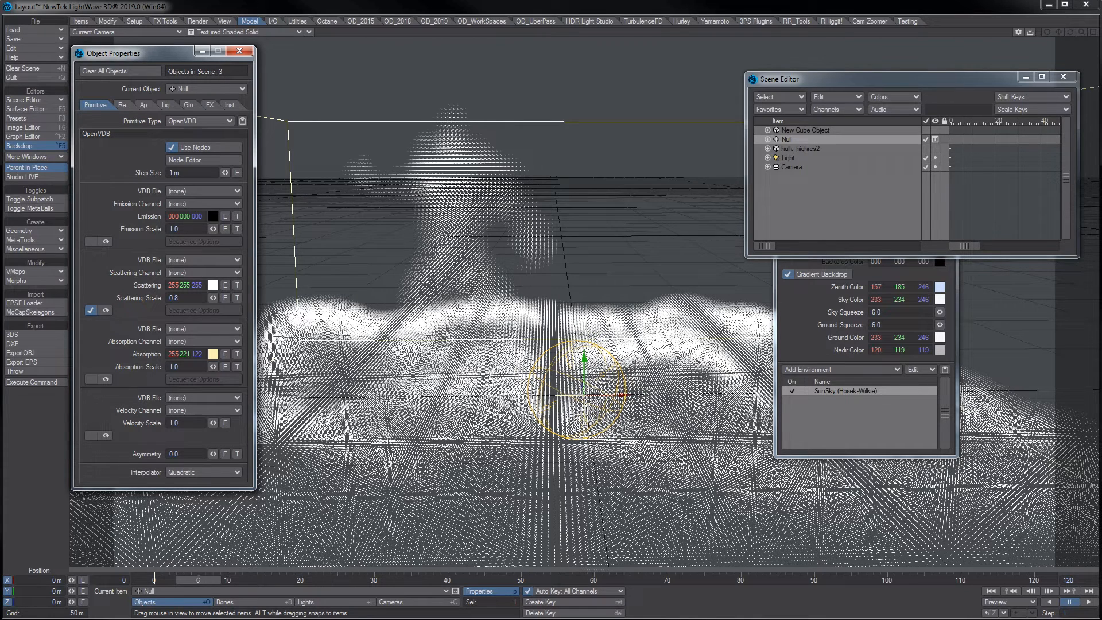
- Reopen the OpenVDB node graph via the Node Editor button
click(184, 160)
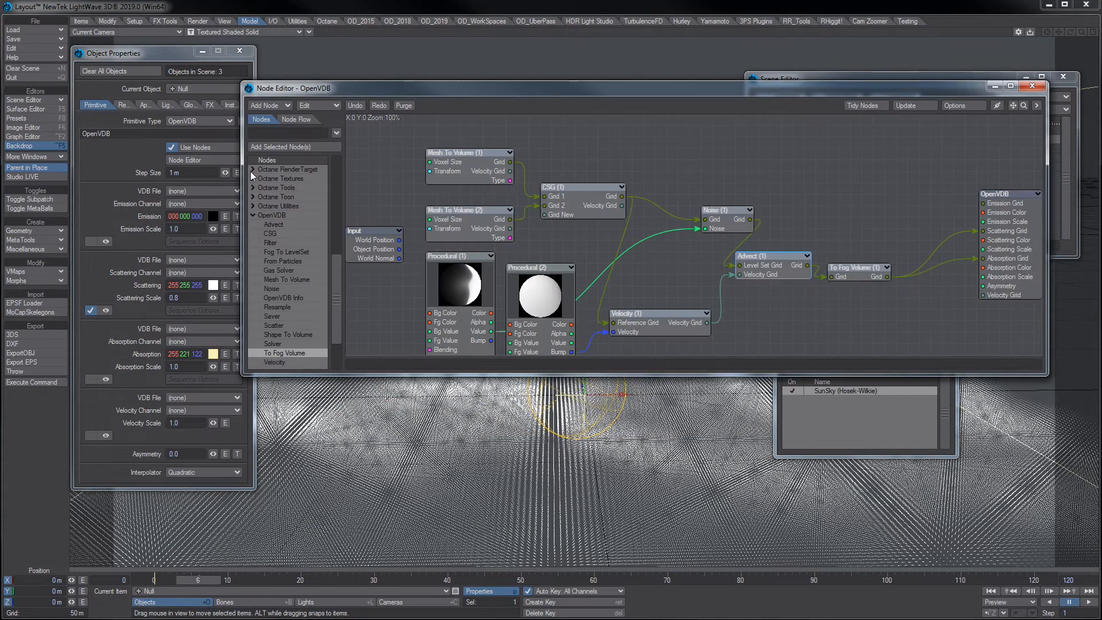
mouse_move(728, 223)
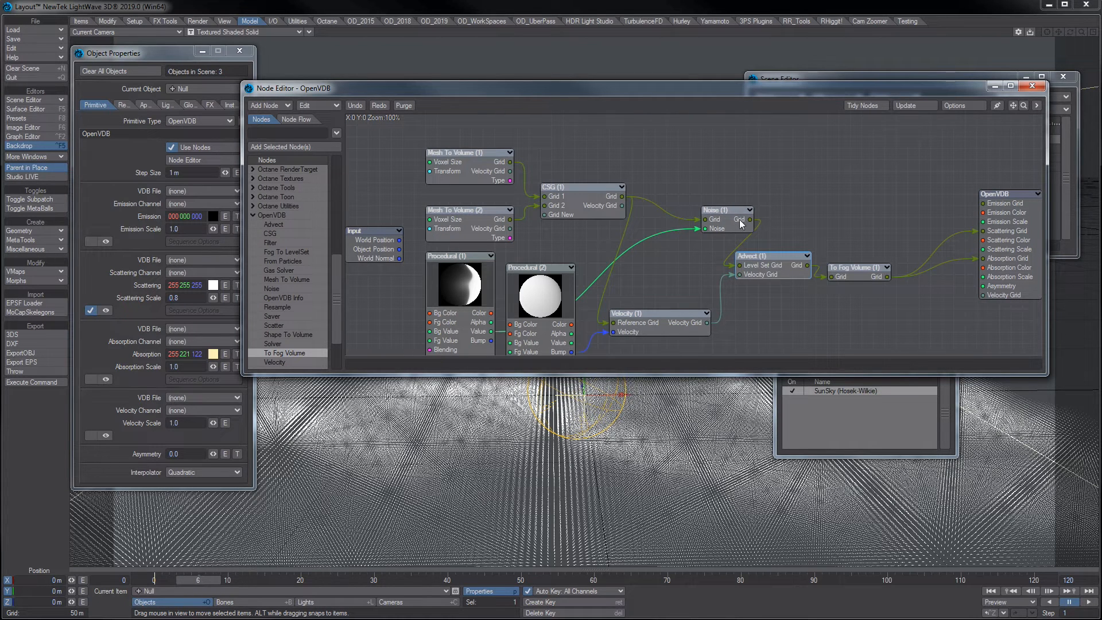
mouse_move(626, 204)
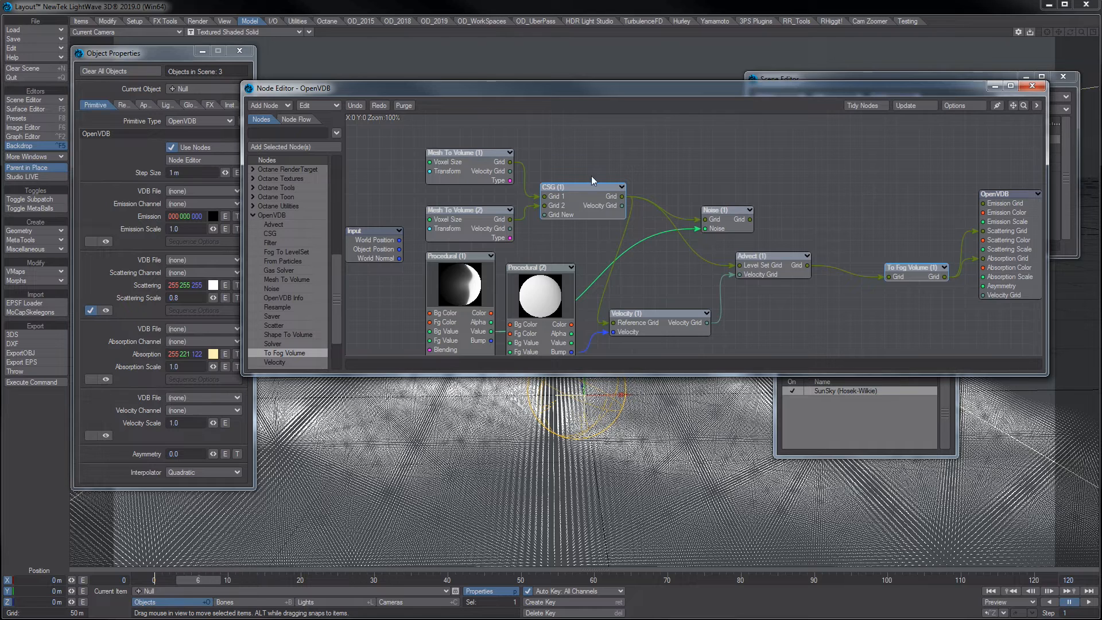
mouse_move(759, 241)
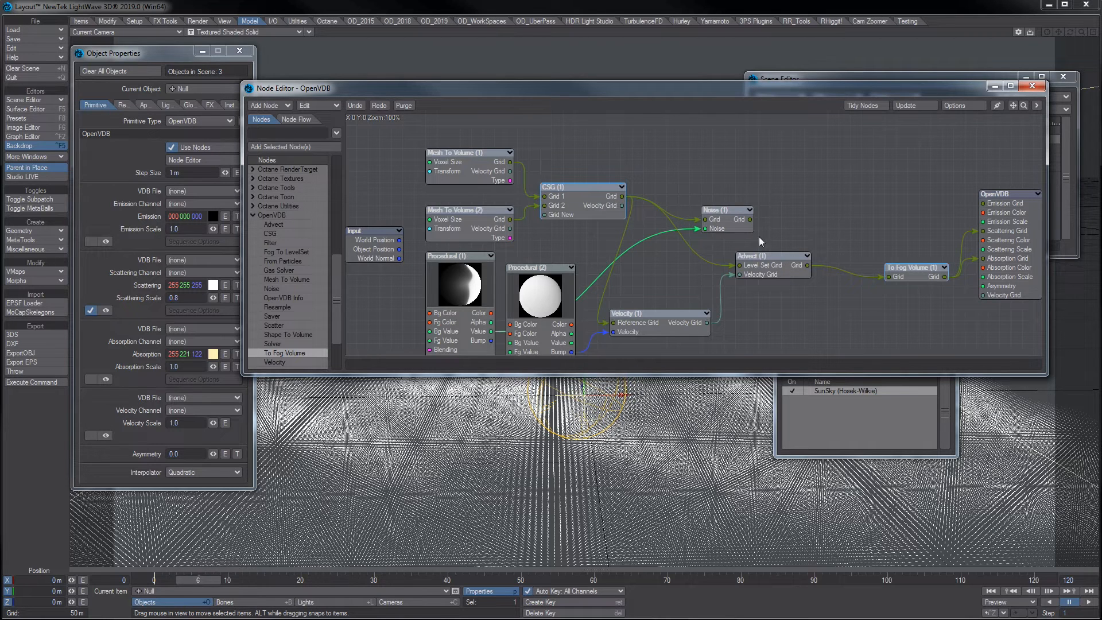
- Drag the Noise node to sit after To Fog Volume, ahead of the output
drag(727, 210, 864, 210)
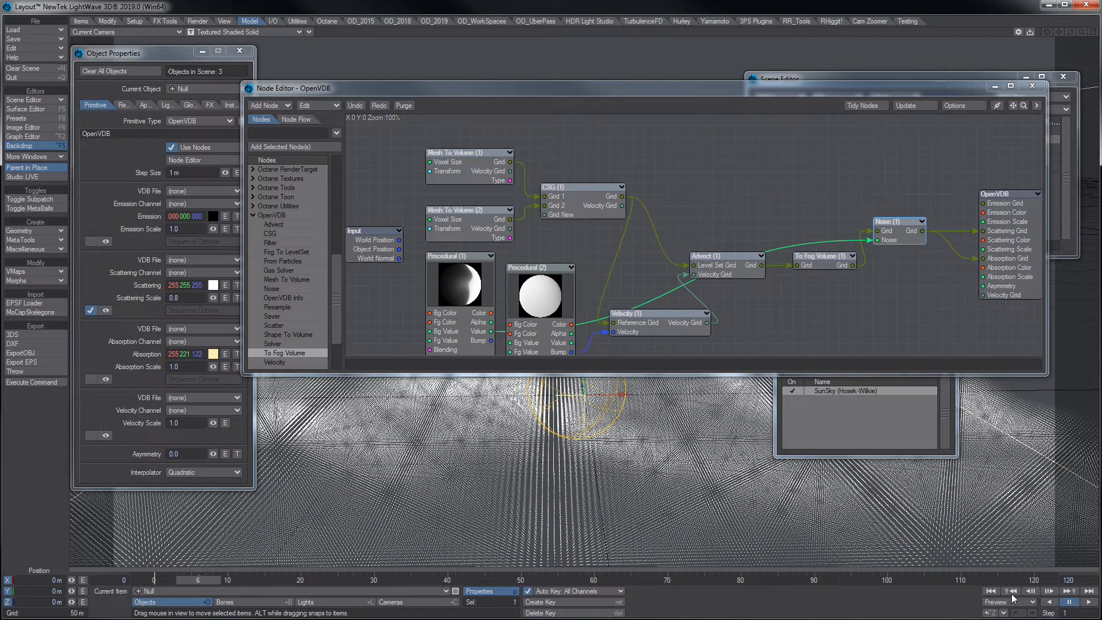
mouse_move(631, 332)
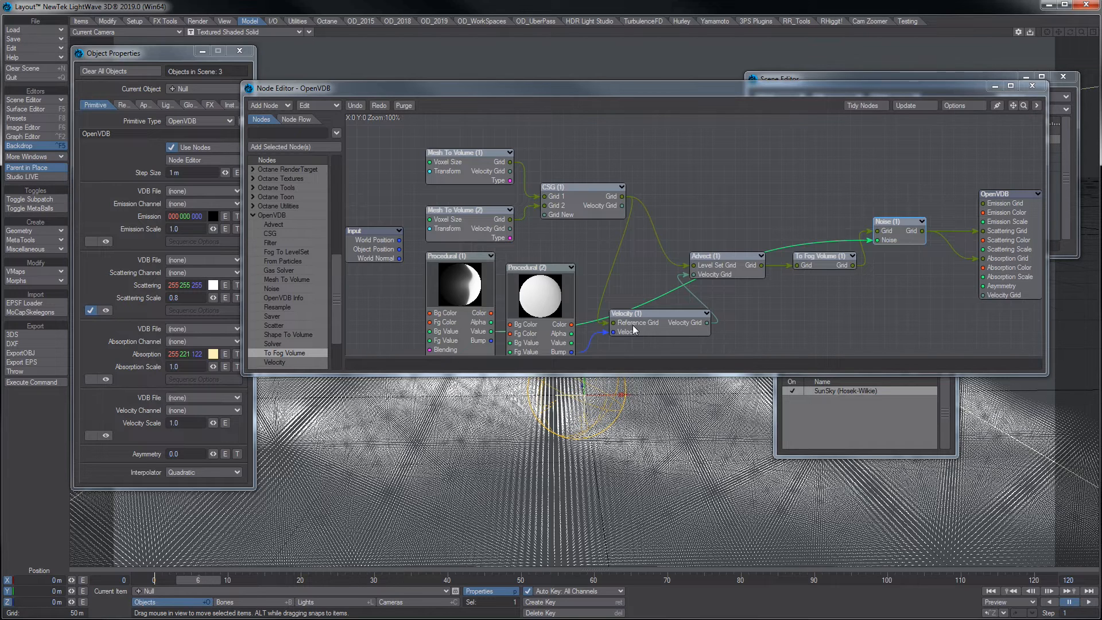
mouse_move(896, 237)
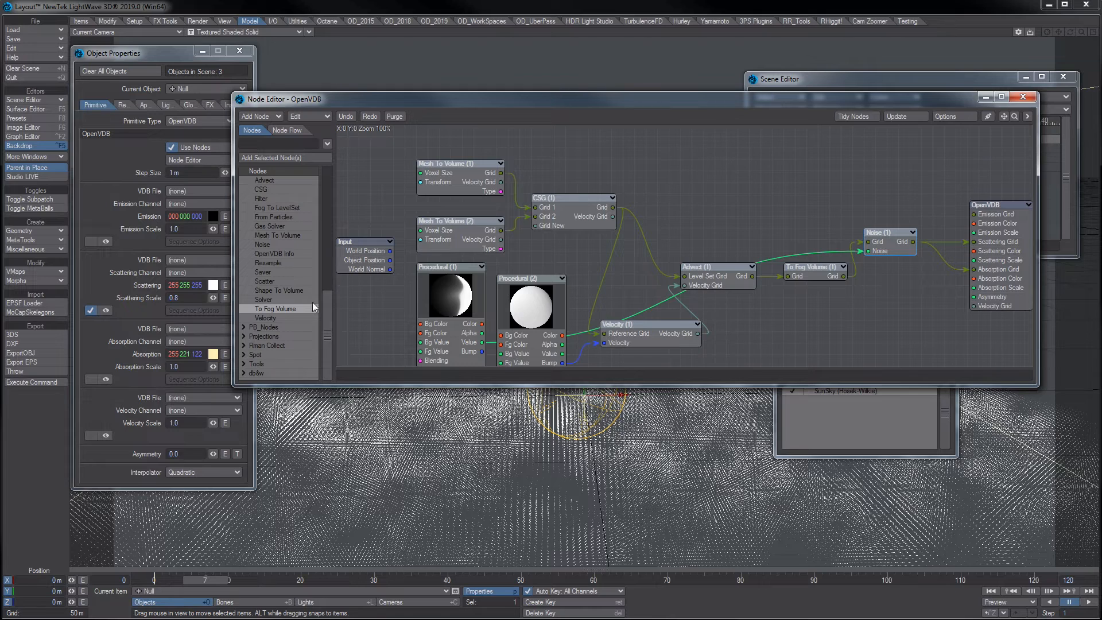
mouse_move(272, 283)
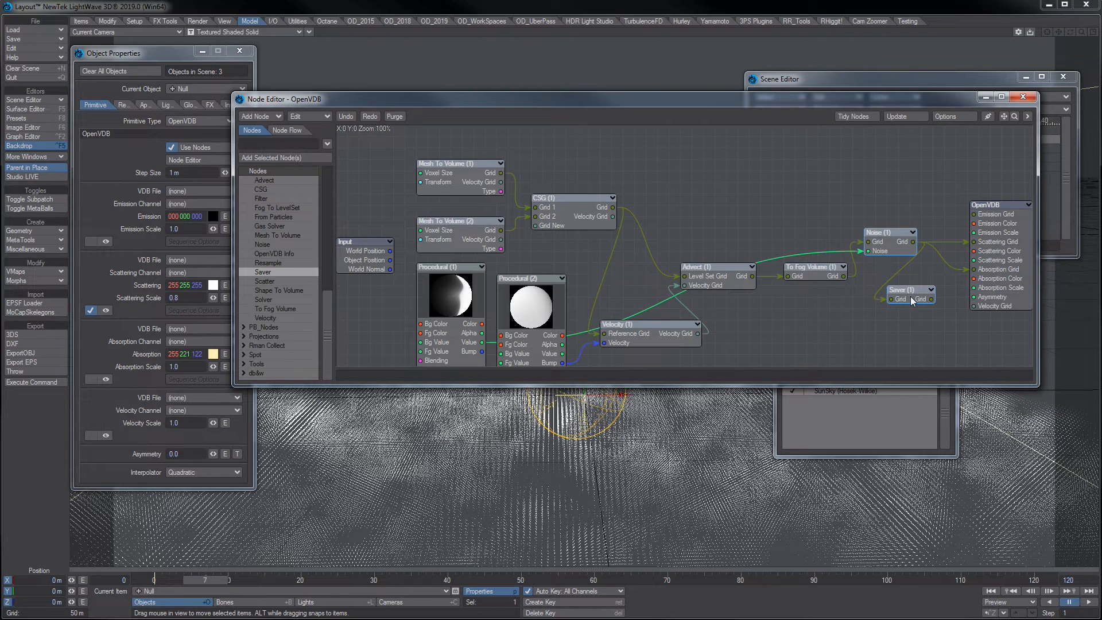
- Set the Saver node to write a single frame into a new desktop folder 'v0'
double_click(910, 298)
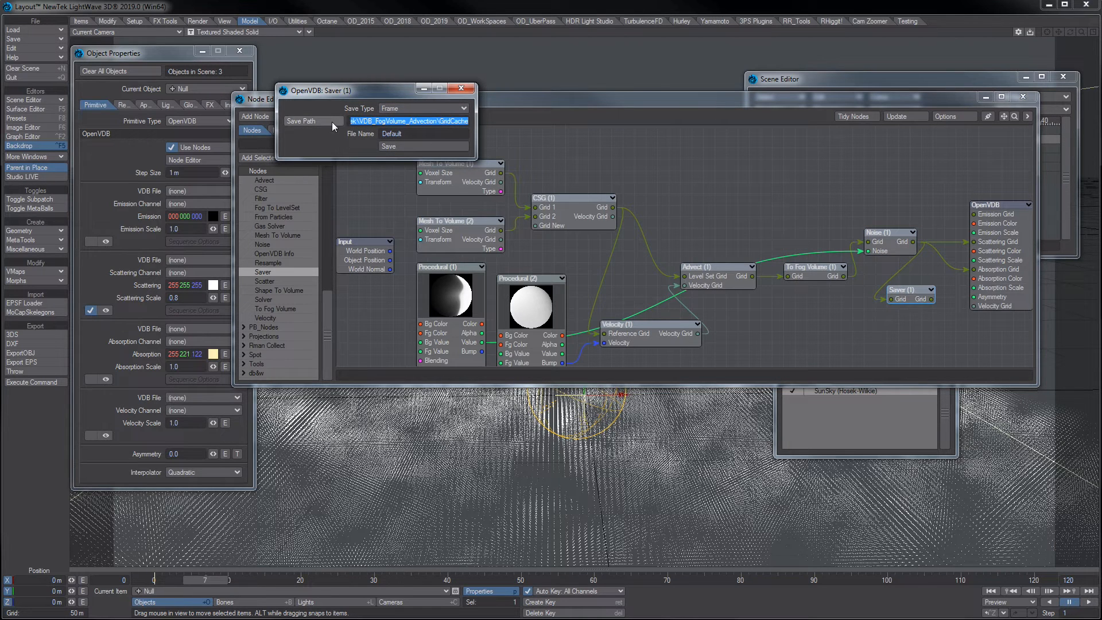
click(301, 122)
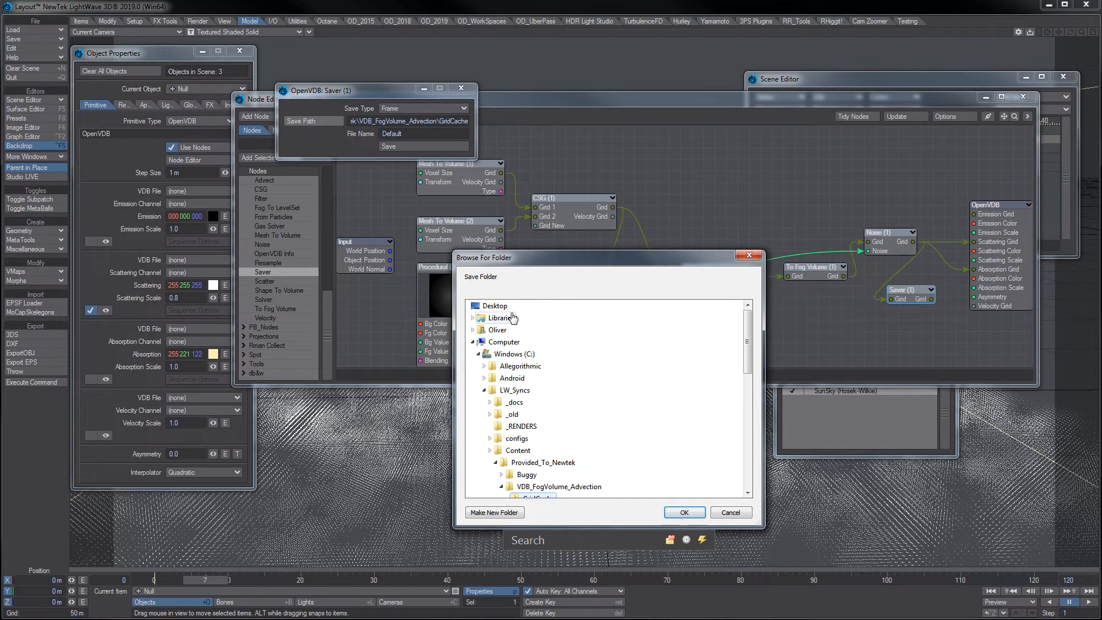
click(494, 305)
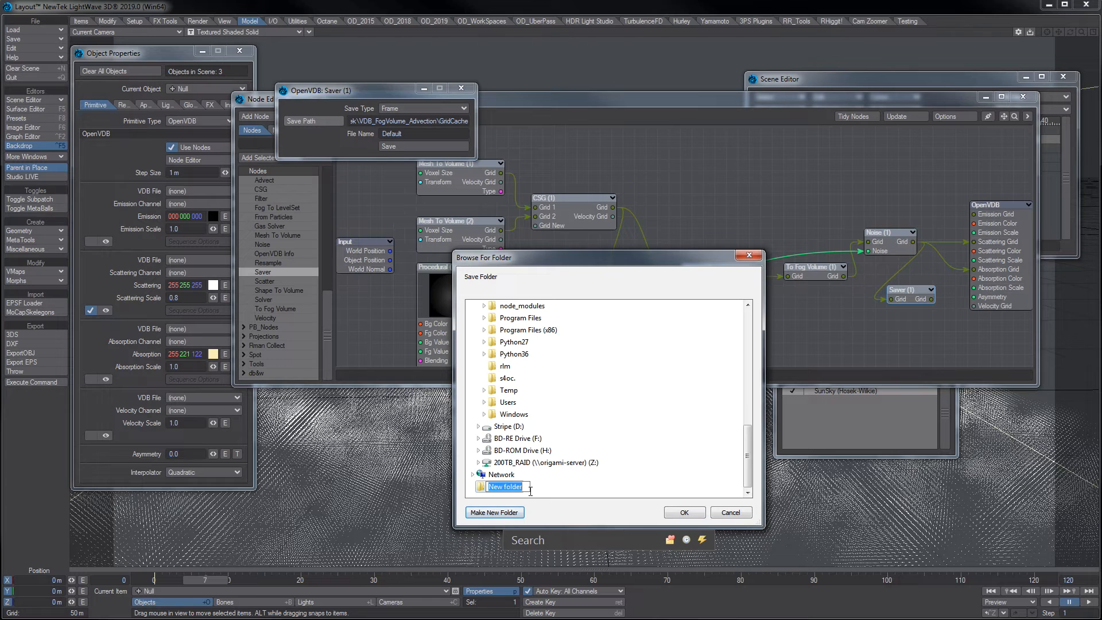
text(v0)
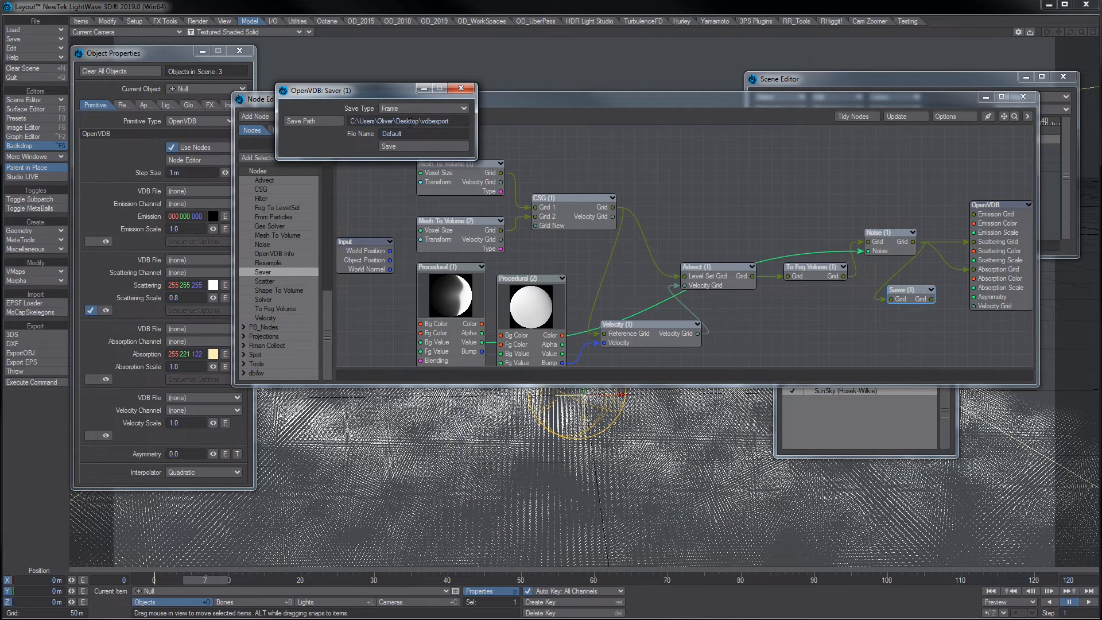
click(421, 107)
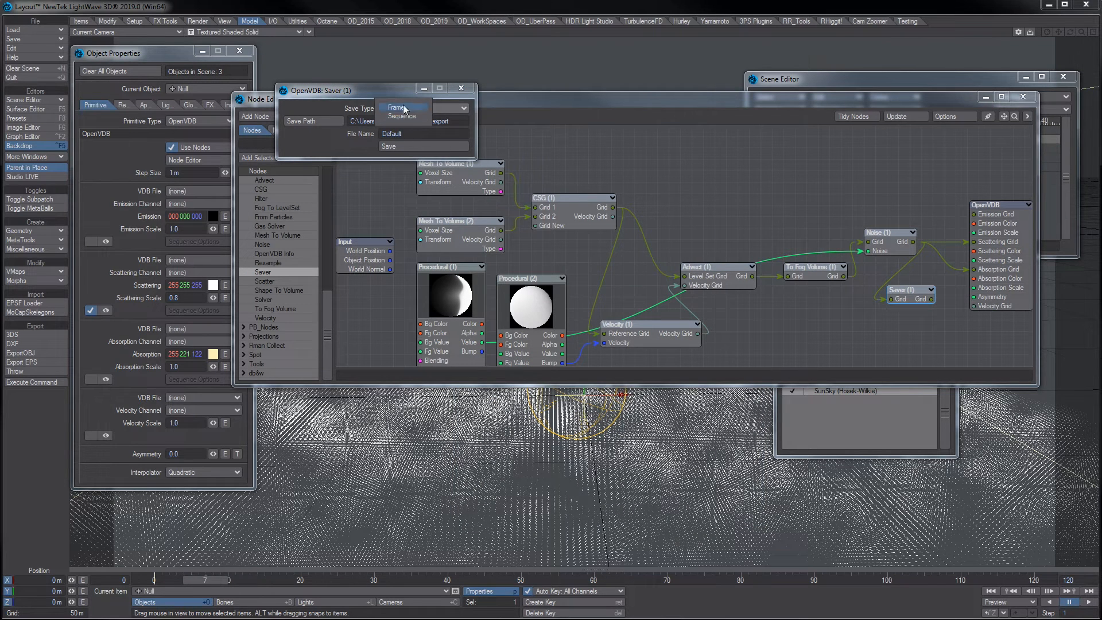
click(395, 107)
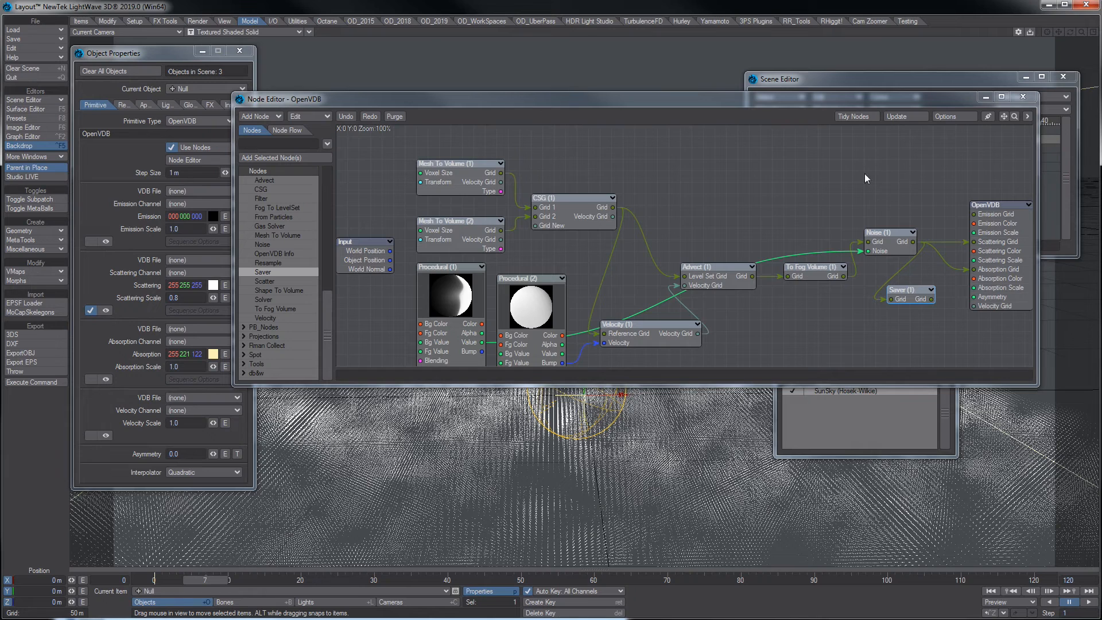
mouse_move(434, 139)
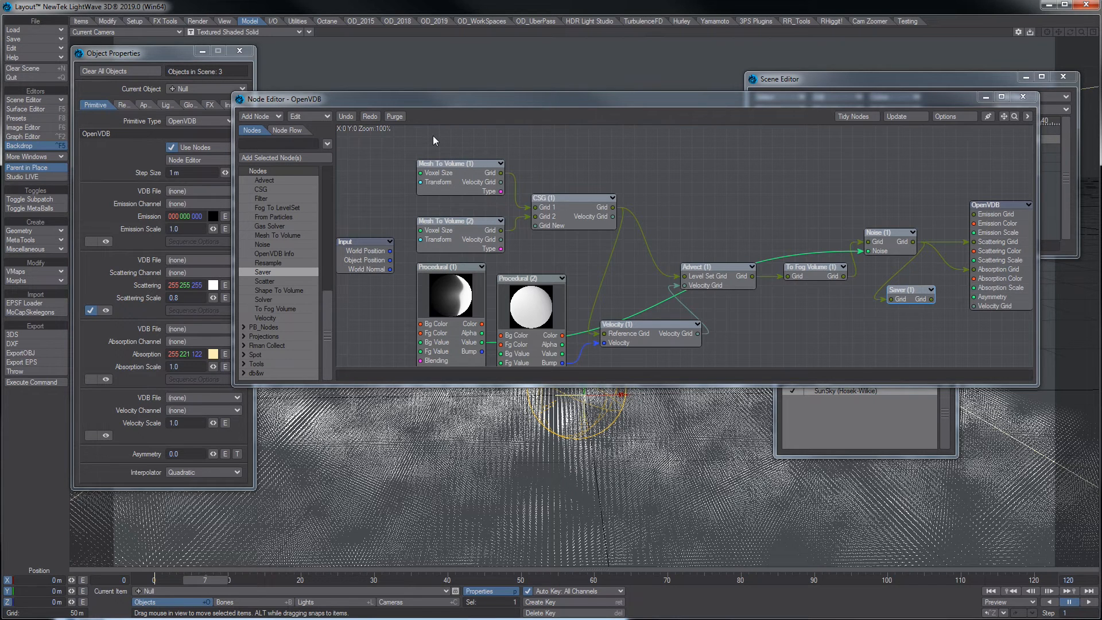
- Replace the old nodes with an OpenVDB Info node loading the VDB's density into Scattering Grid
drag(433, 138, 932, 358)
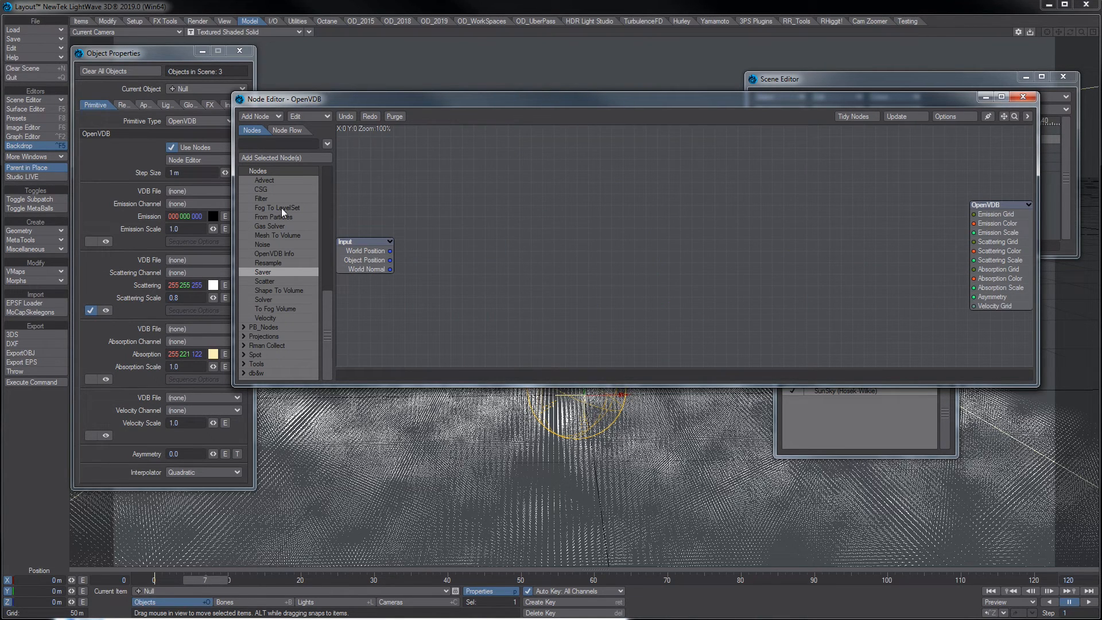
click(275, 253)
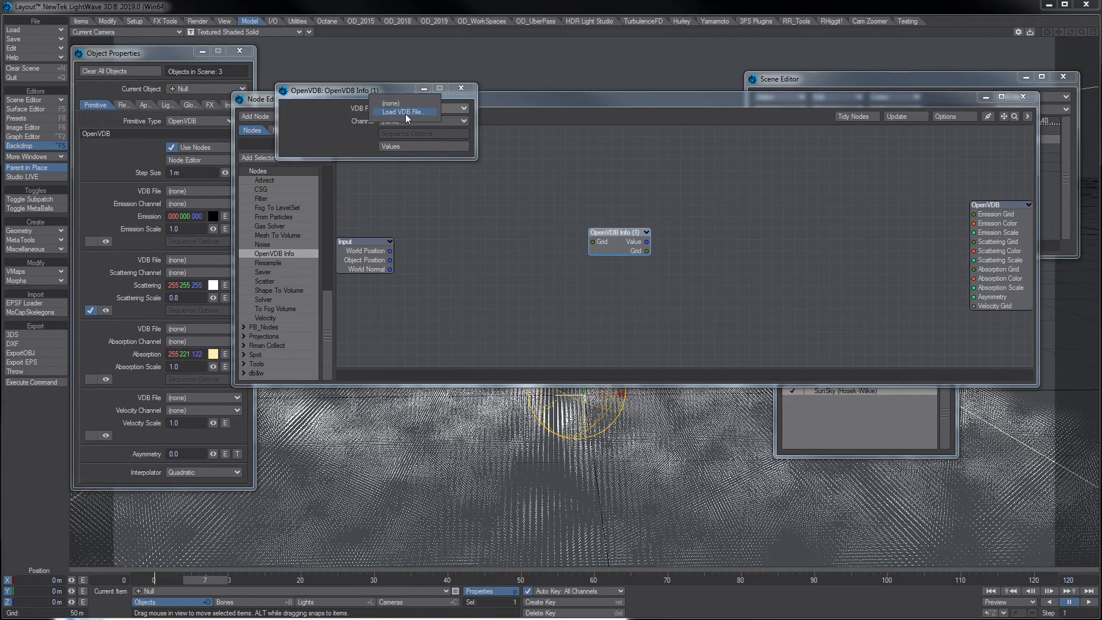
click(406, 112)
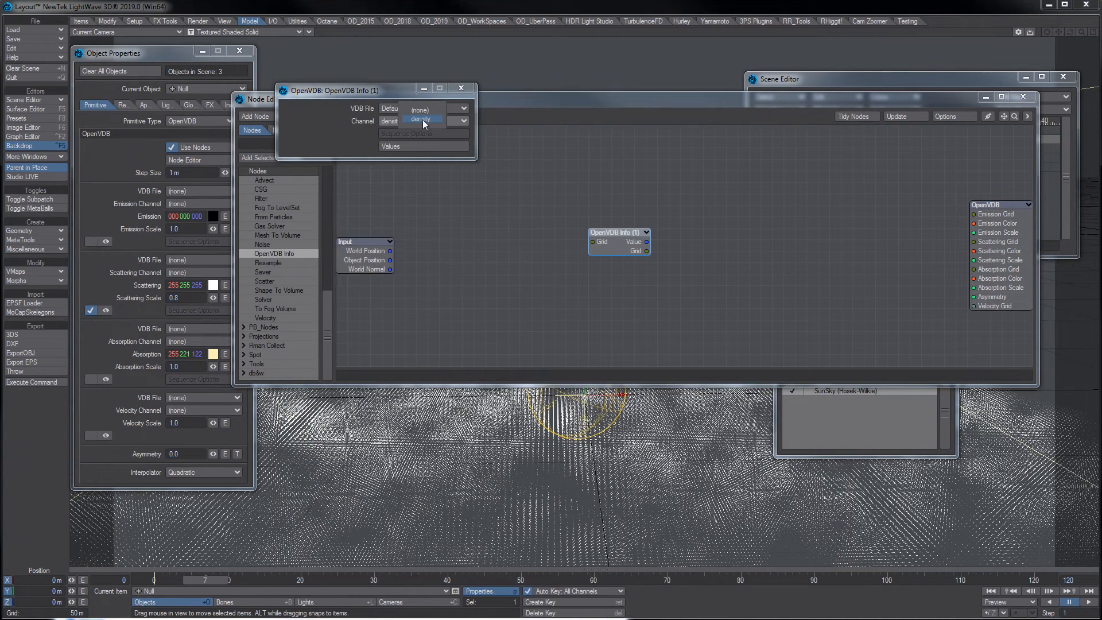
click(416, 120)
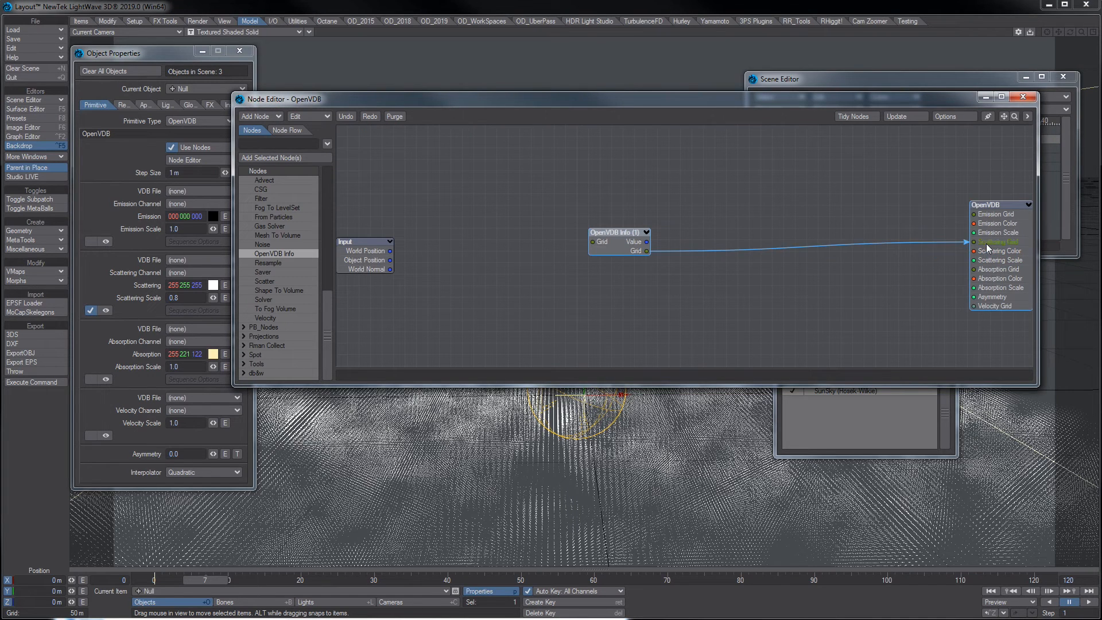
drag(647, 251, 973, 269)
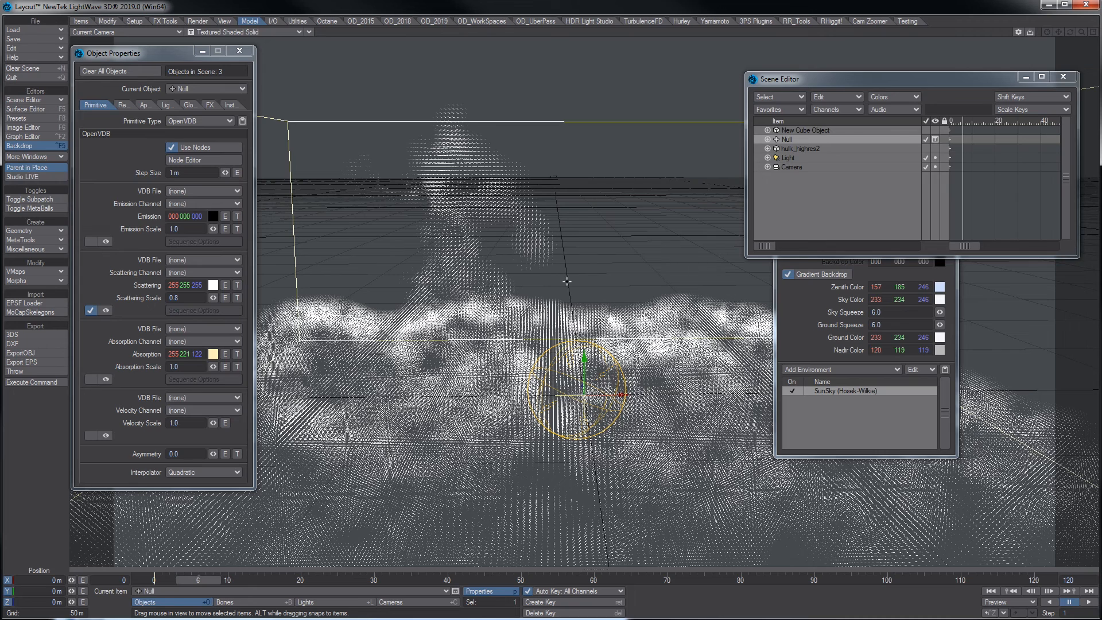
mouse_move(503, 235)
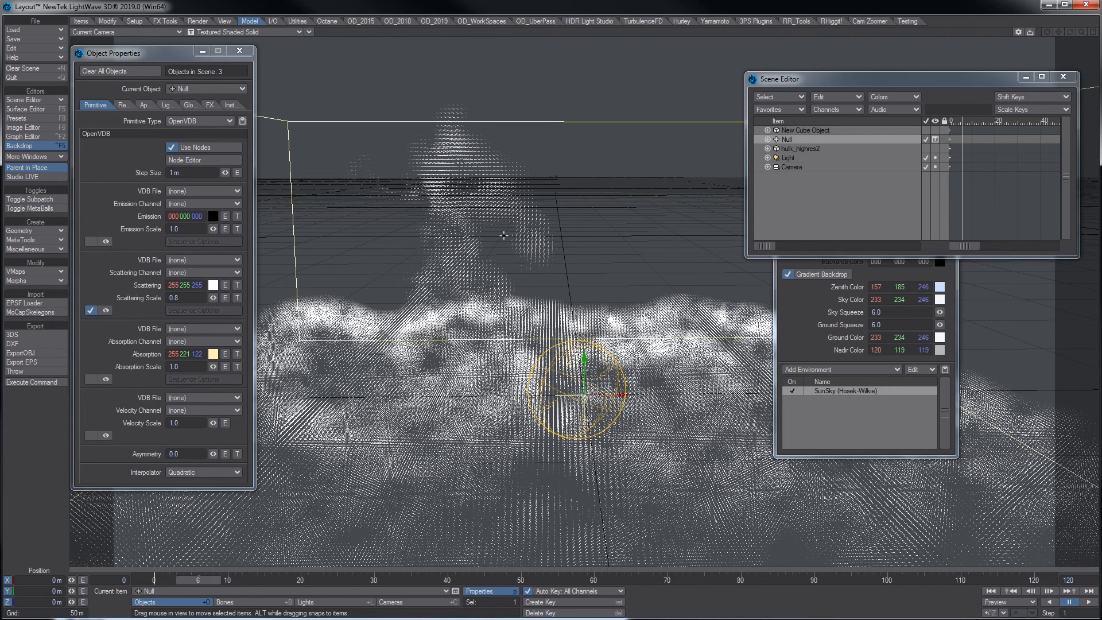